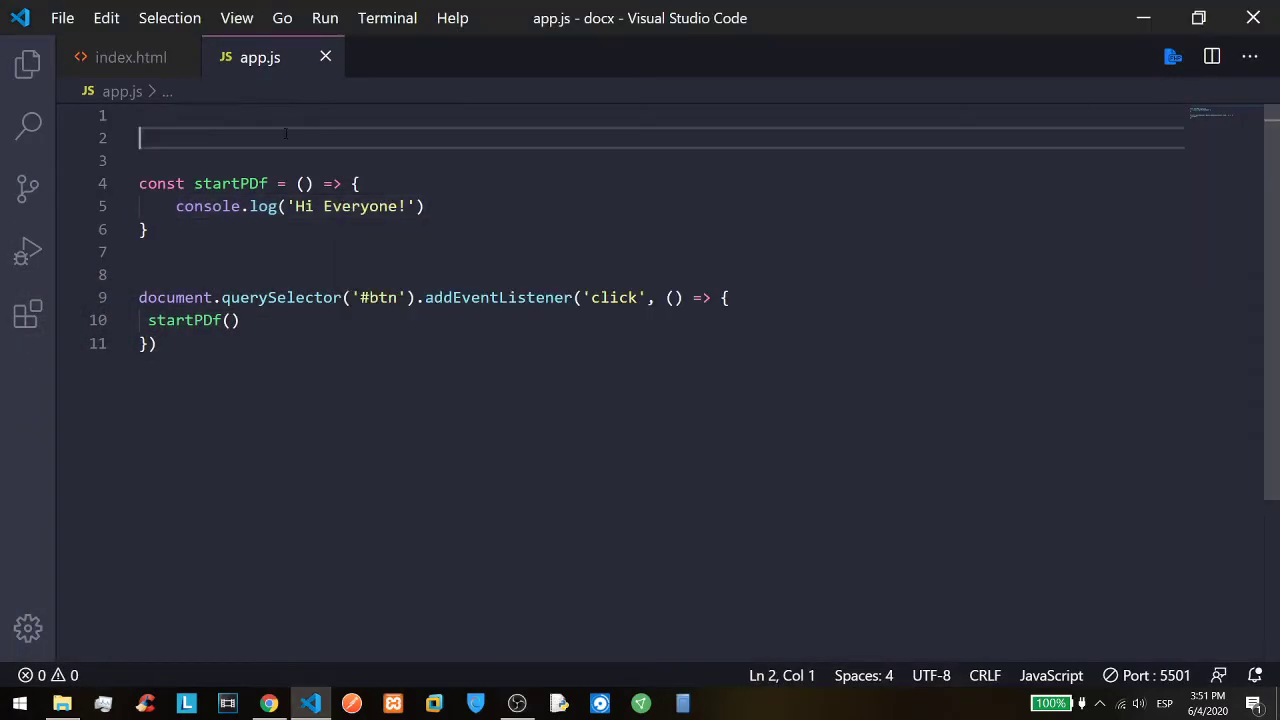
Switch to the Chrome window where DevTools' Sources panel shows app.js.
left_click(268, 704)
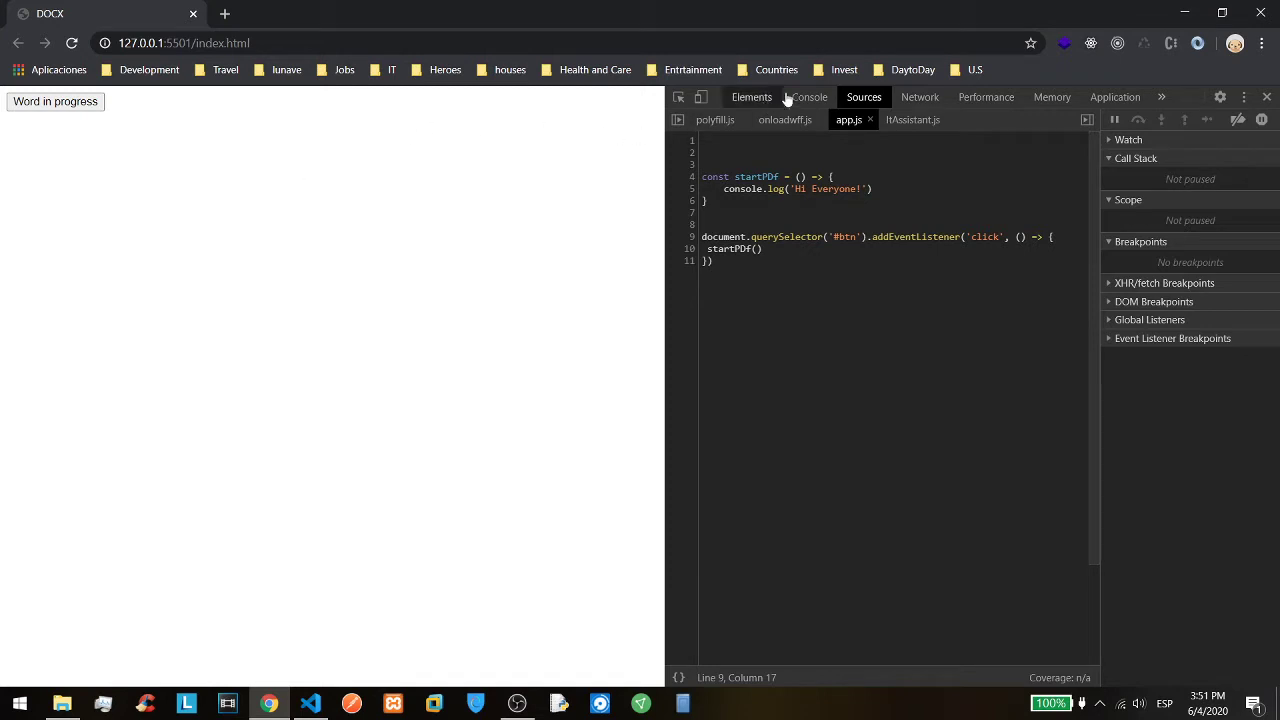
View the DevTools Console output, then Alt+Tab back to VS Code showing index.html.
left_click(808, 96)
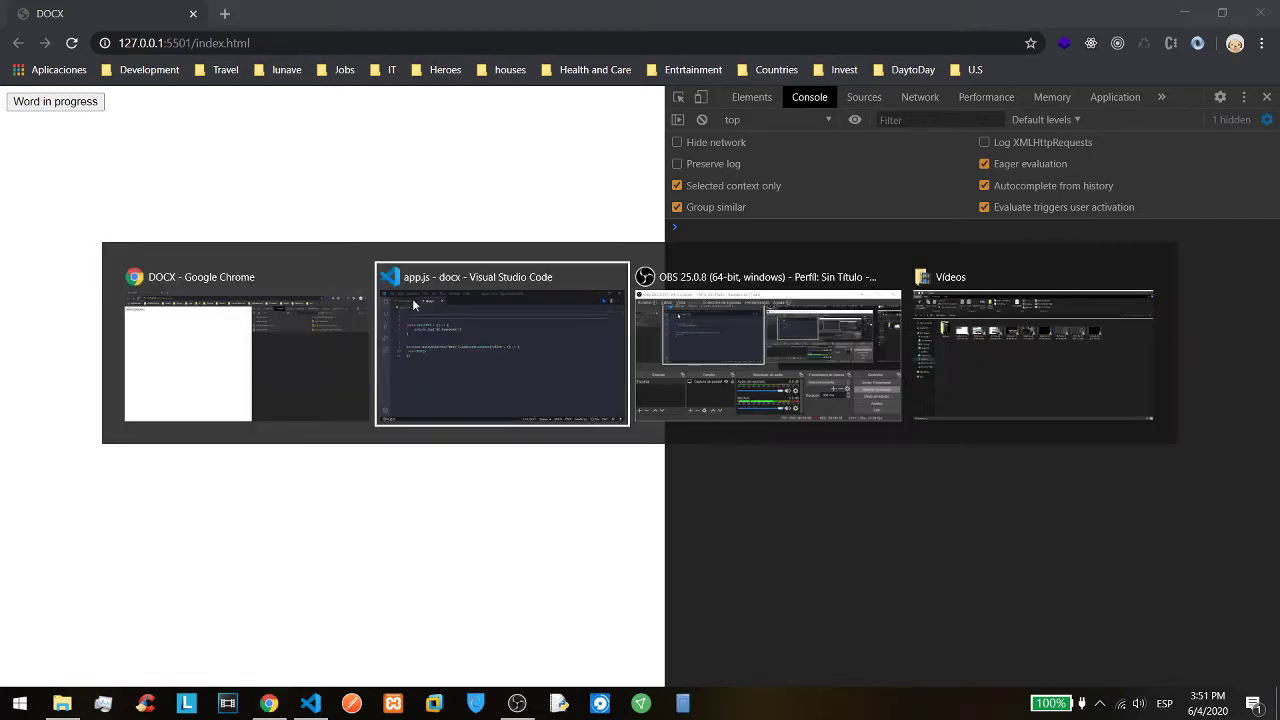
left_click(500, 344)
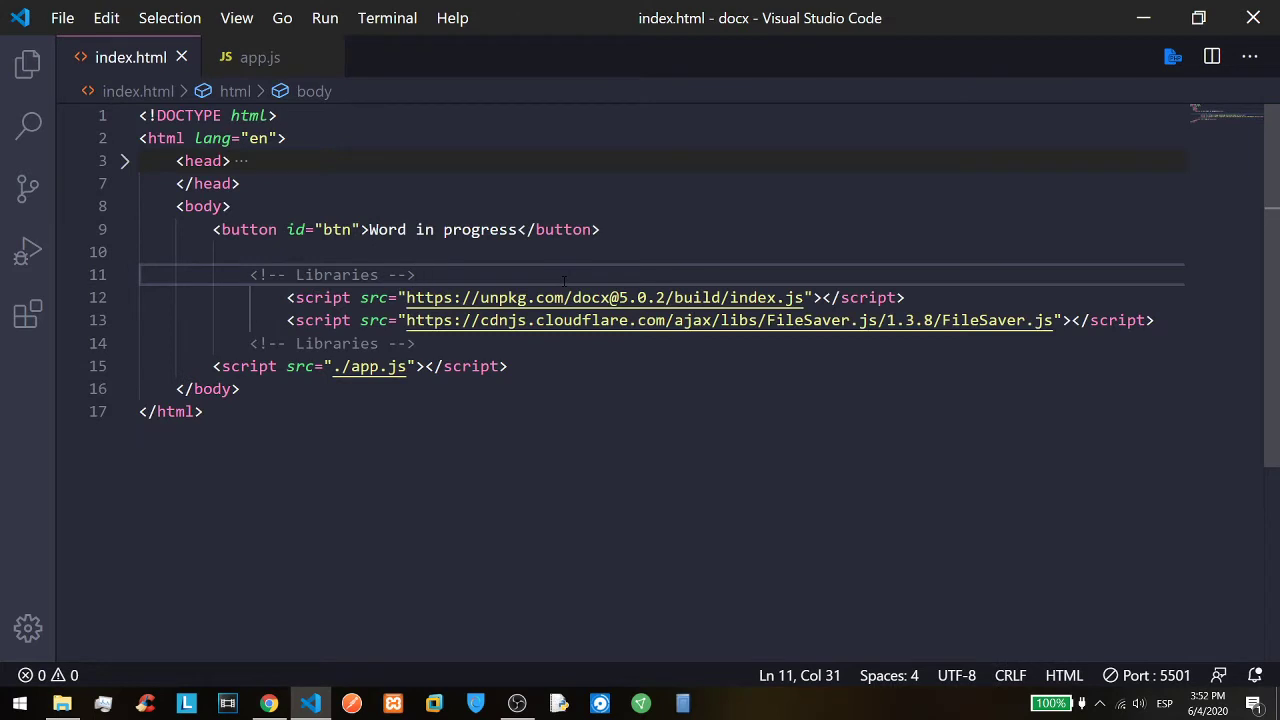
left_click(28, 62)
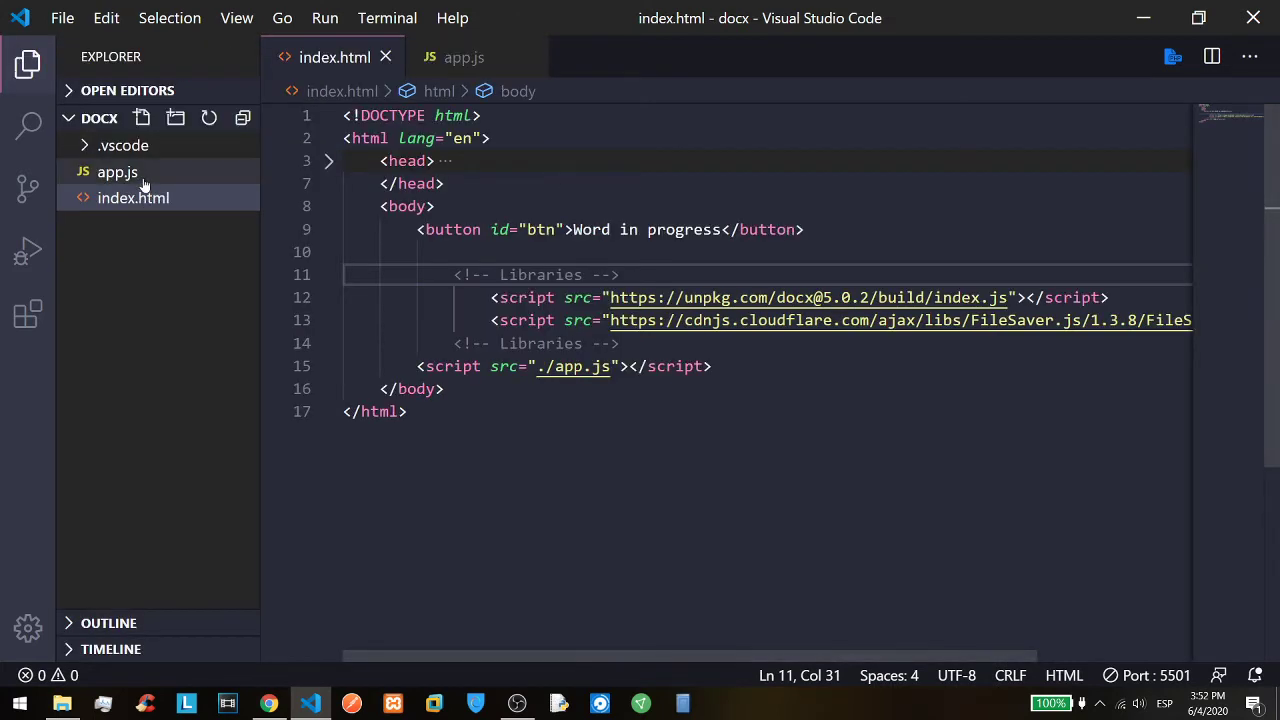
left_click(124, 144)
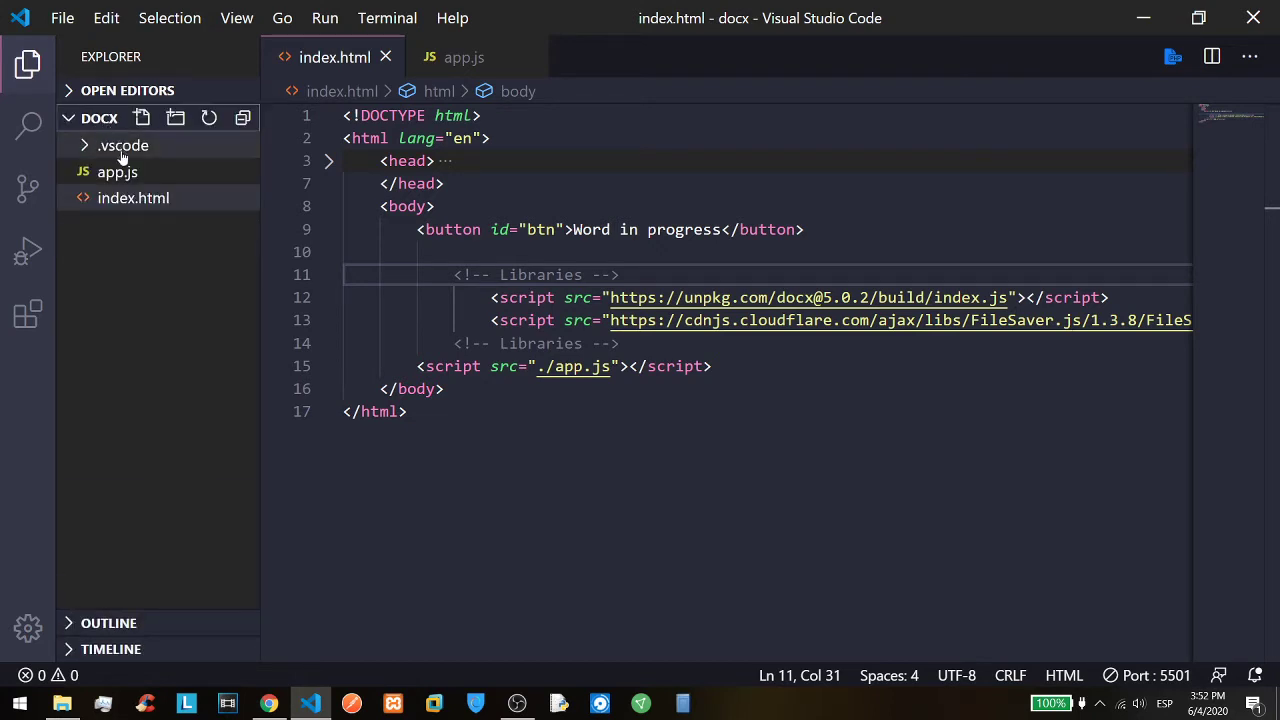
mouse_move(116, 172)
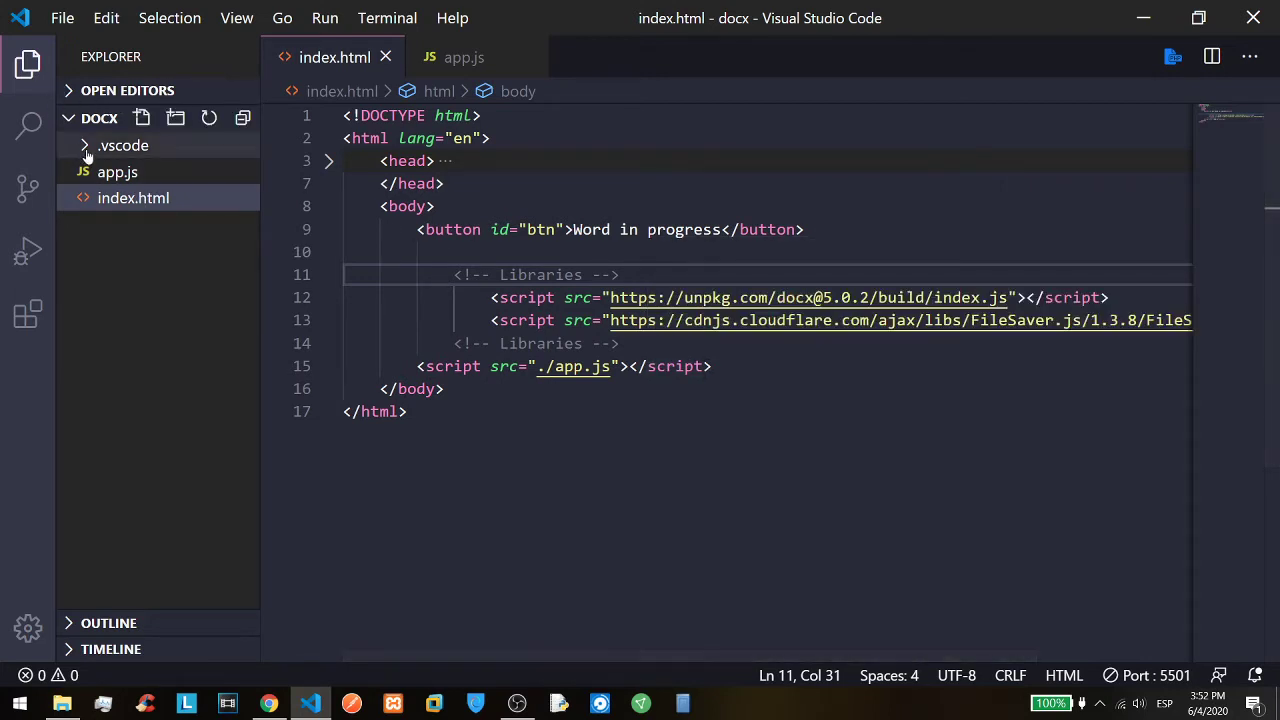
left_click(116, 172)
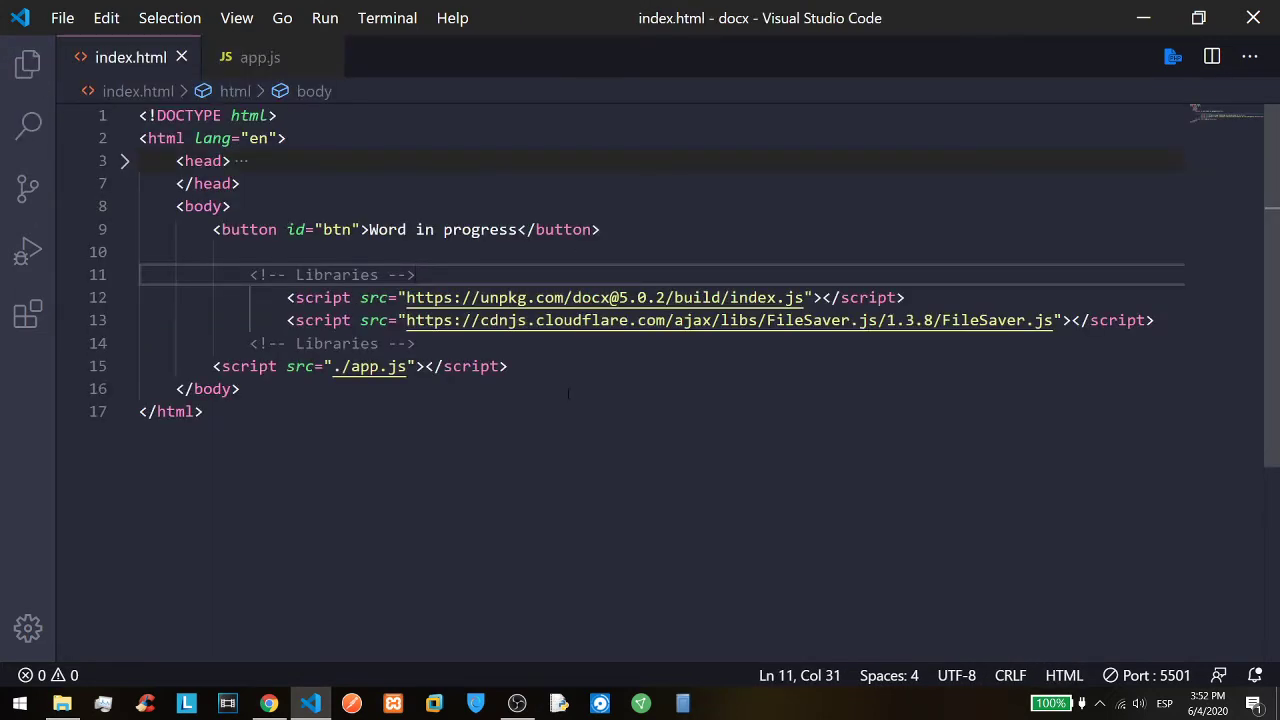
left_click(204, 388)
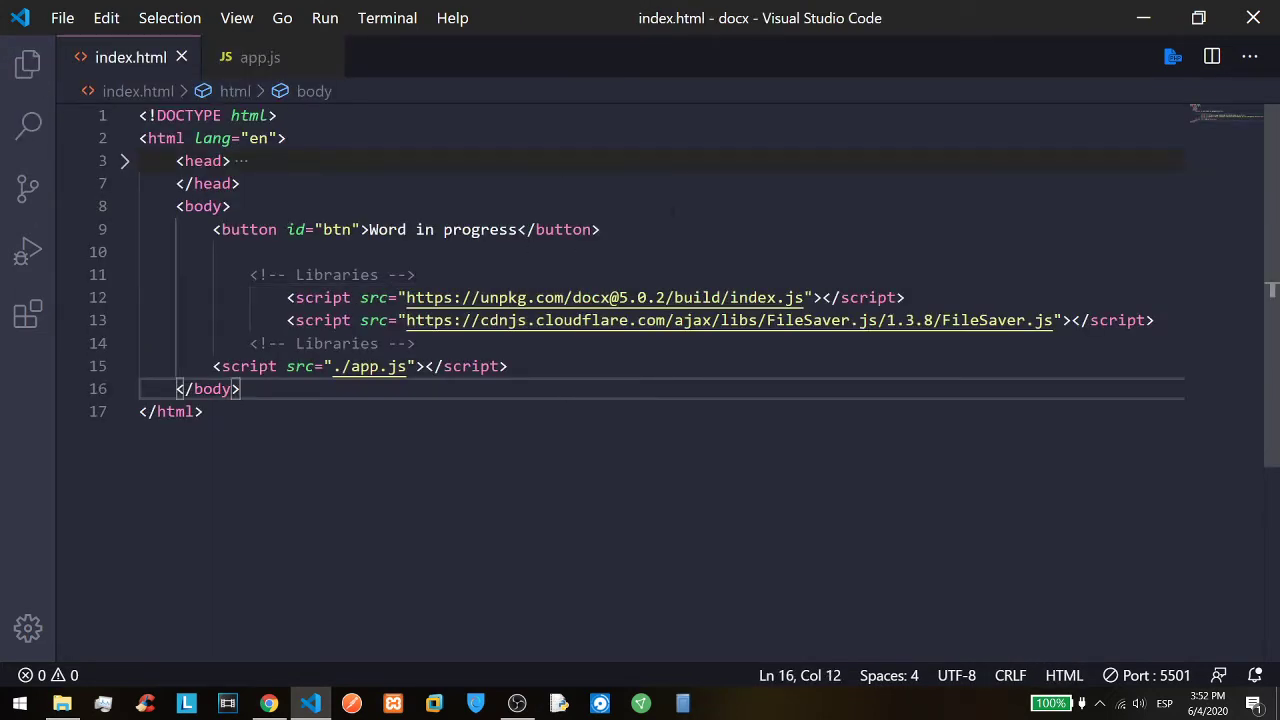
left_click(336, 228)
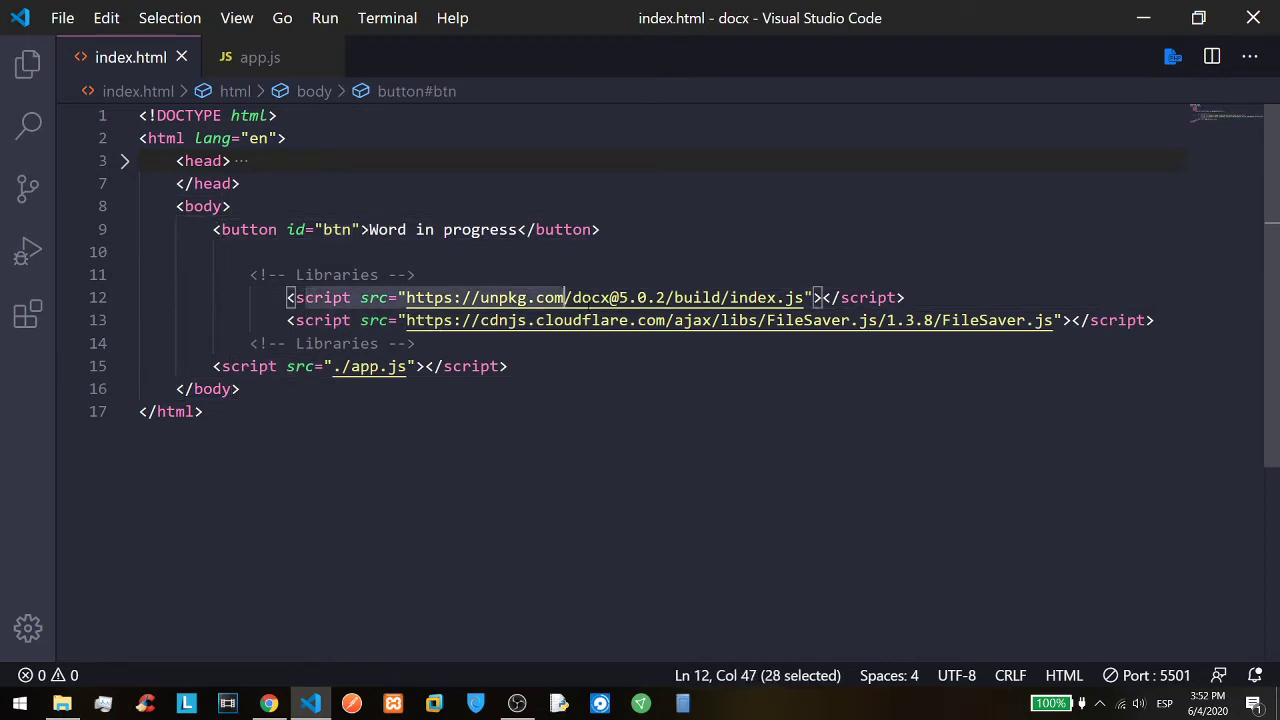
left_click(904, 296)
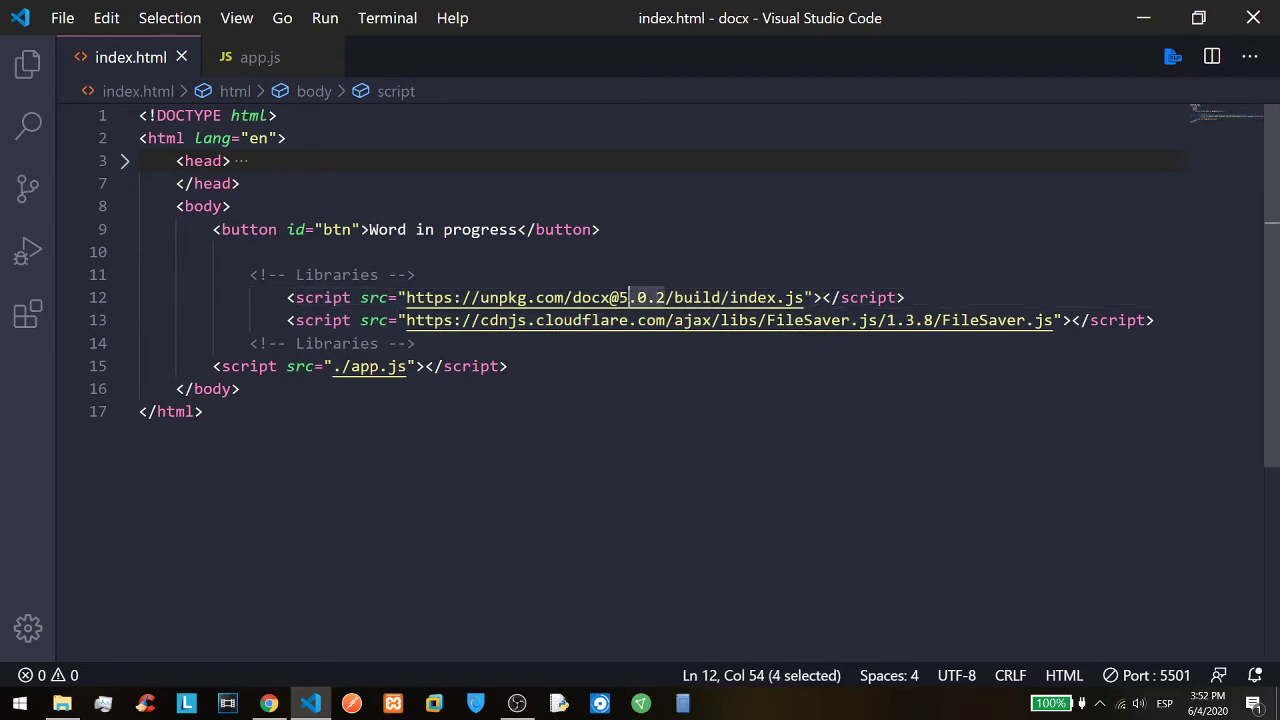
mouse_move(600, 296)
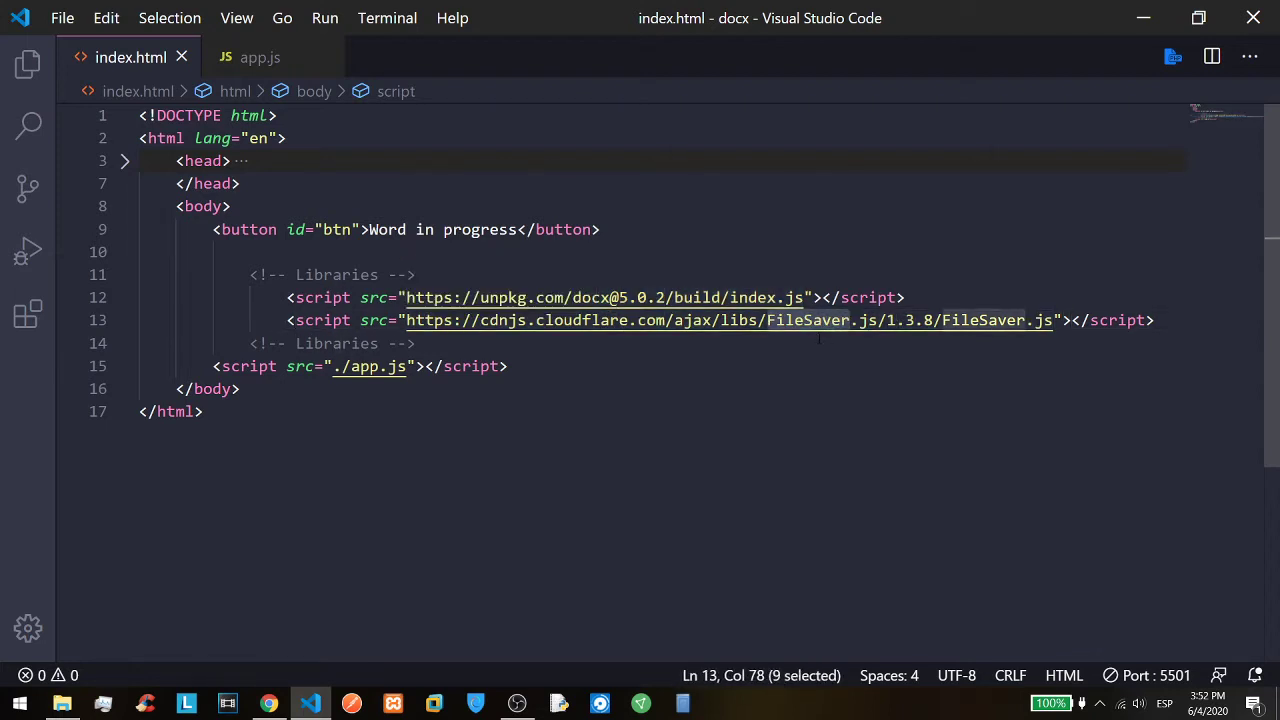
left_click(410, 366)
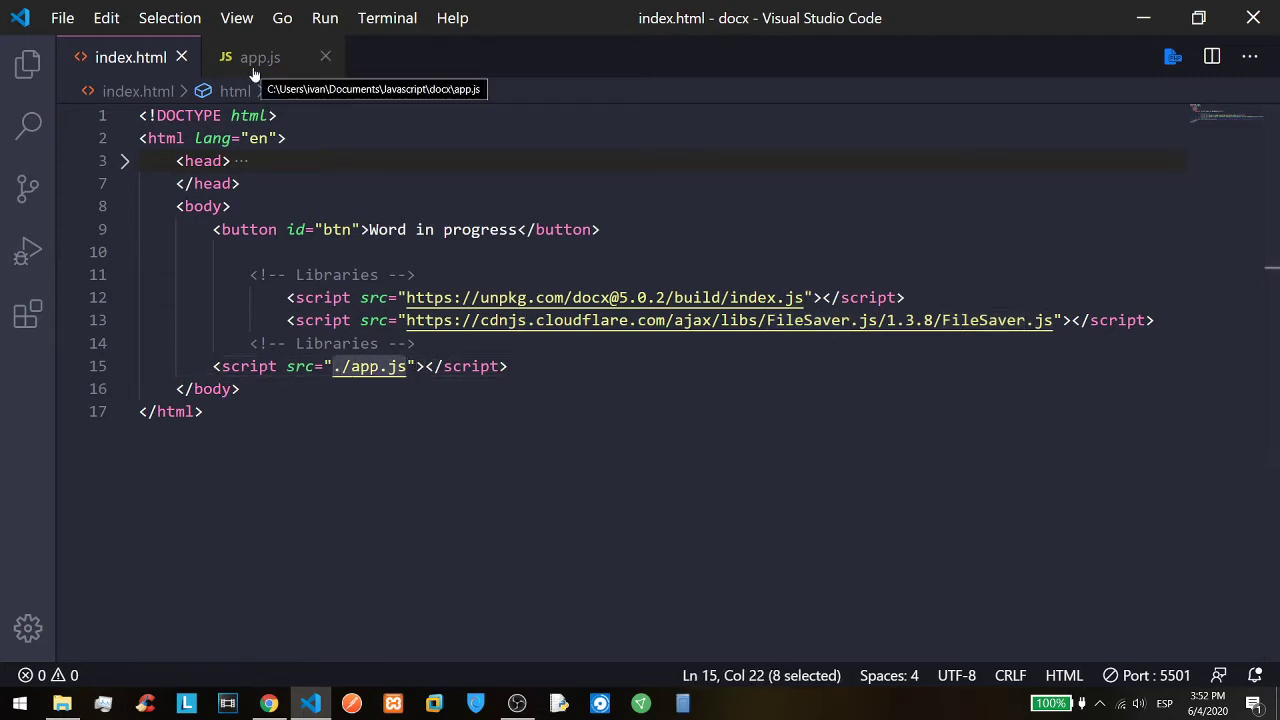
Review the querySelector and addEventListener wiring of the button in app.js.
left_click(260, 56)
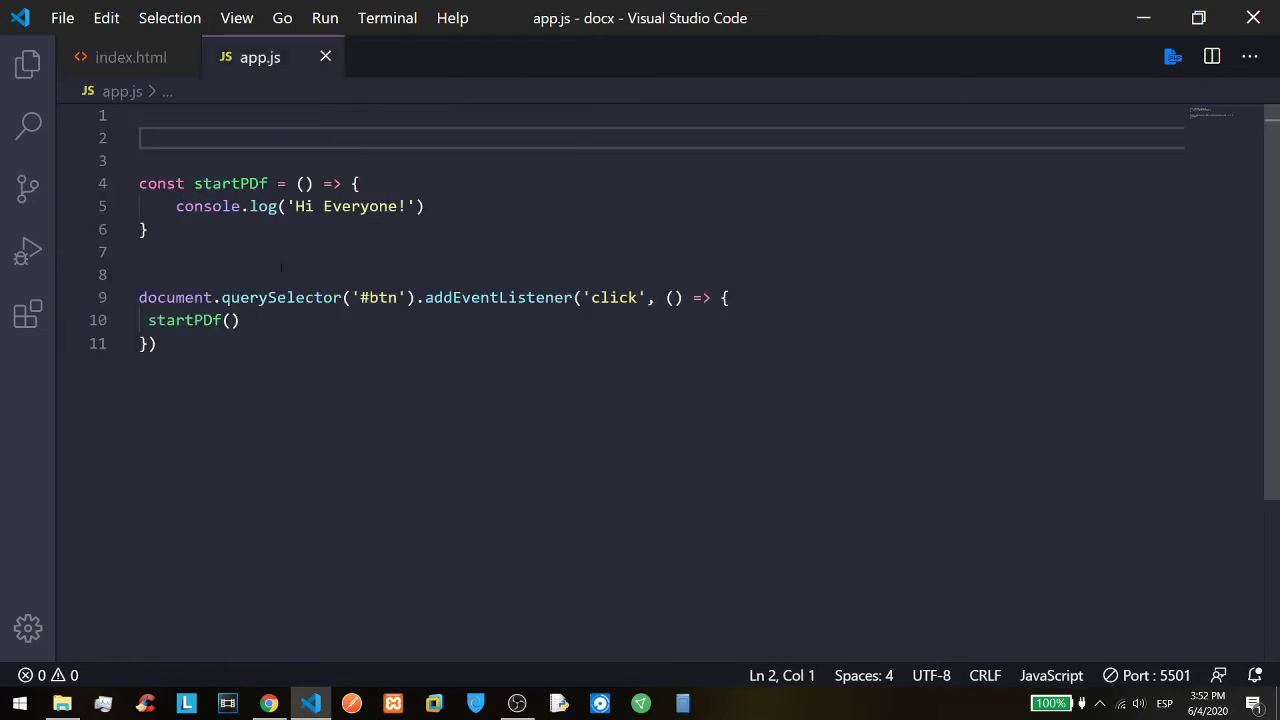
left_click(296, 296)
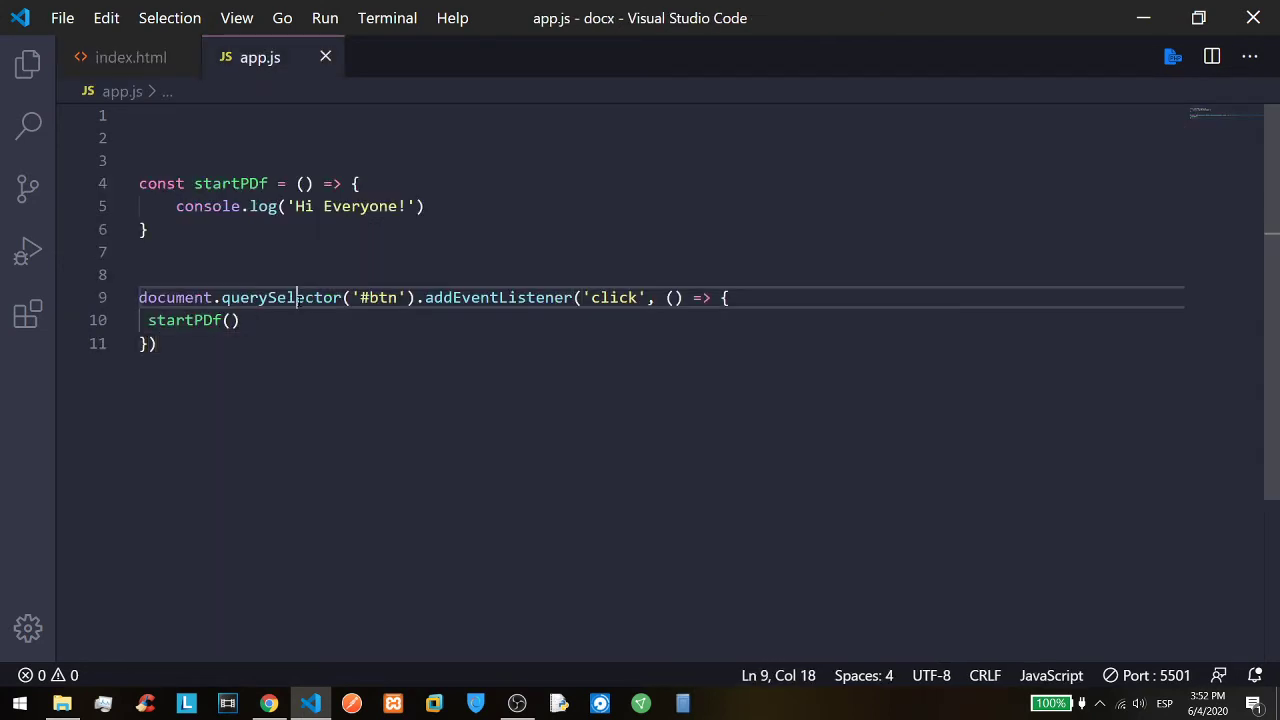
double_click(280, 296)
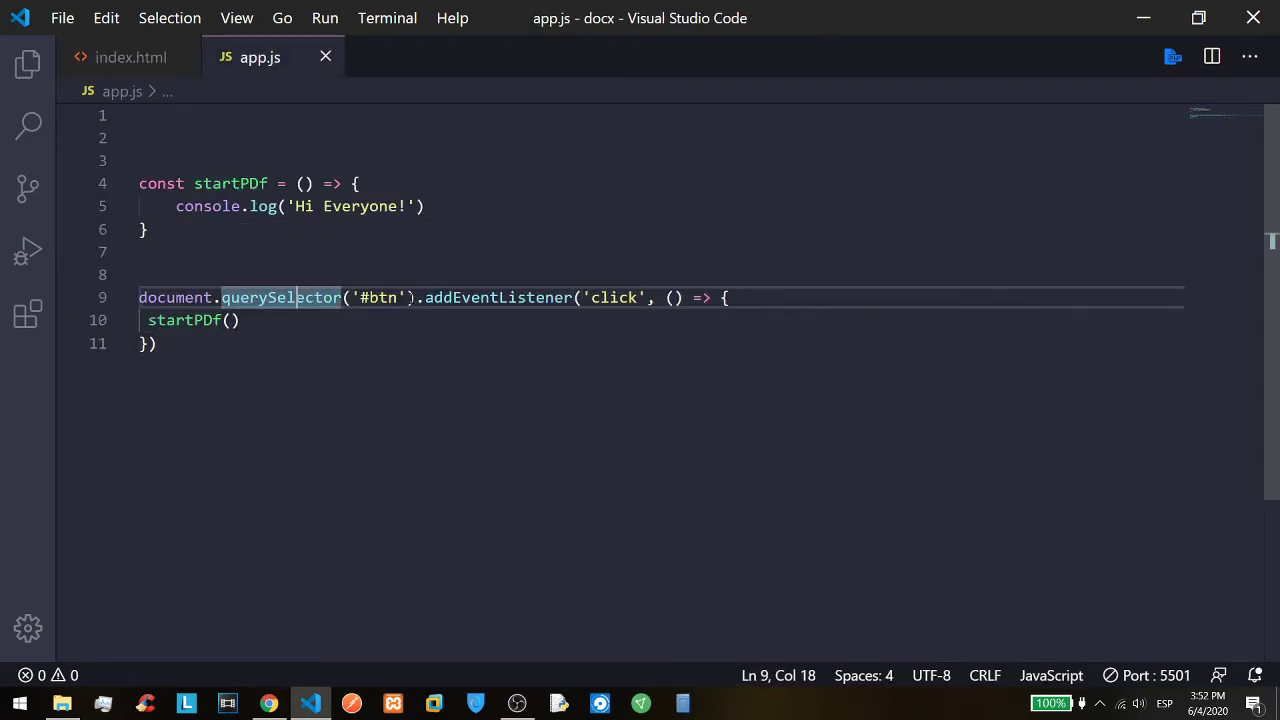
left_click(536, 296)
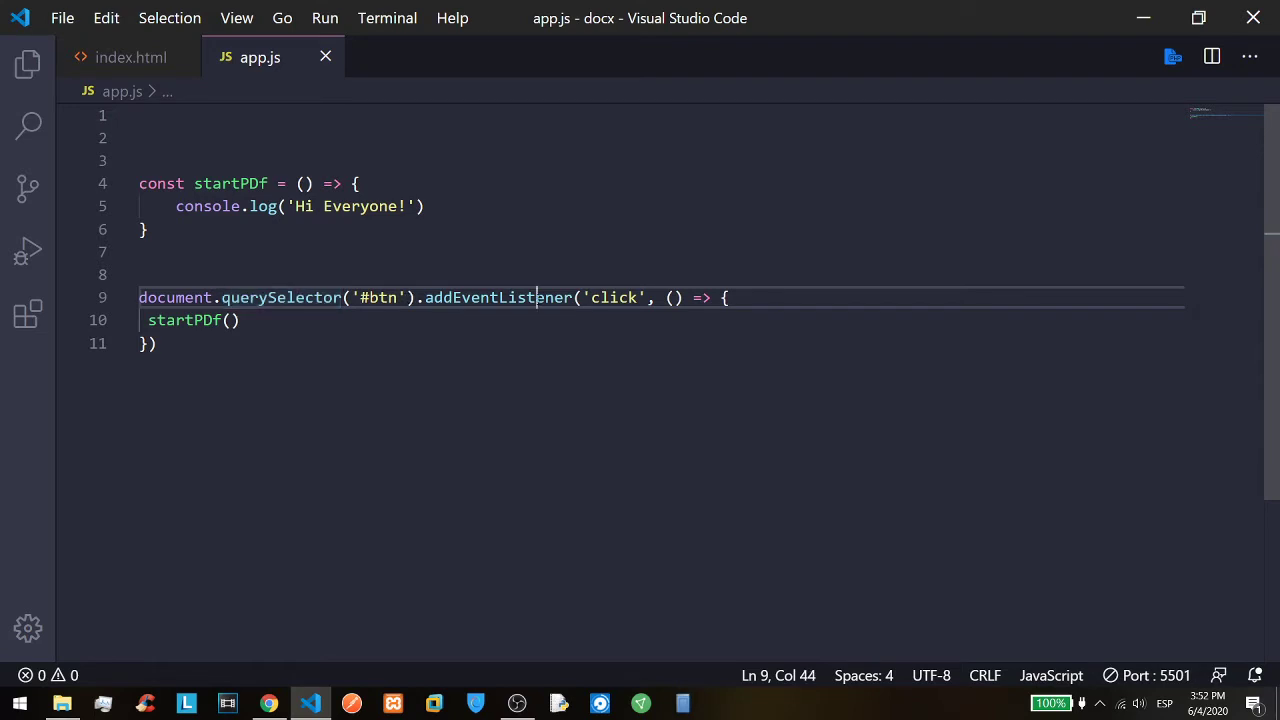
double_click(498, 296)
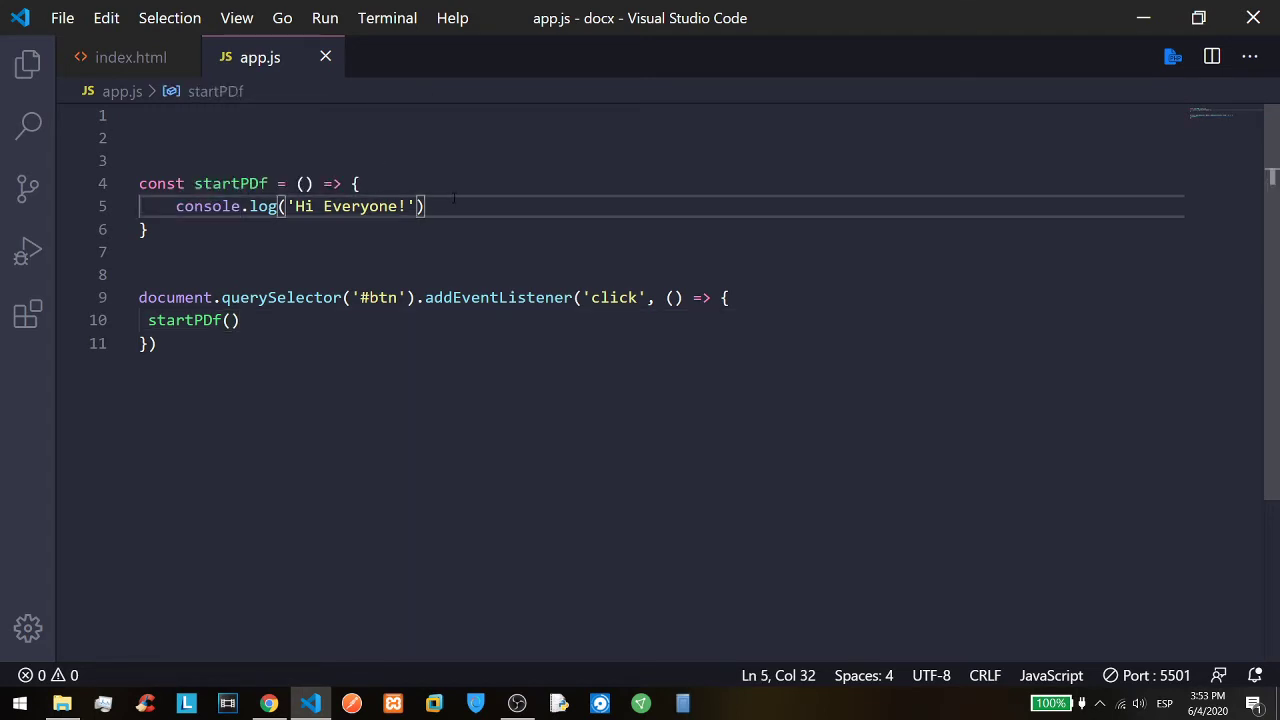
Confirm 'Hi Everyone!' in the browser console, then select the console.log line to replace it.
left_click(268, 704)
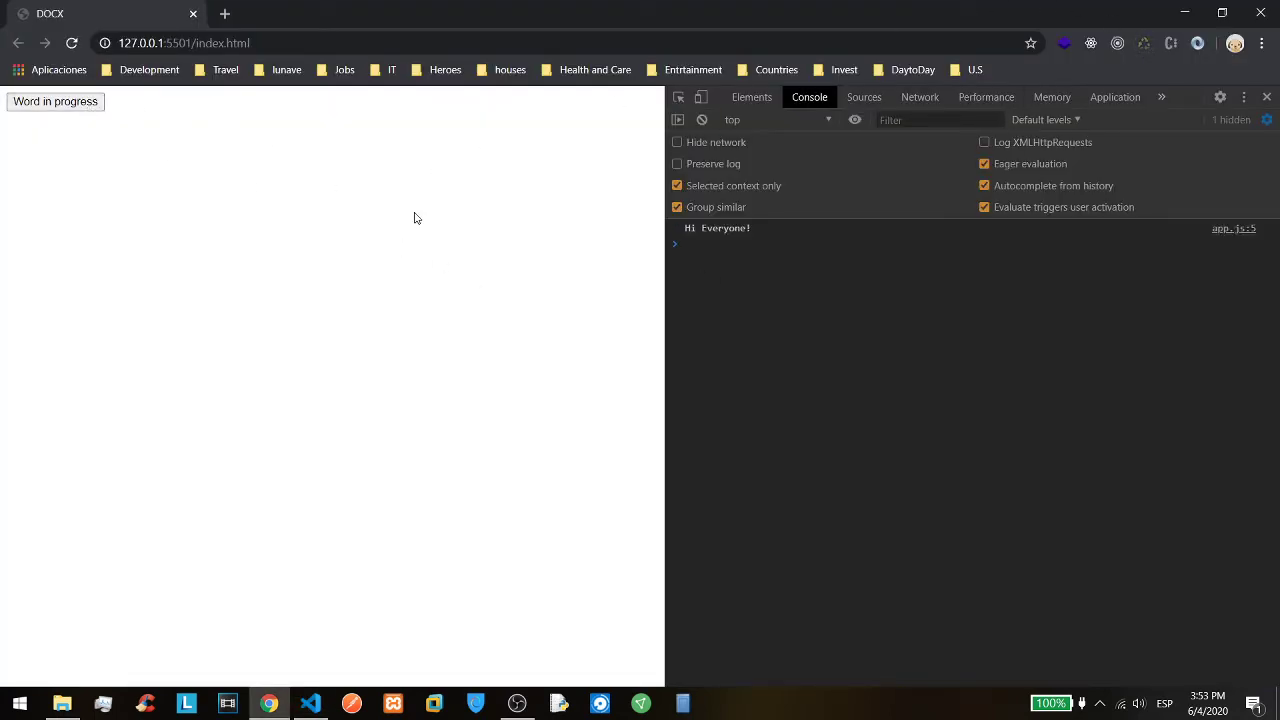
left_click(310, 704)
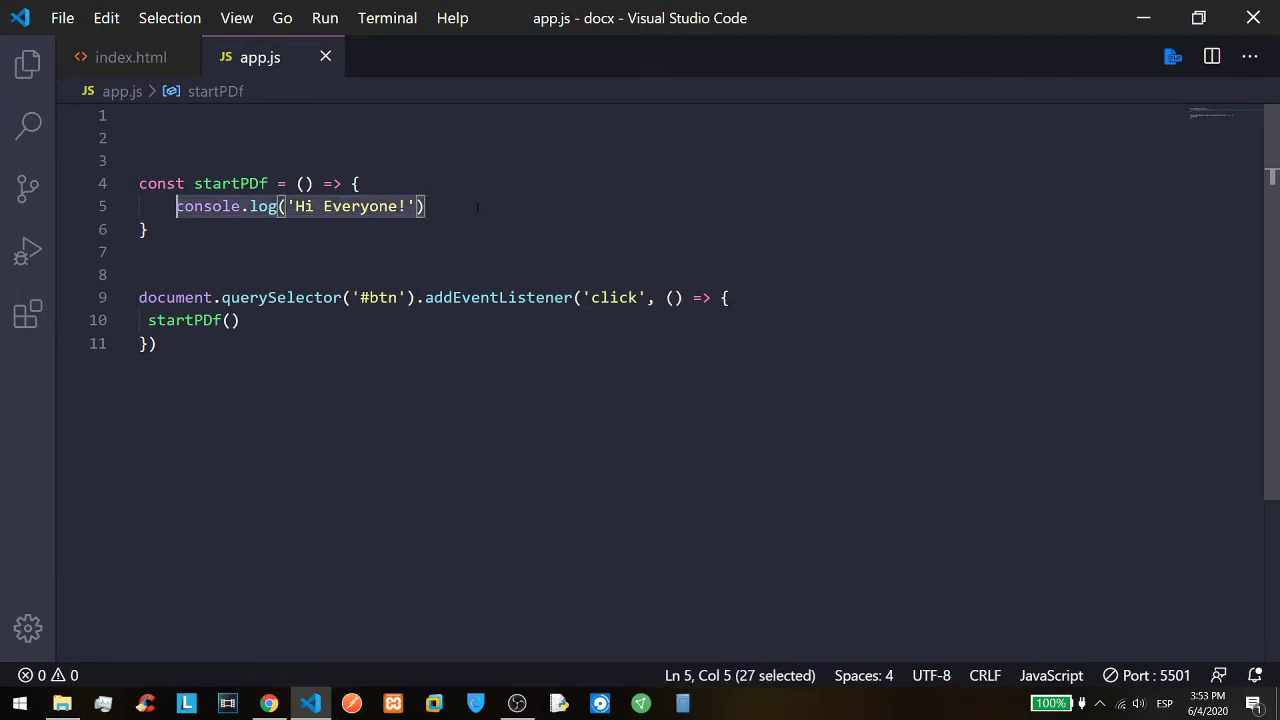
Replace the log with let doc = new docx.Document(); and log doc to the console.
type("let")
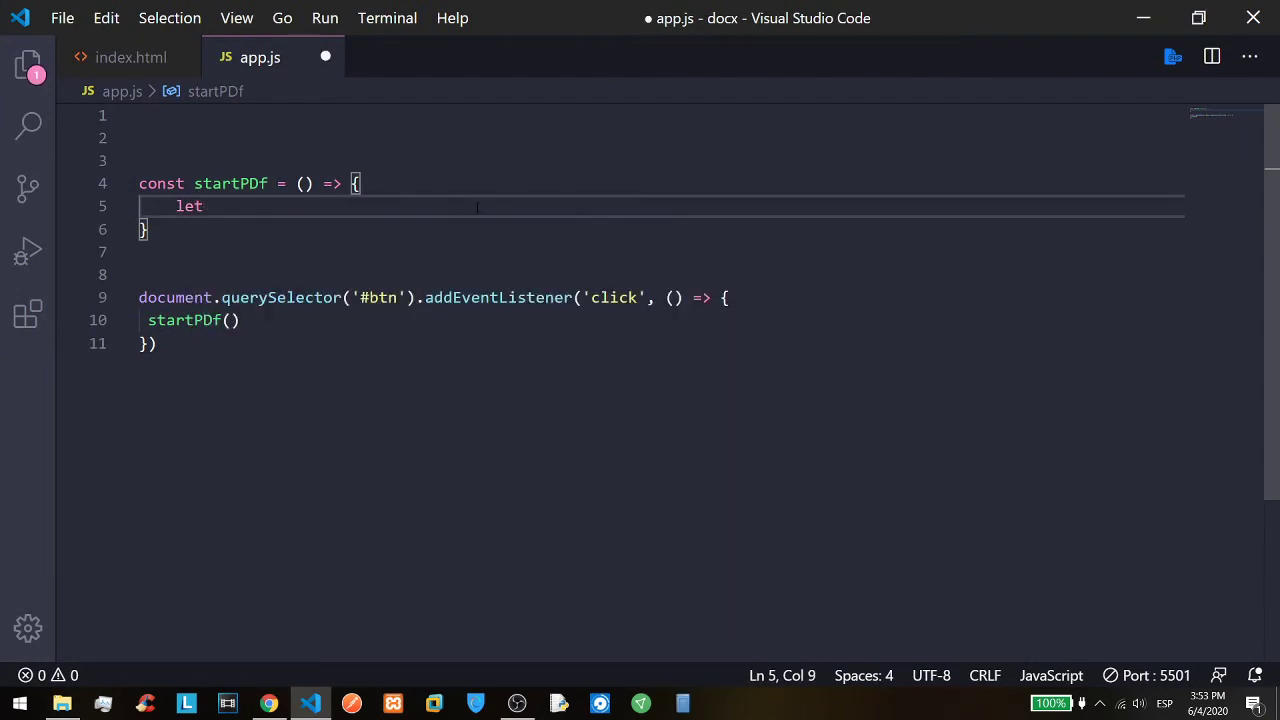
type("doc =")
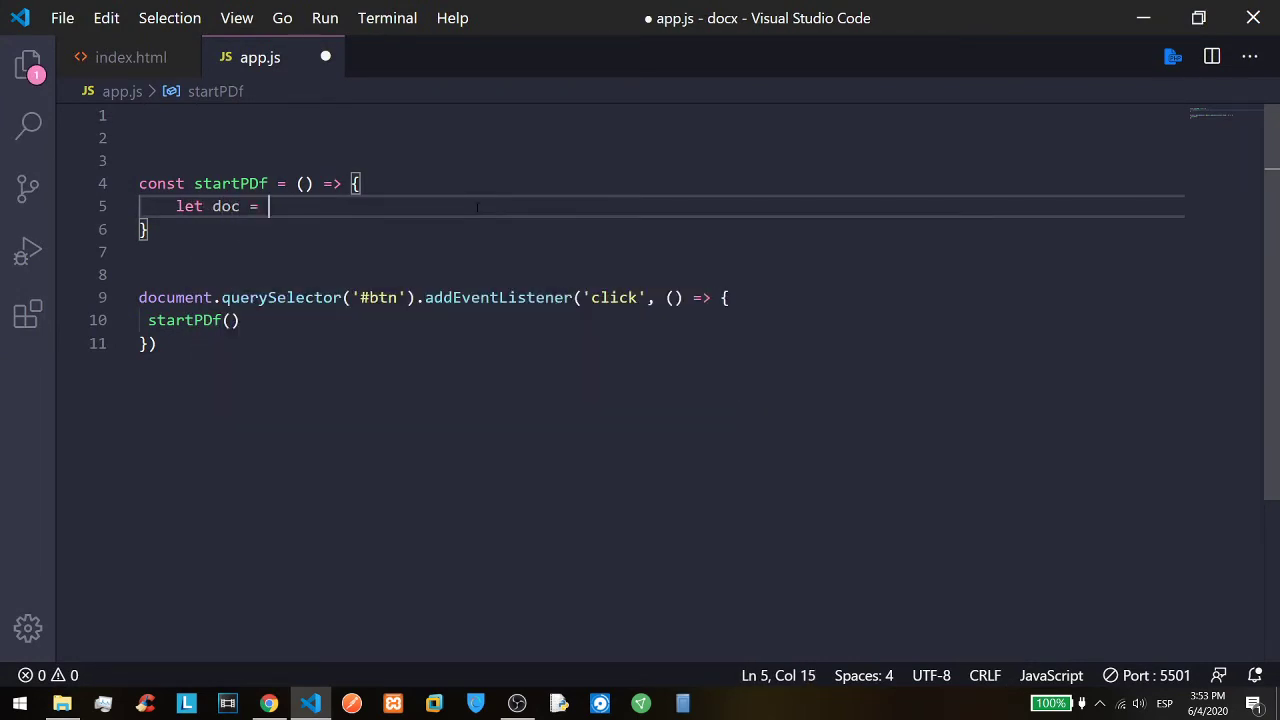
type("new")
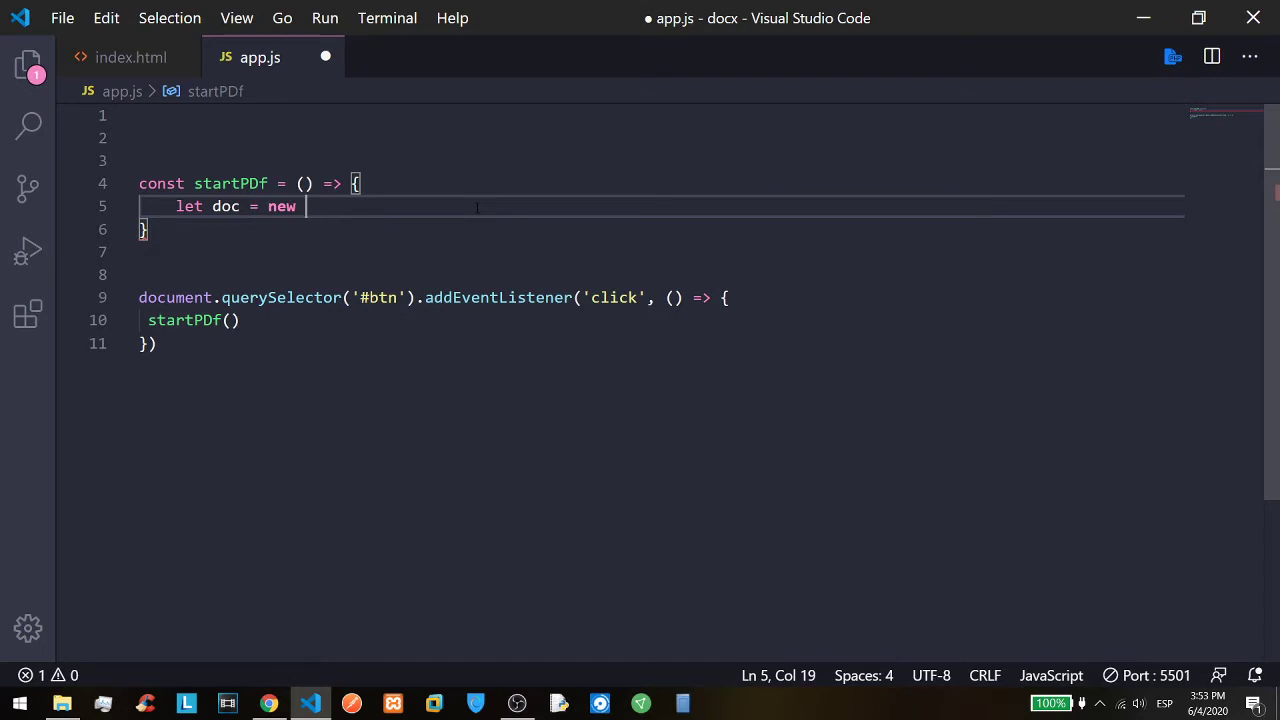
type("docx")
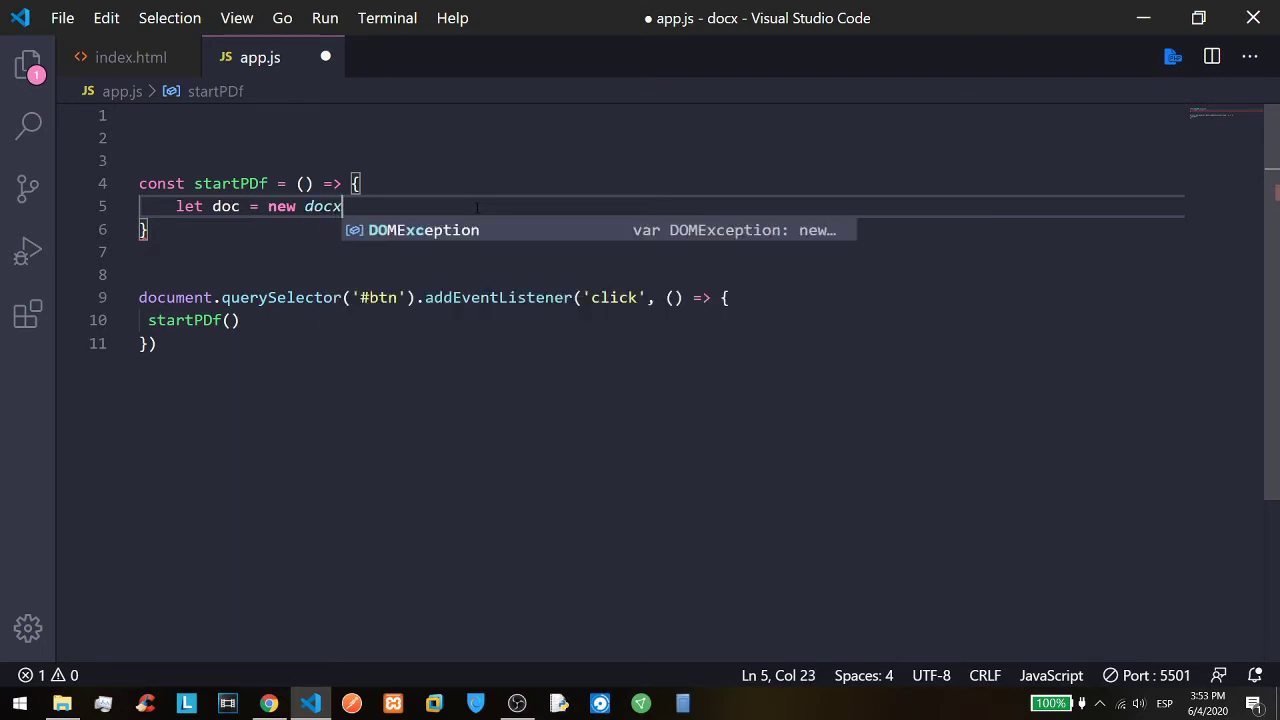
type(".Document();")
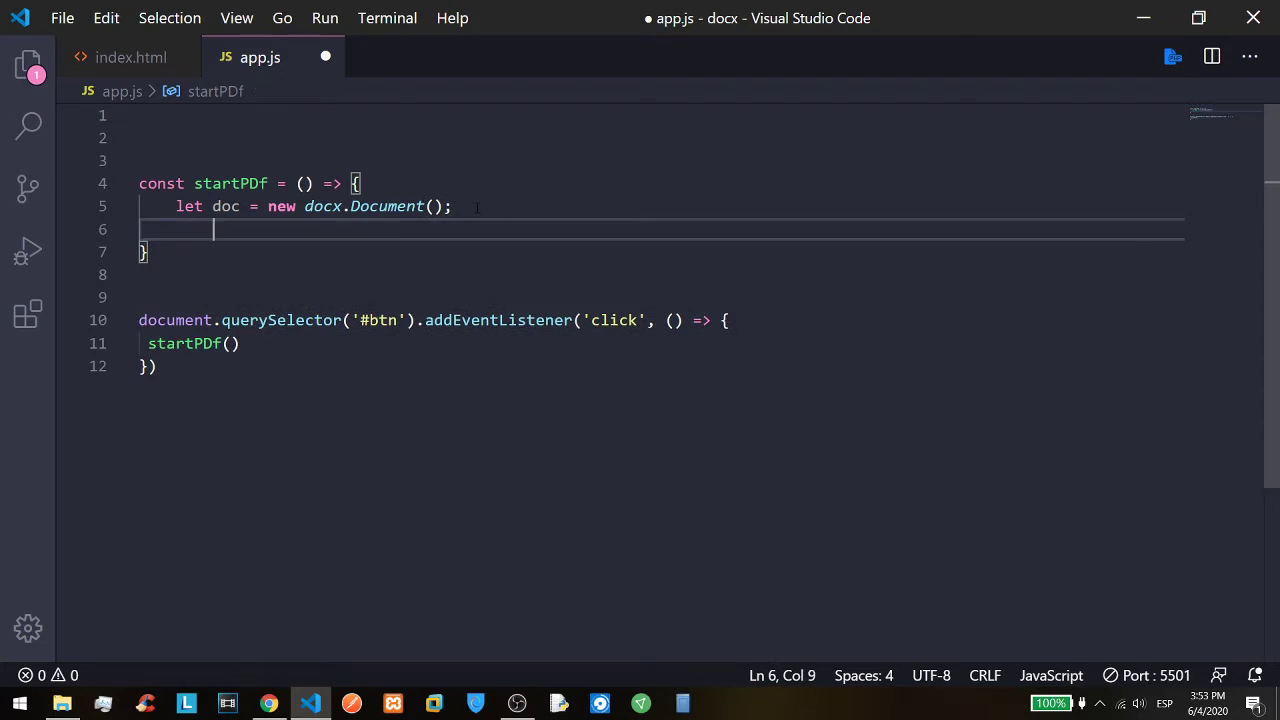
type("console.log(doc)")
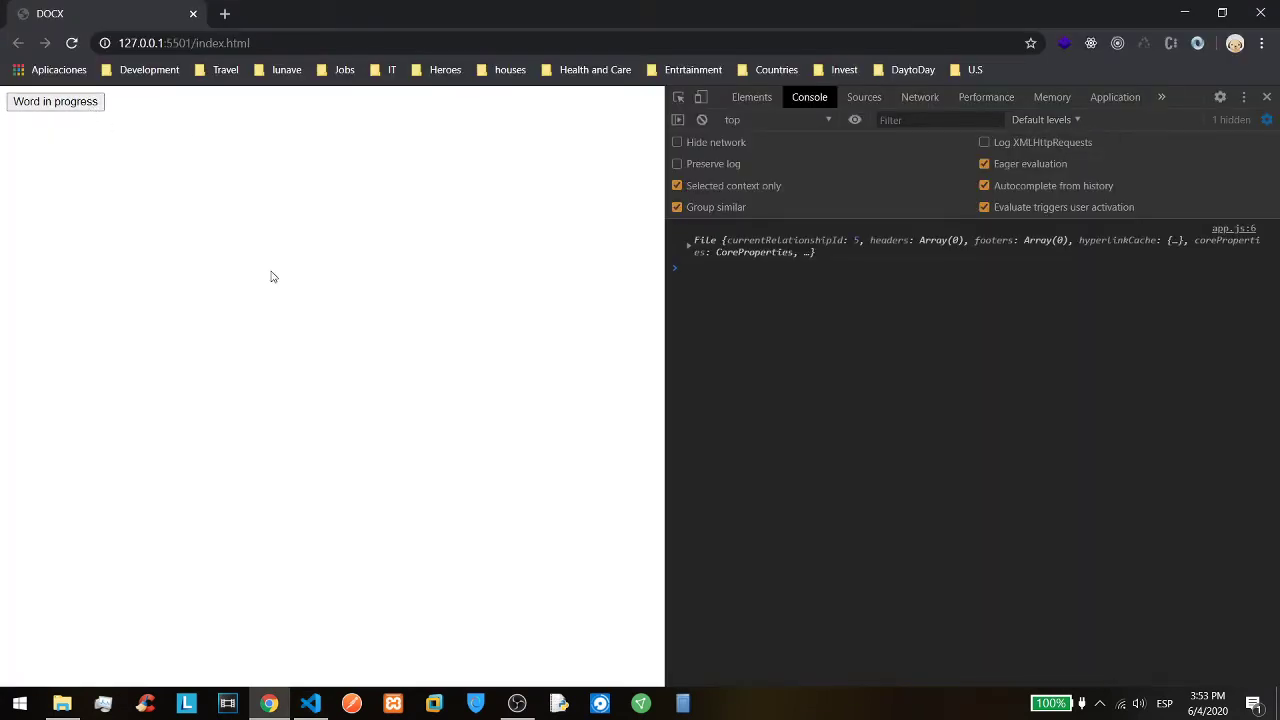
Return to the editor and start a doc. call on a new line inside startPDf.
left_click(310, 704)
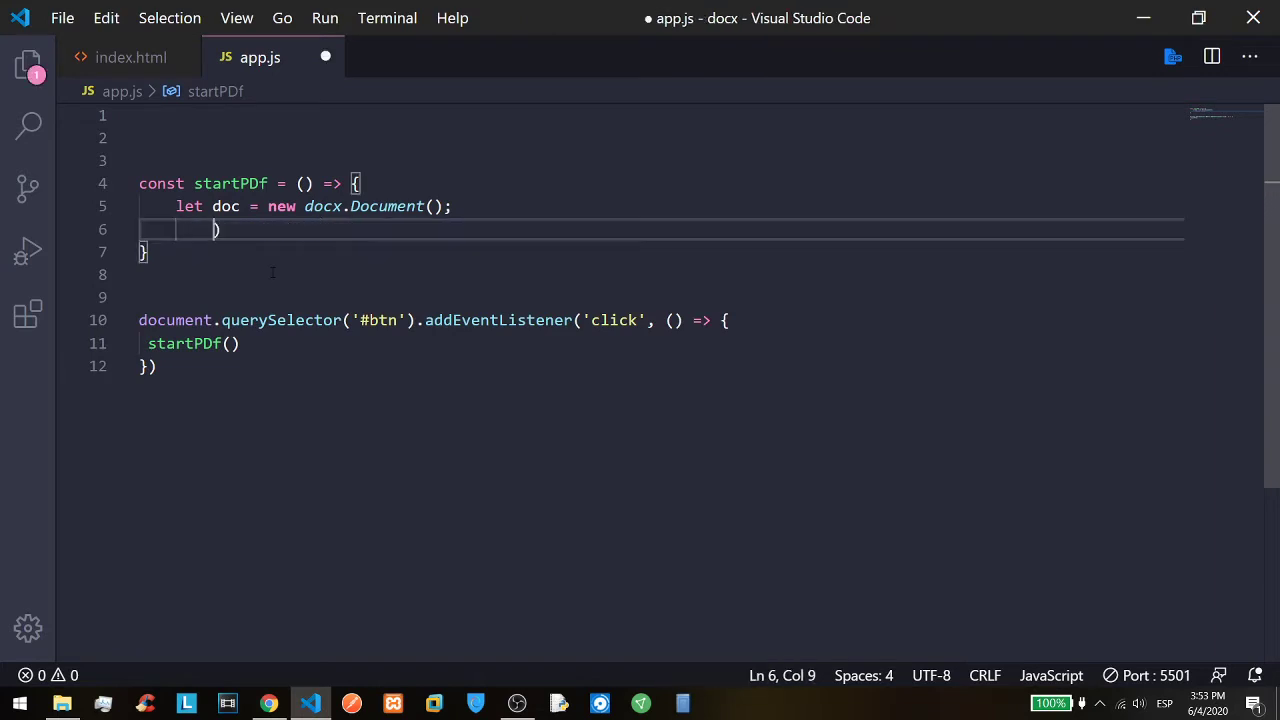
key("Backspace")
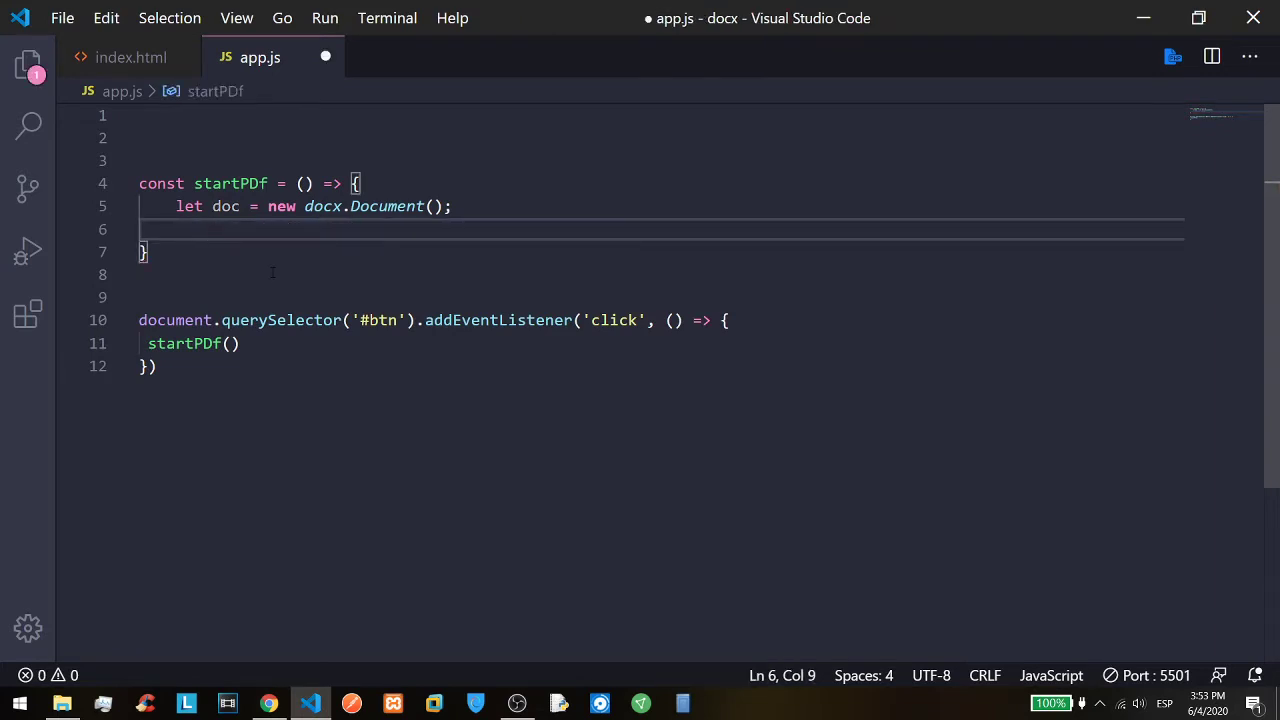
type("doc.")
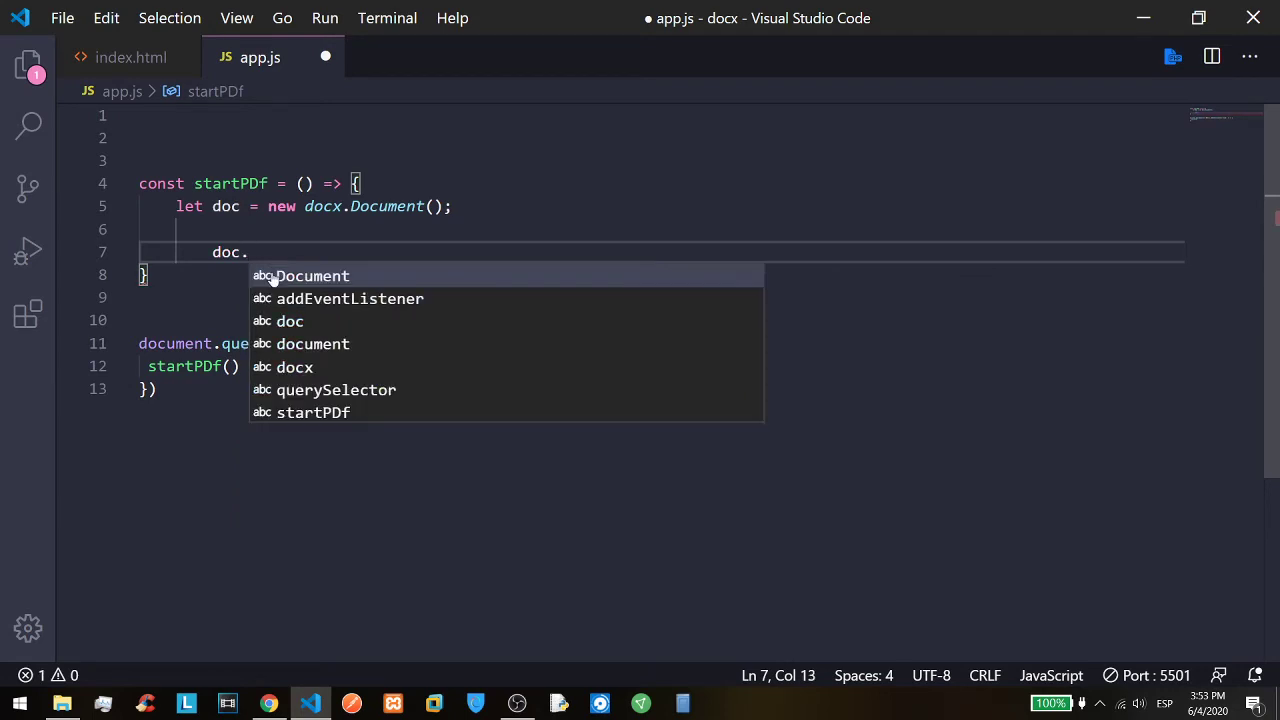
Write doc.addSection({children: [new docx.Paragraph(...)]}).
type("addSec")
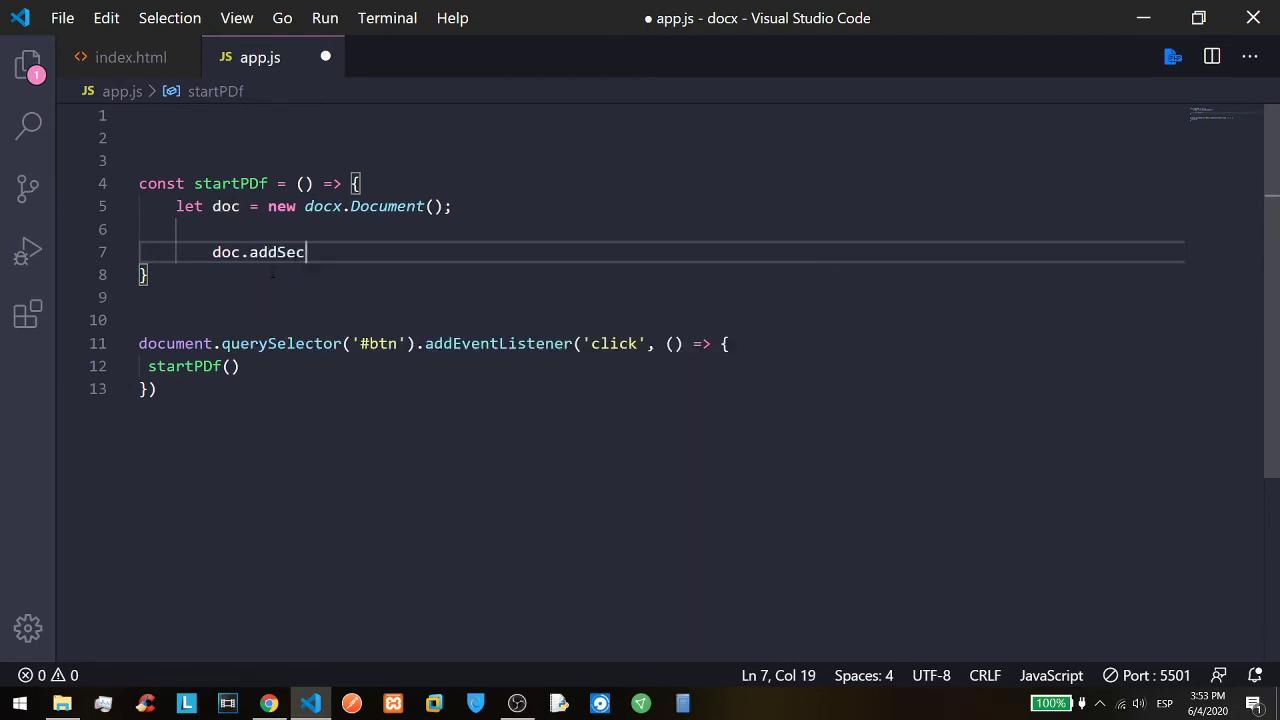
type("tion()")
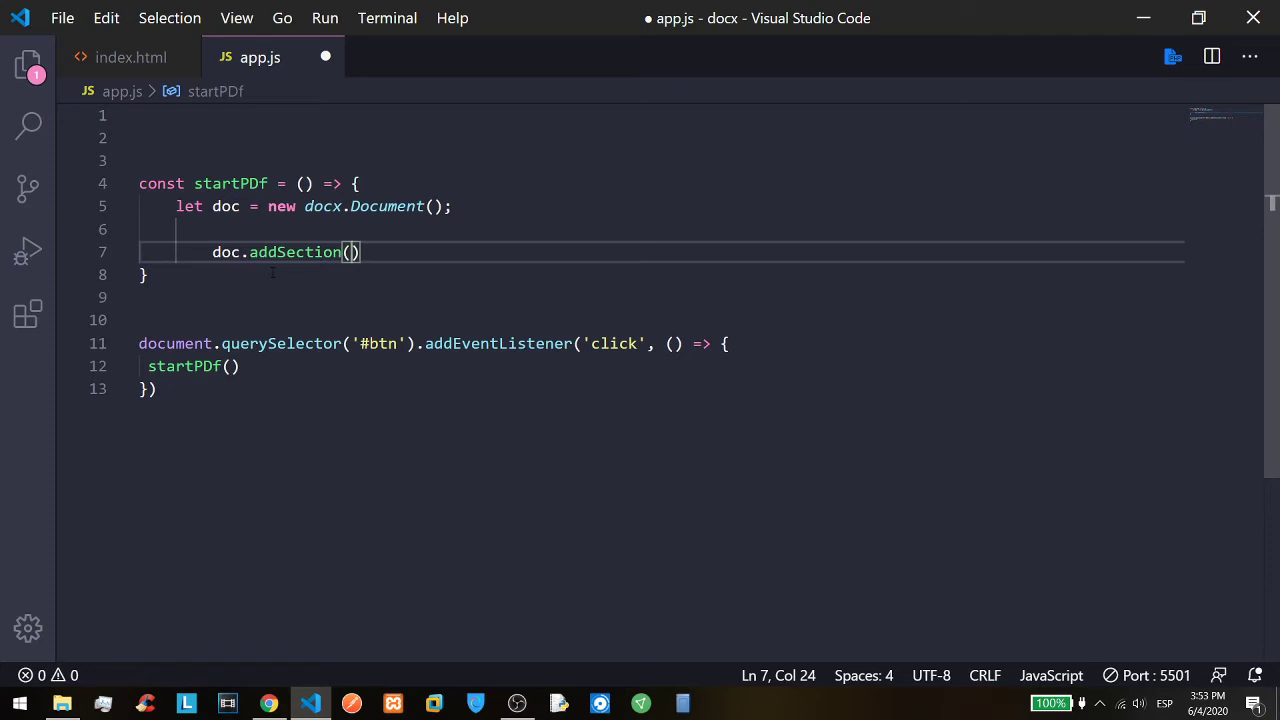
type("{")
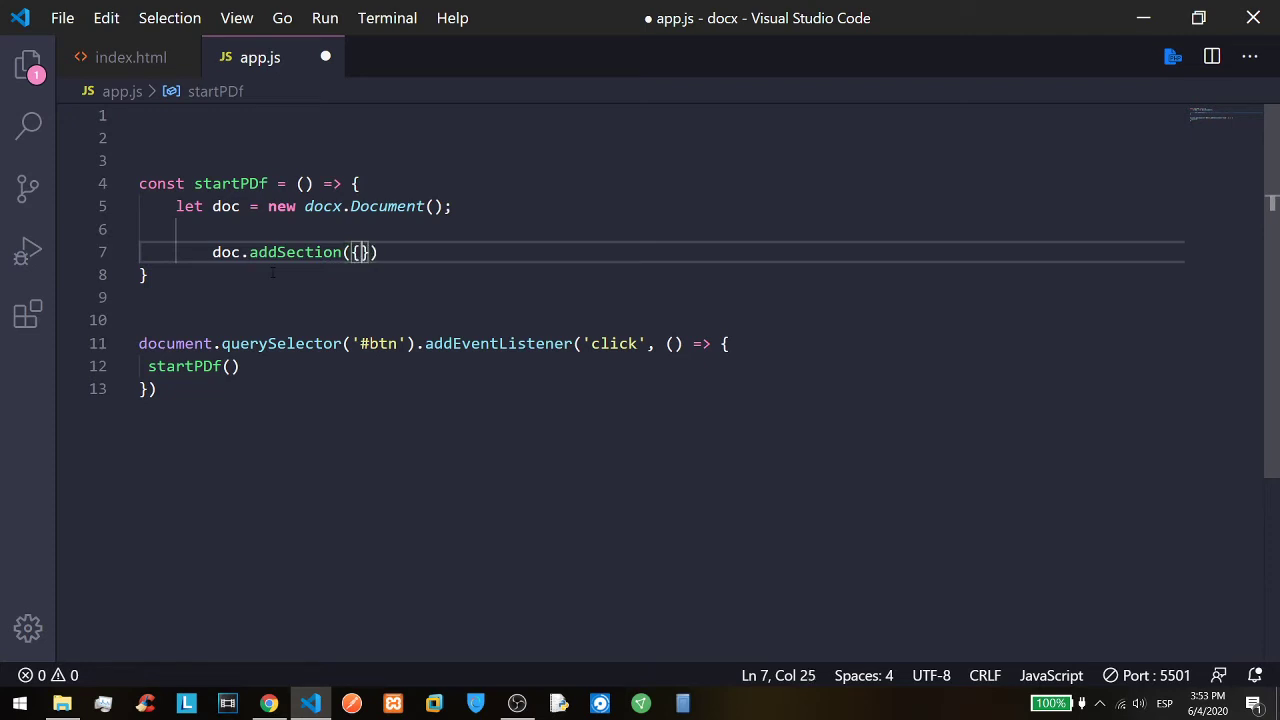
type("childr")
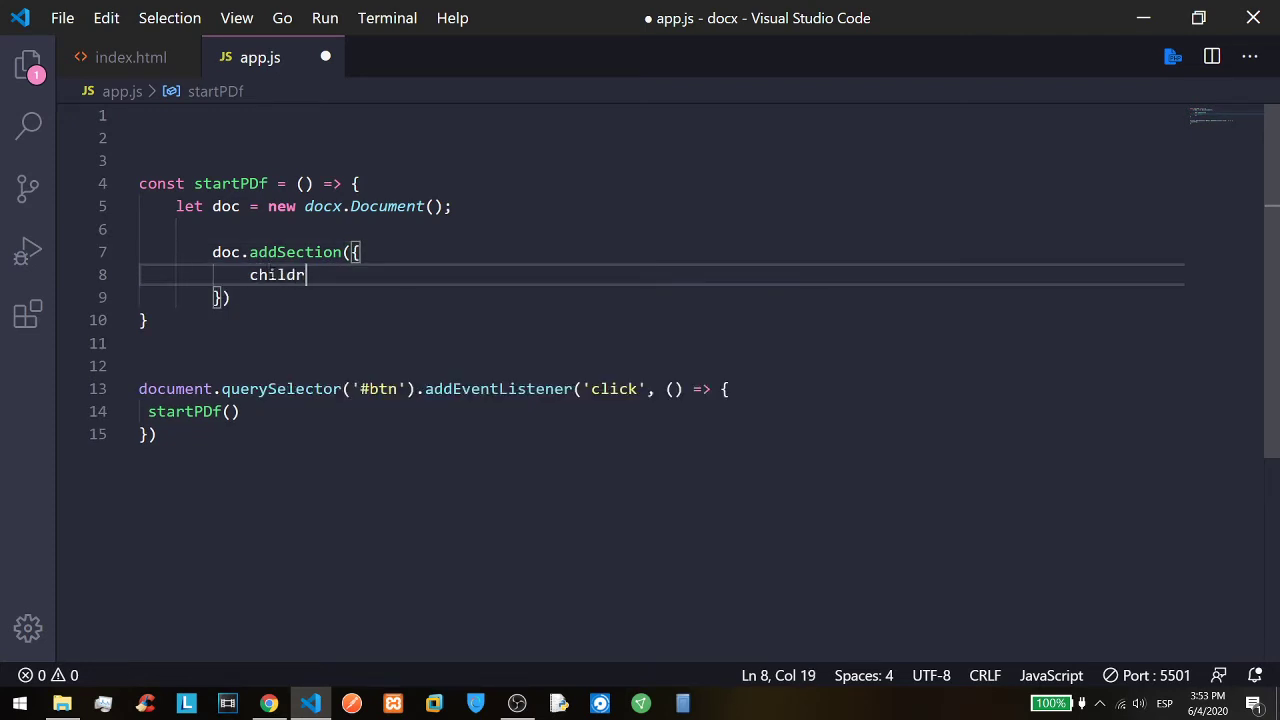
type("en:")
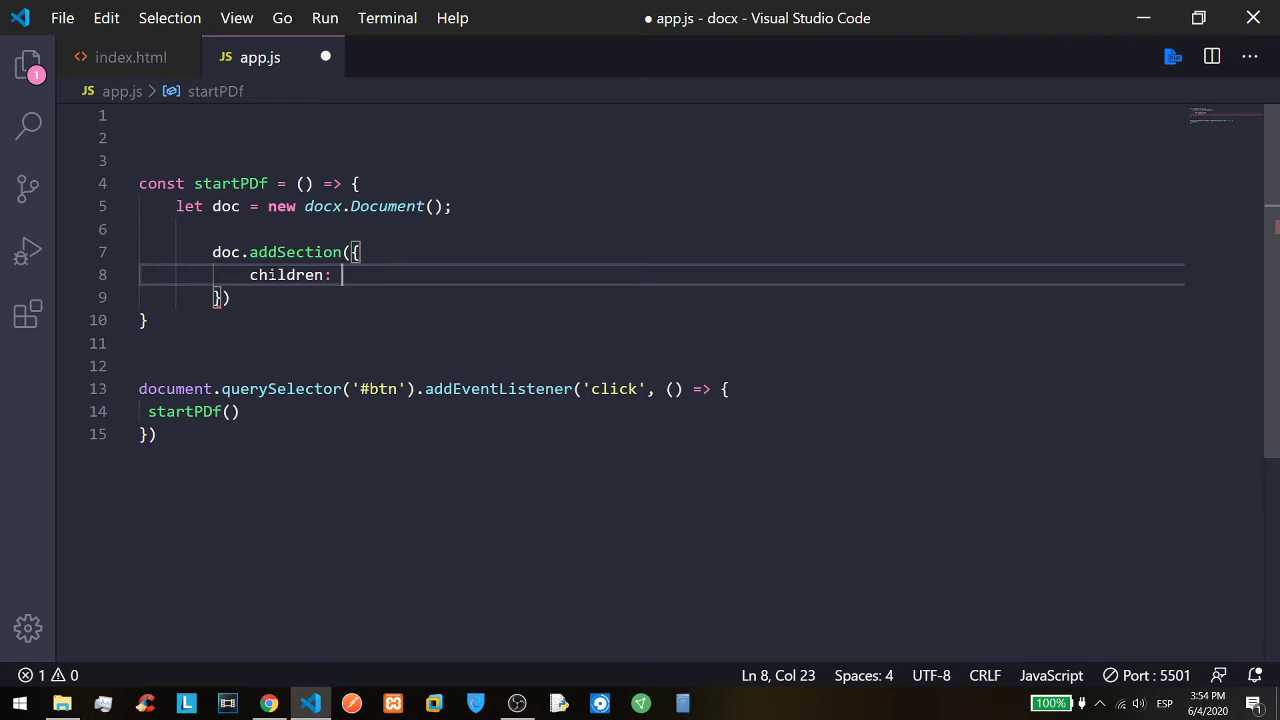
type("[")
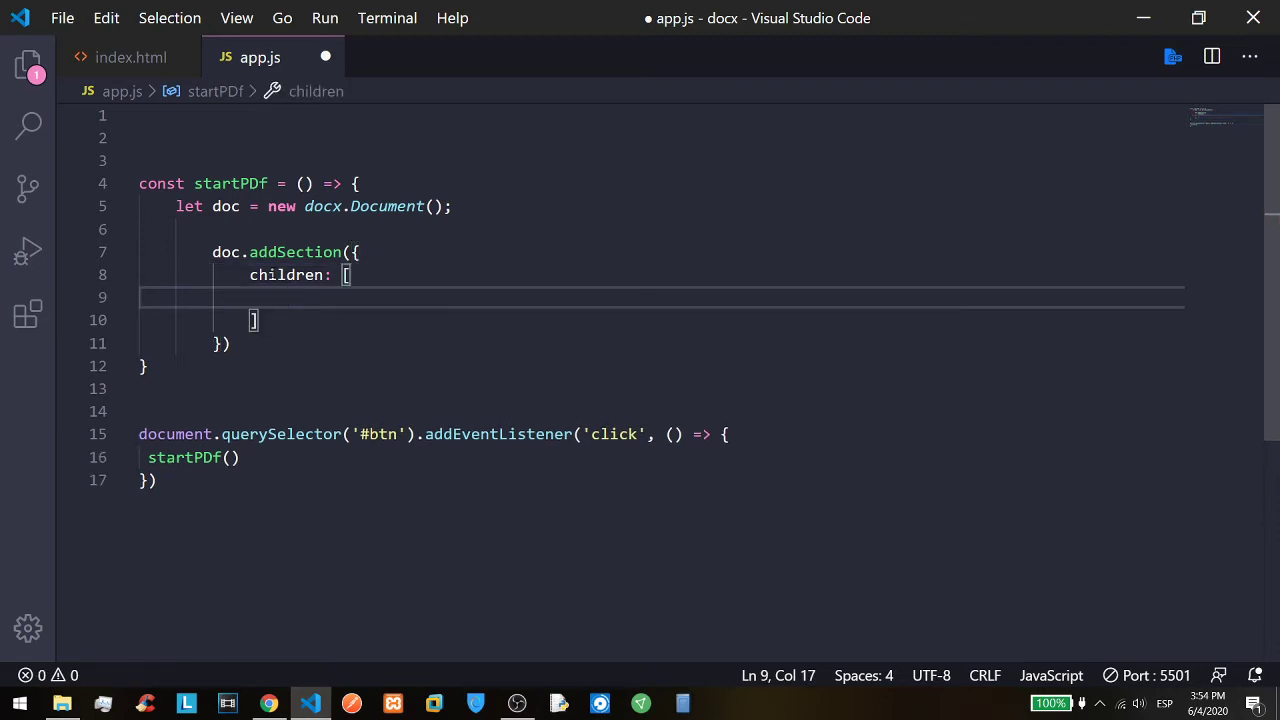
type("new docx.")
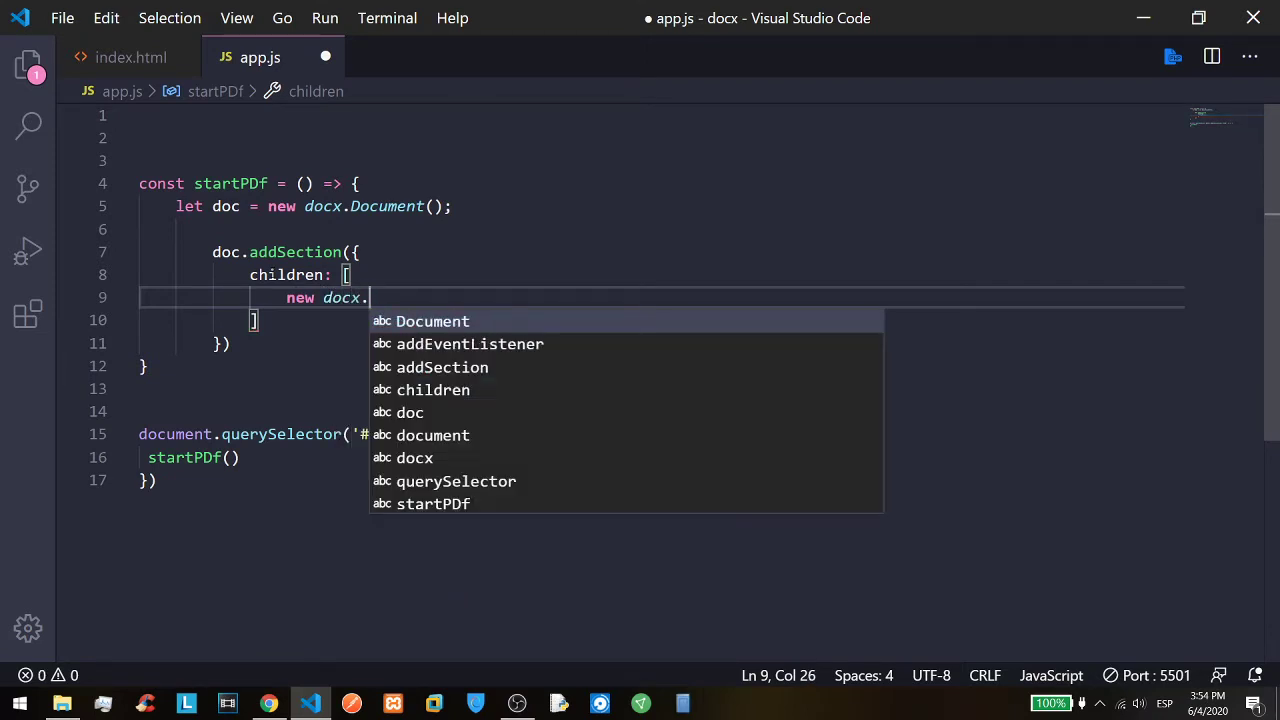
type("Paragrap")
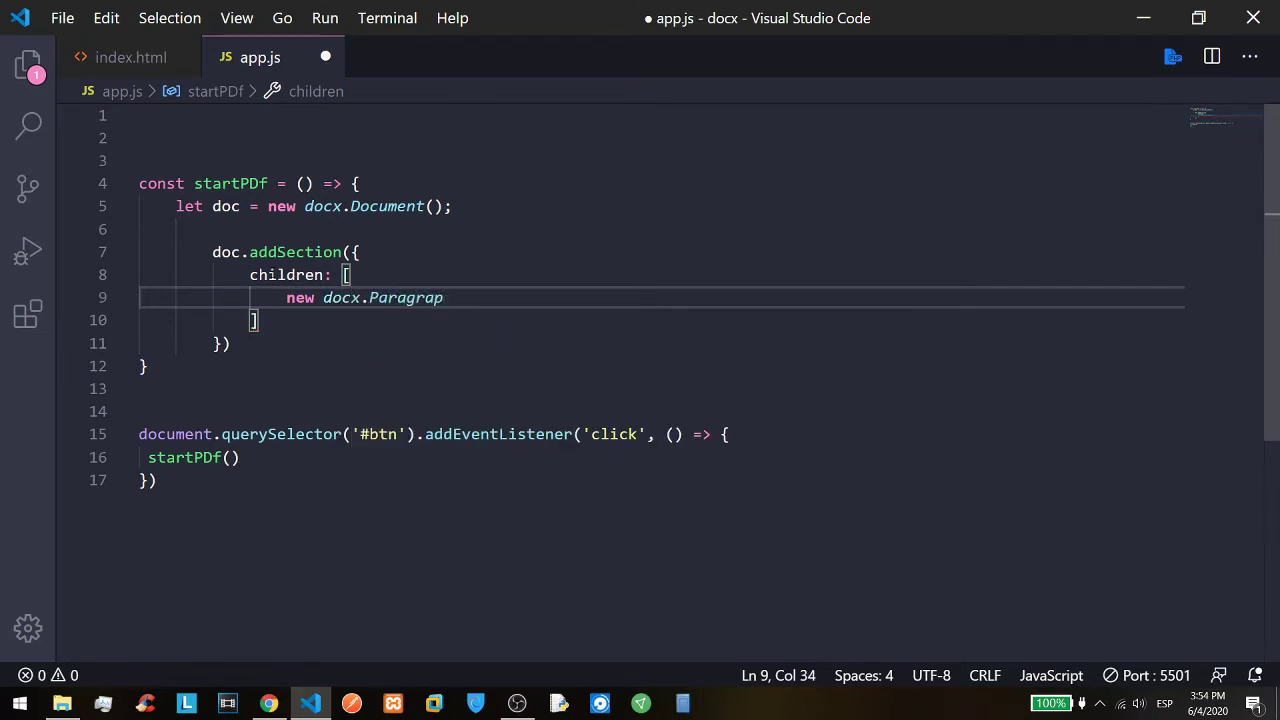
type("h({")
type("new")
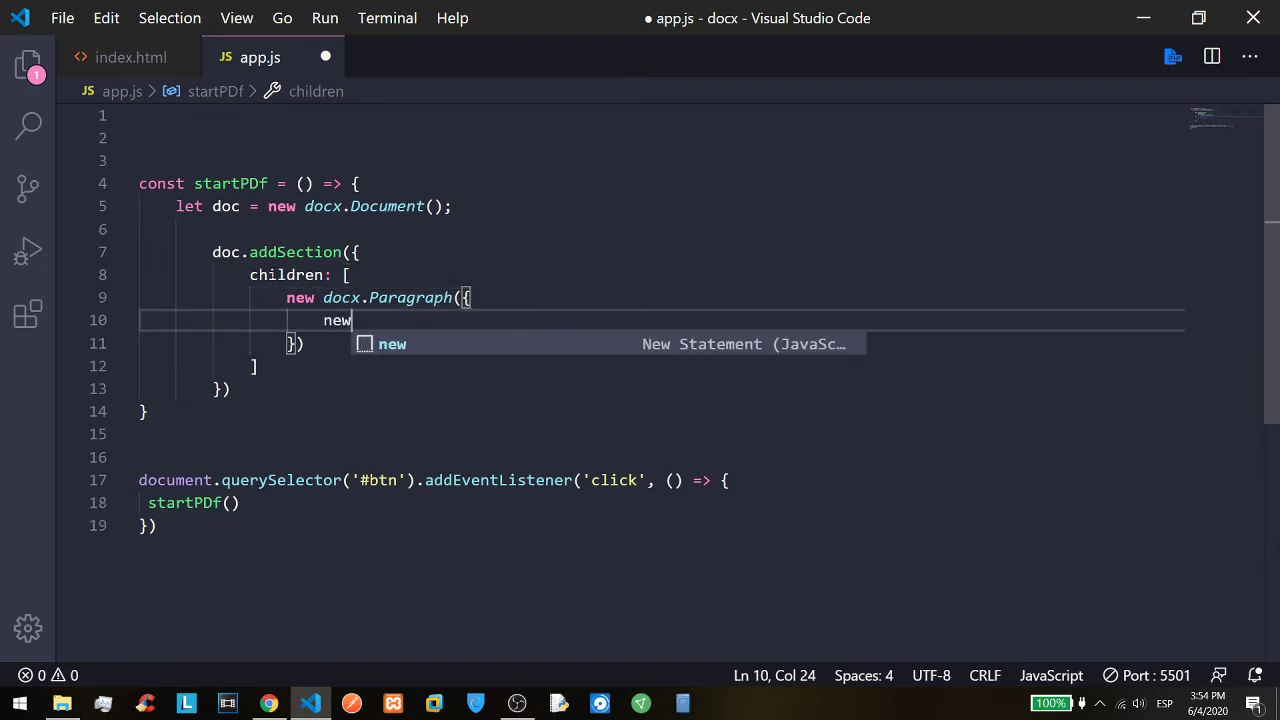
Give the Paragraph a children array with a new docx.TextRun, fixing the TextReun typo.
type("doc")
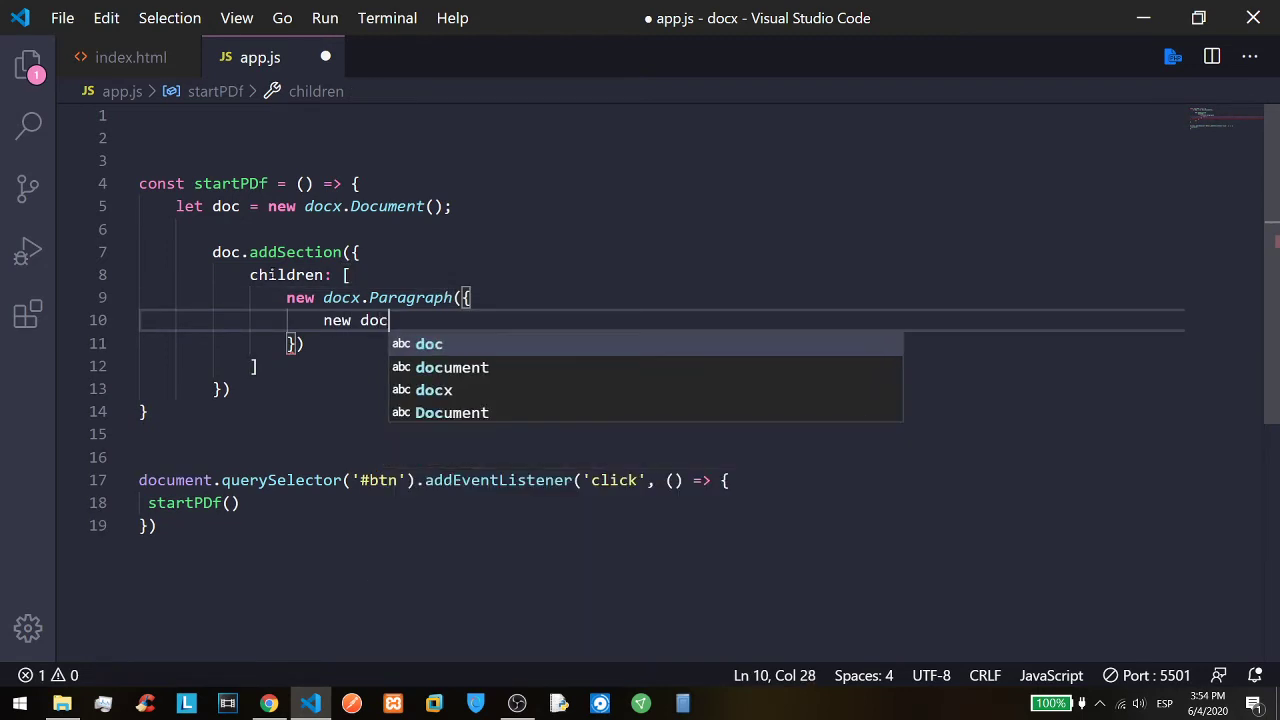
type("x.Text")
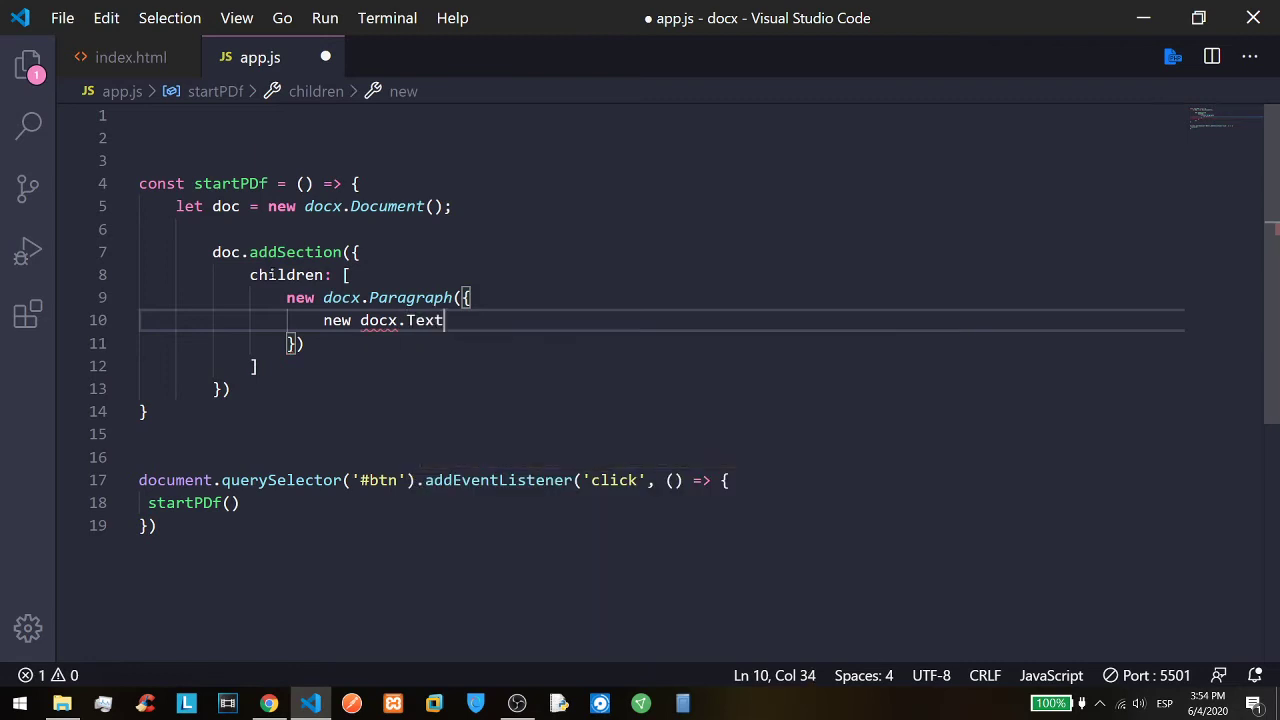
type("r")
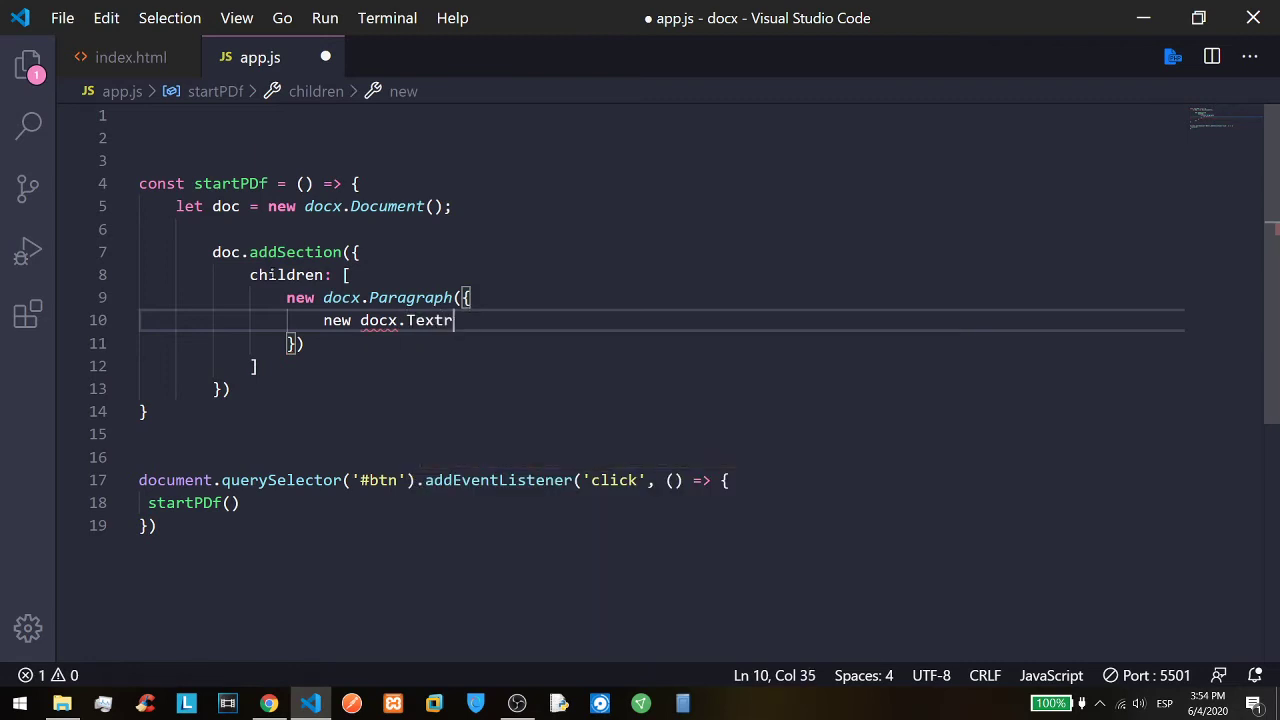
type("eun()")
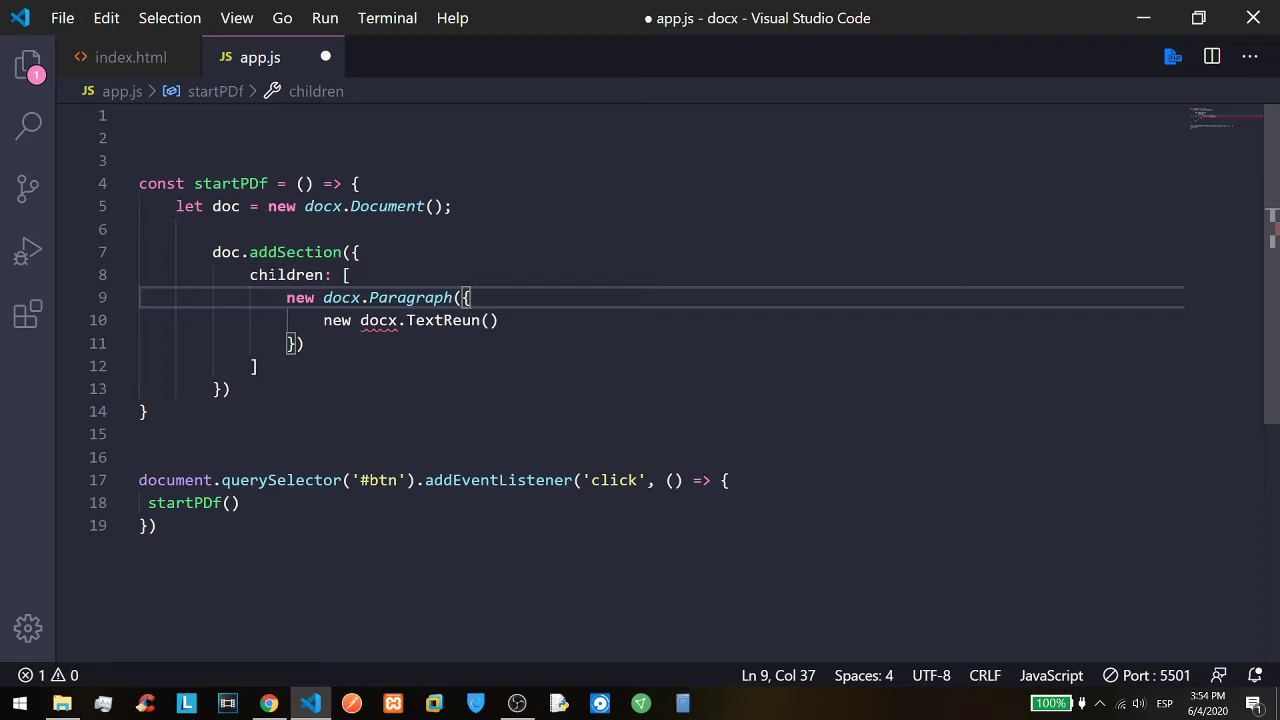
left_click(296, 344)
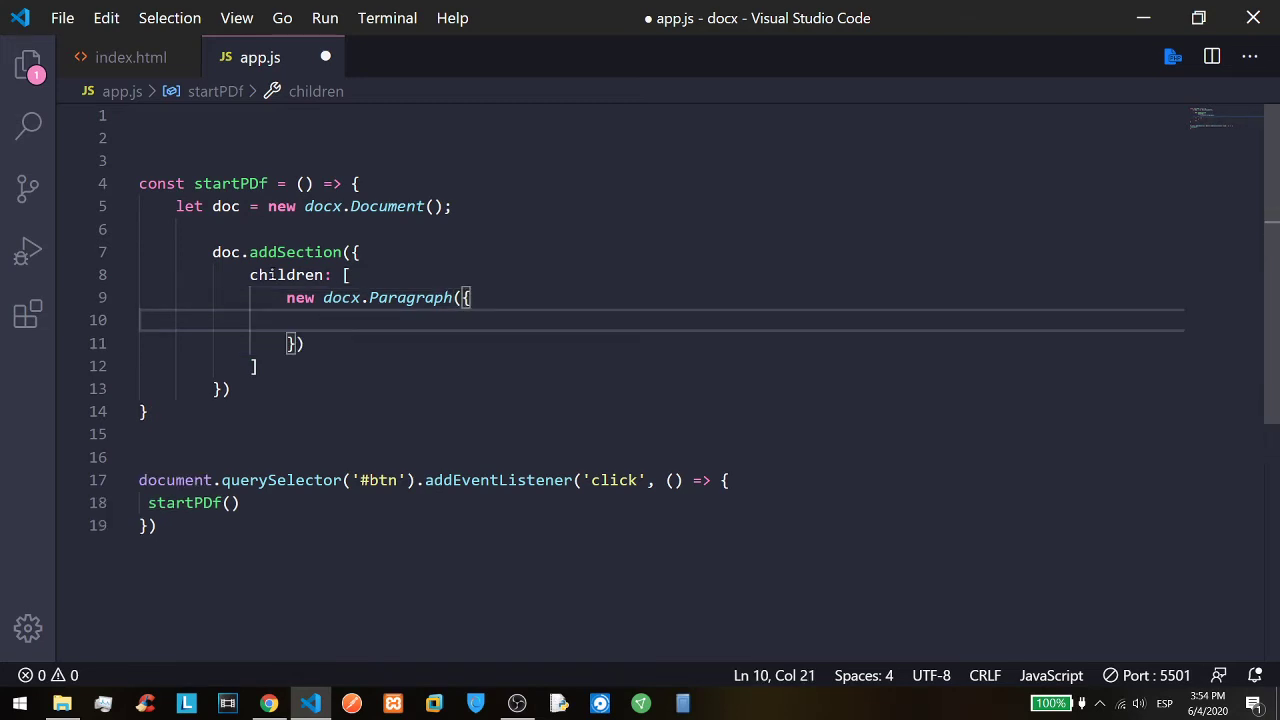
type("children: [")
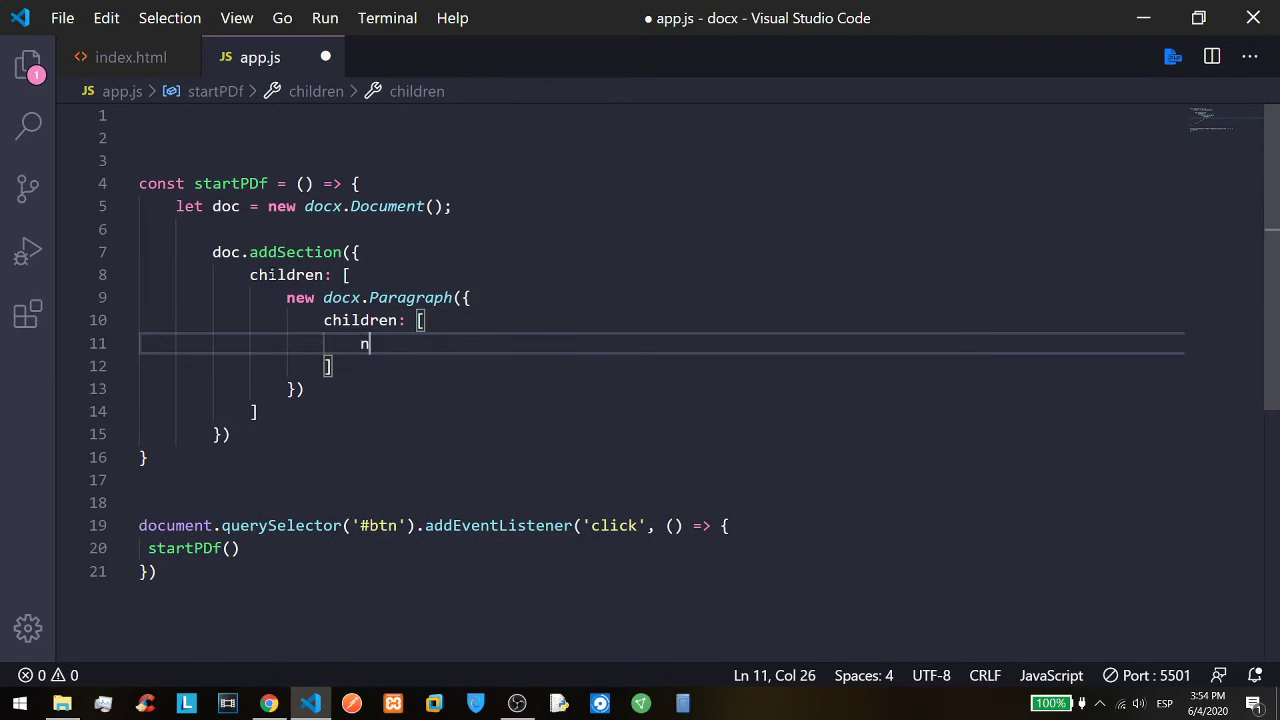
type("ew doc")
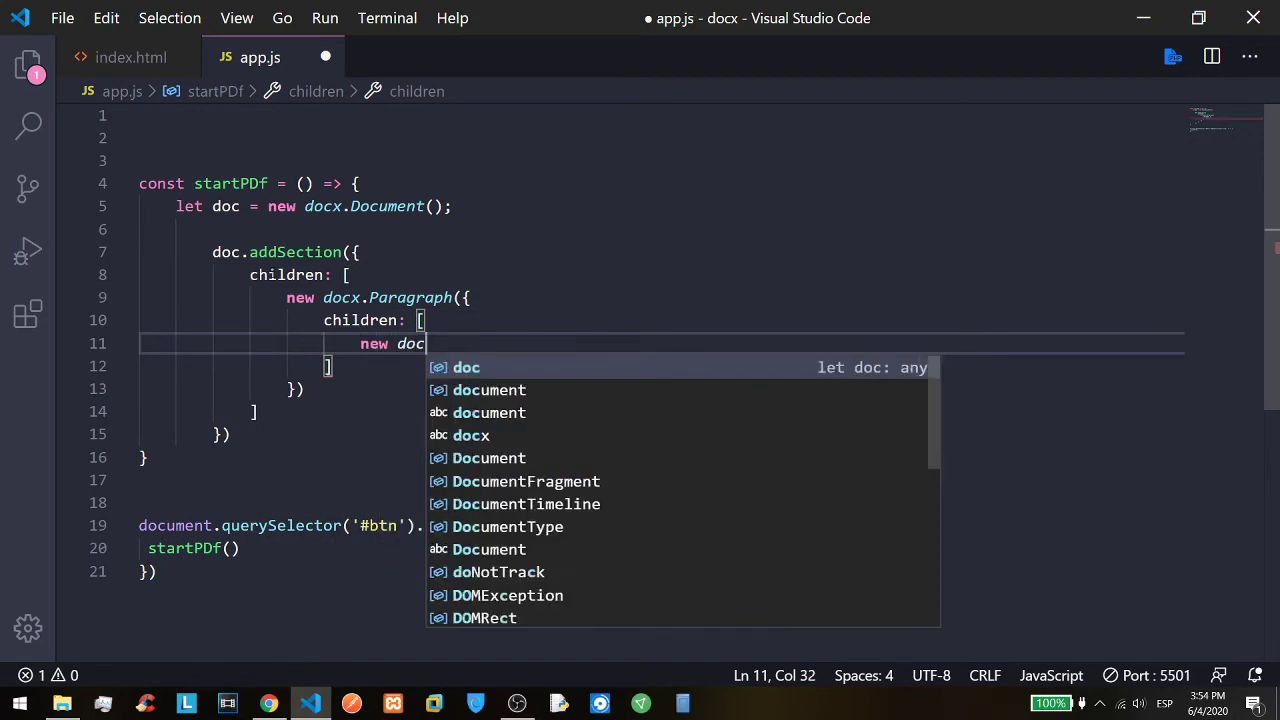
type("x.TextRun({")
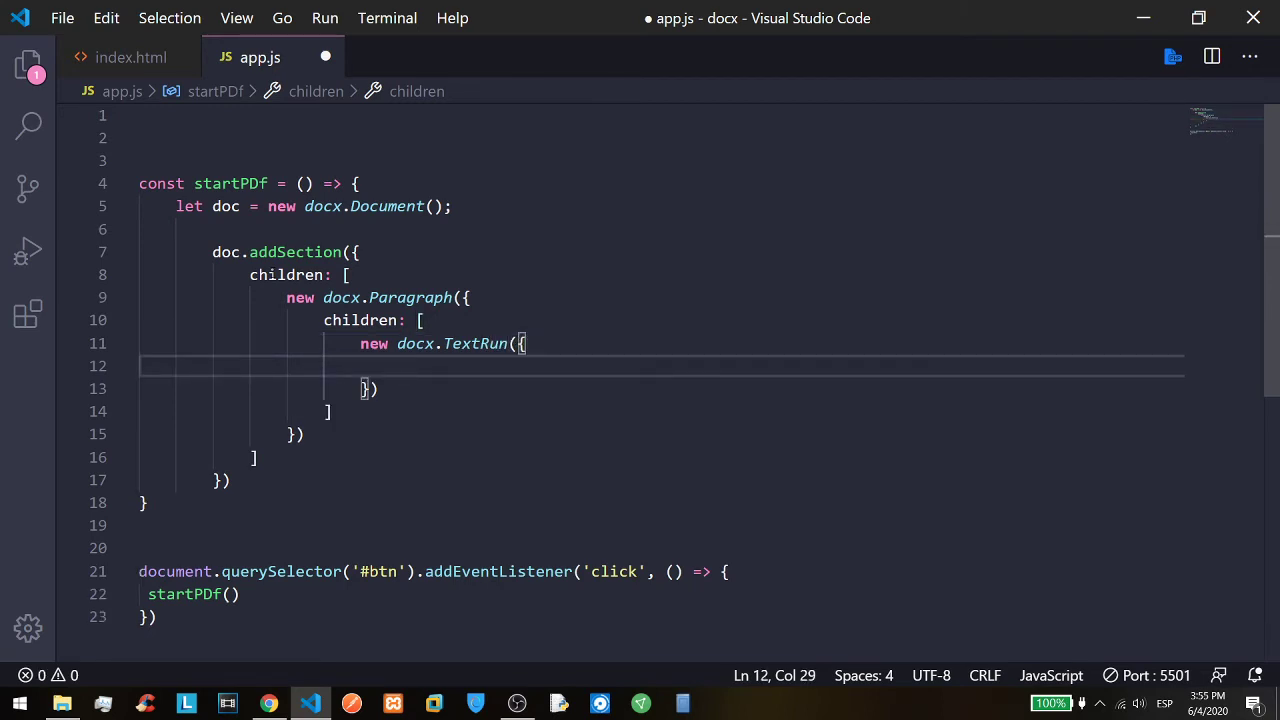
Set the TextRun text to 'Hi everyone again!' and save app.js.
type("text: ''")
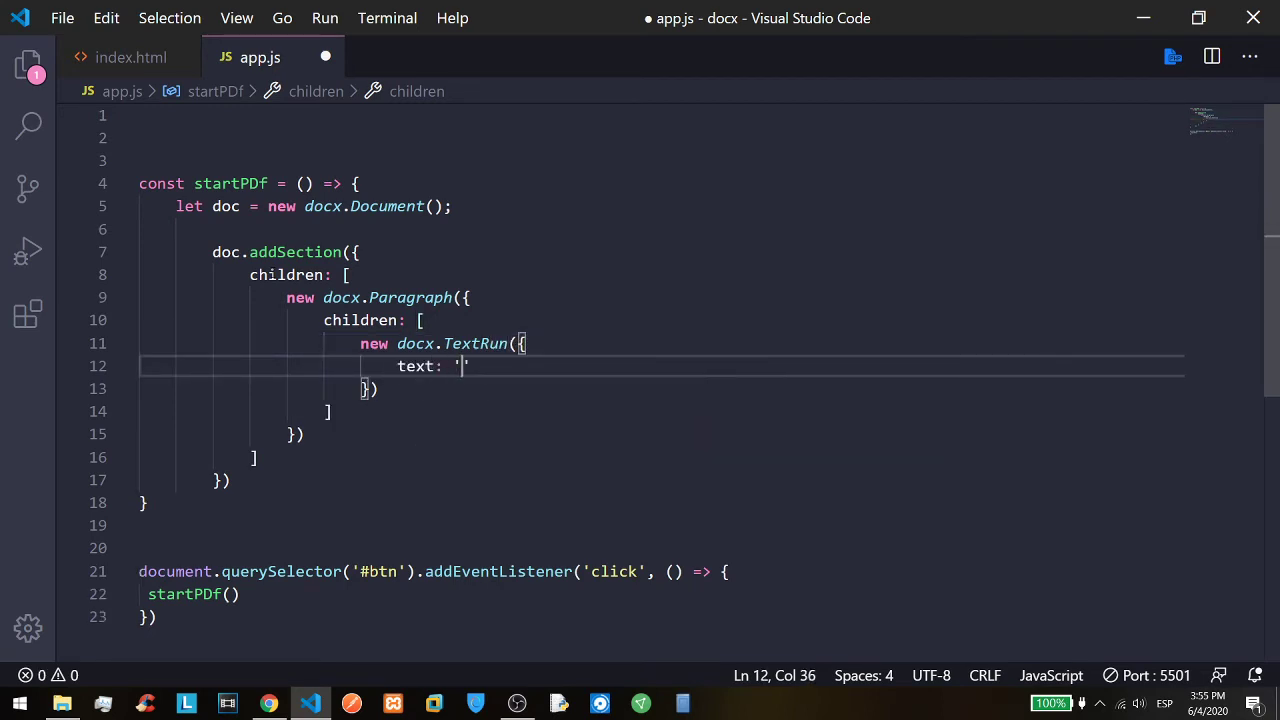
type("Hi every")
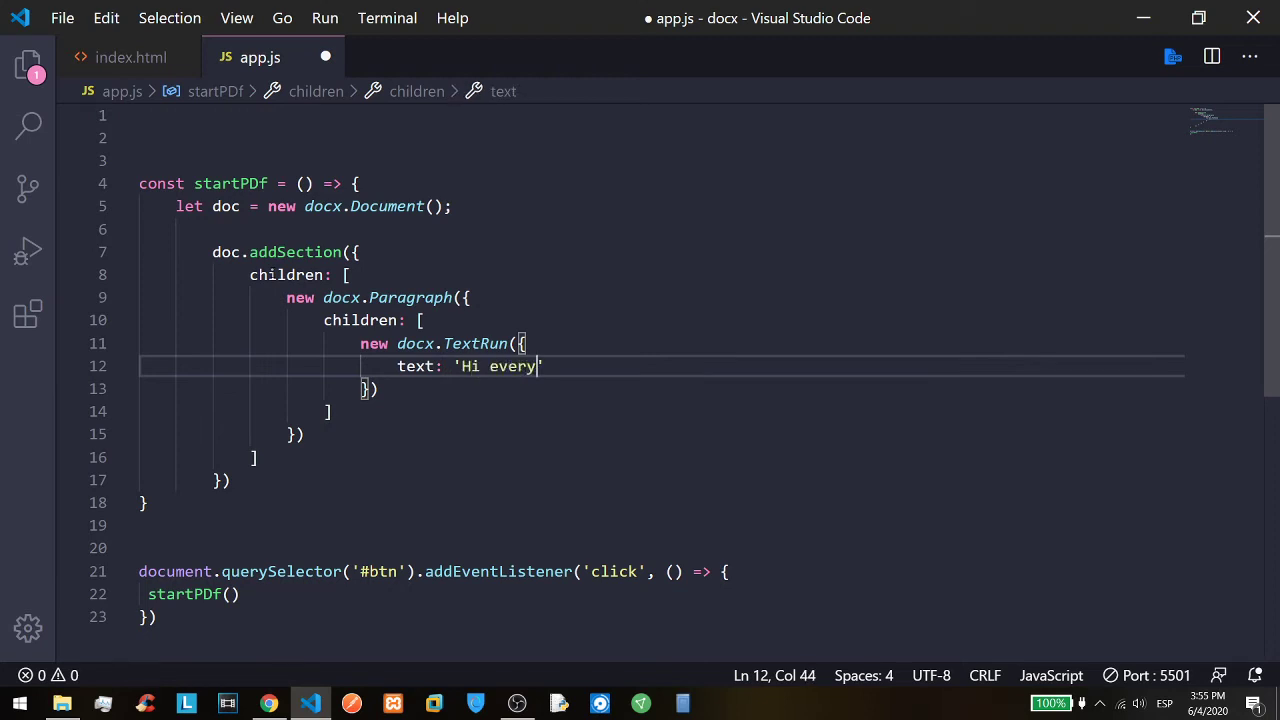
type("one again!")
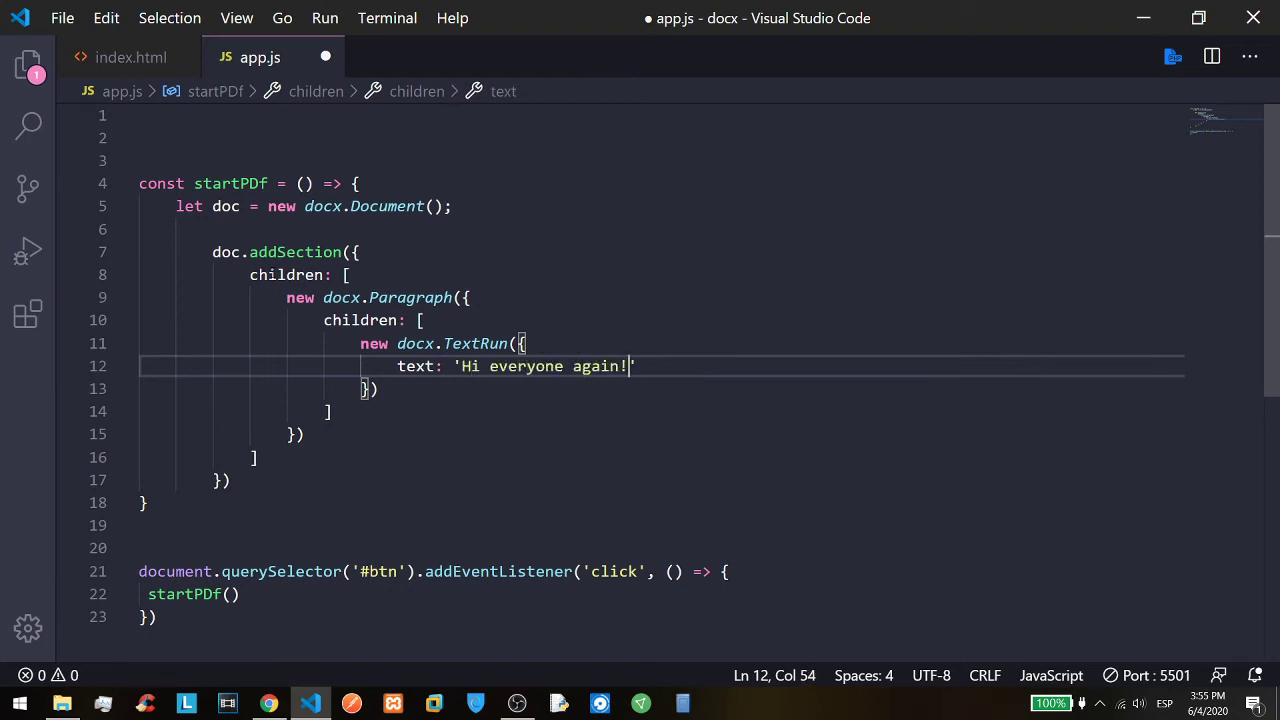
key("ctrl+s")
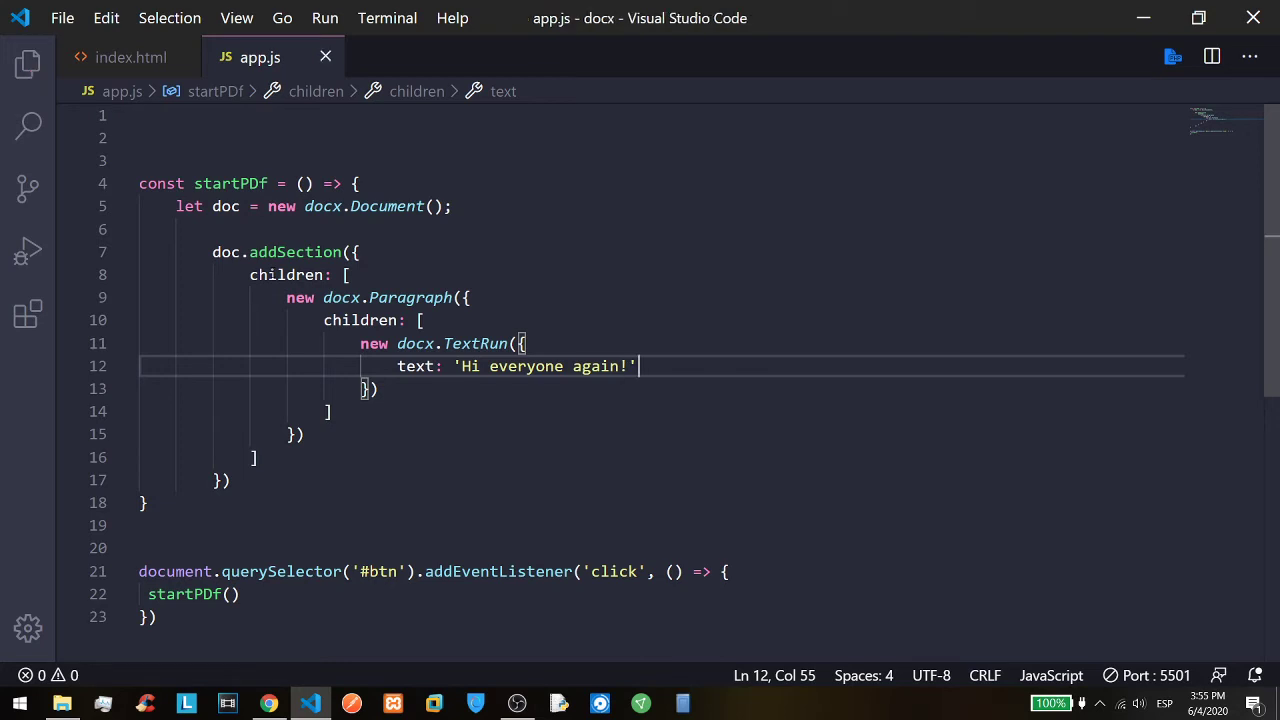
Walk through the addSection, children array and Paragraph nesting, closing the call with a semicolon.
double_click(226, 252)
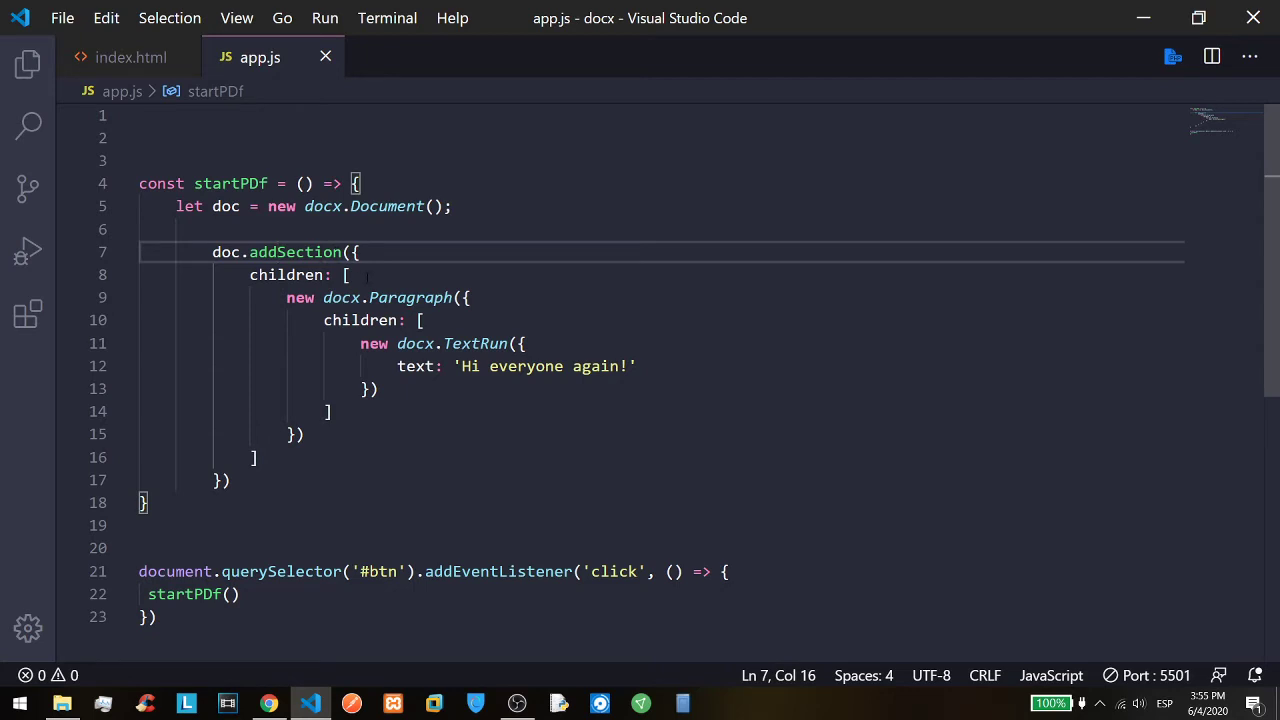
left_click(348, 276)
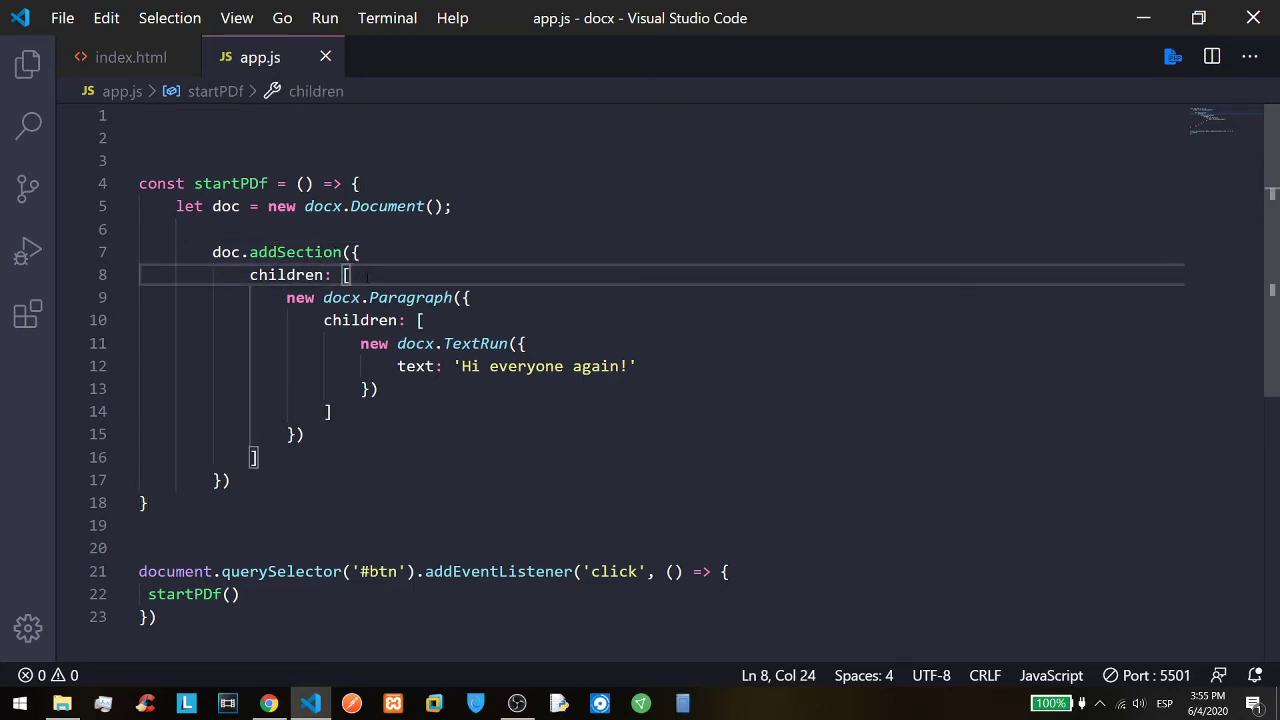
double_click(288, 276)
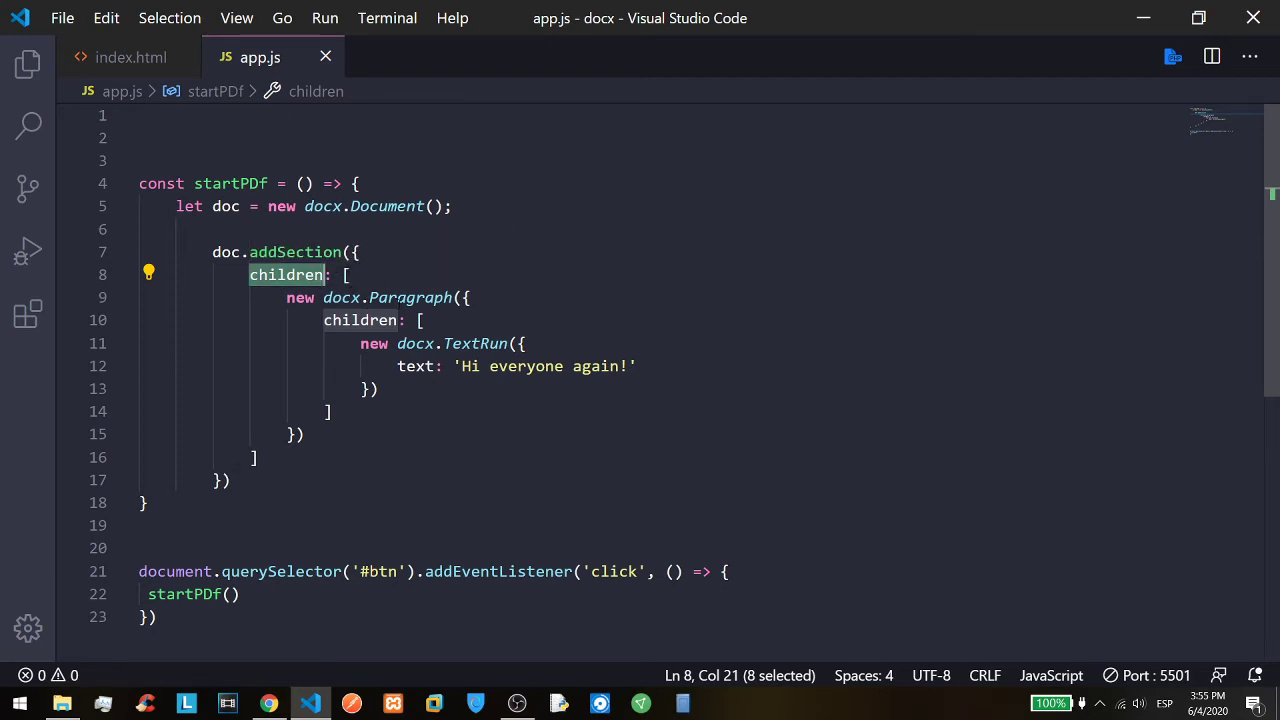
left_click(468, 296)
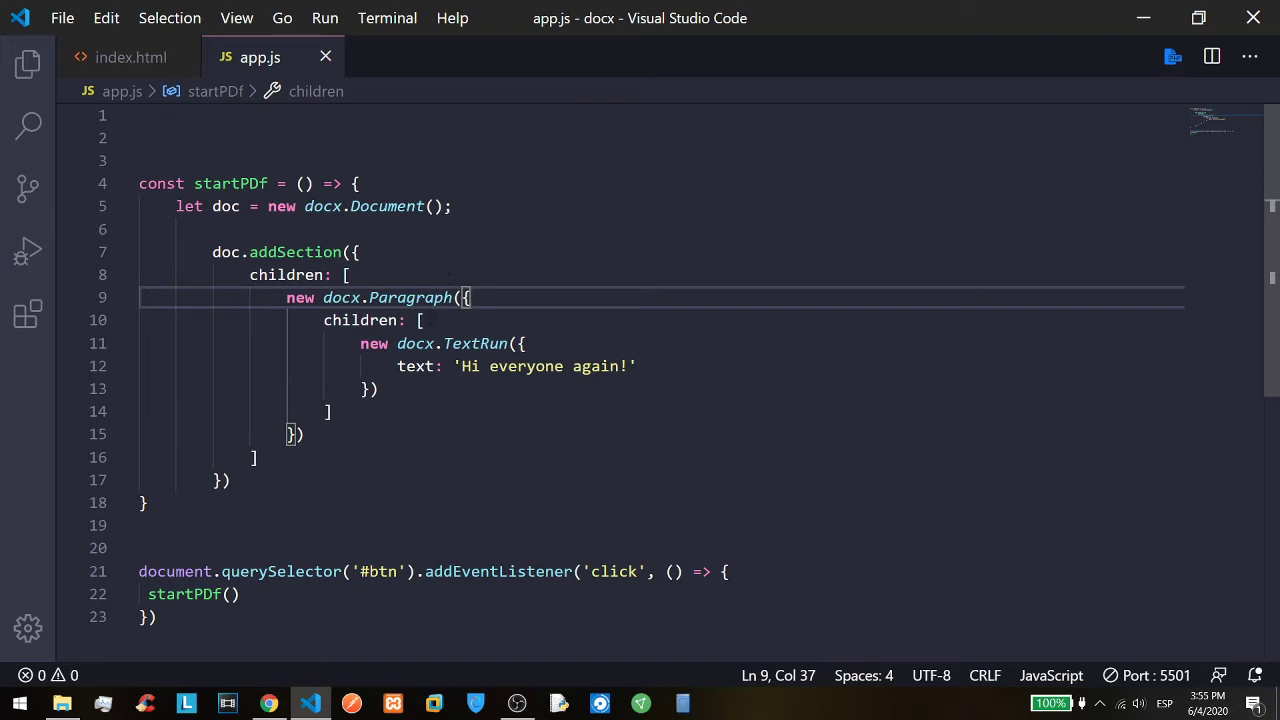
left_click(420, 320)
type(";")
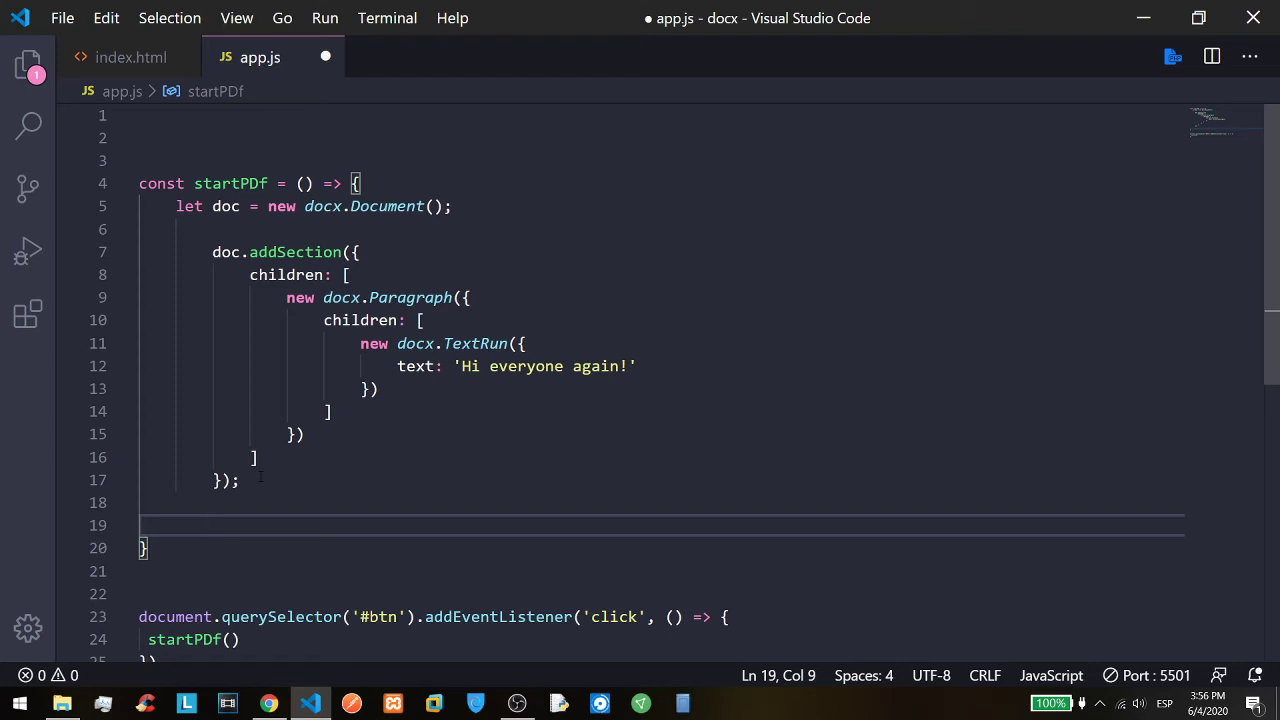
Write docx.Packer.toBlob(doc).then(blob => { console.log(blob) }).
type("docx")
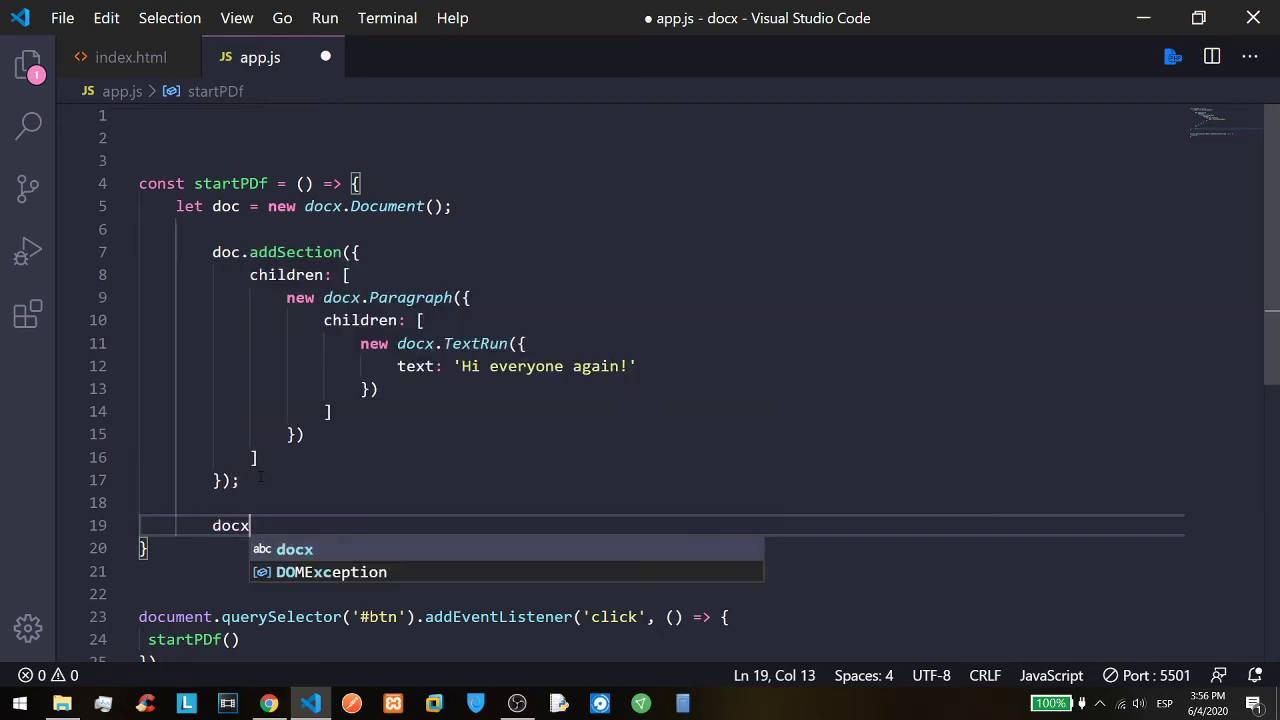
type(".")
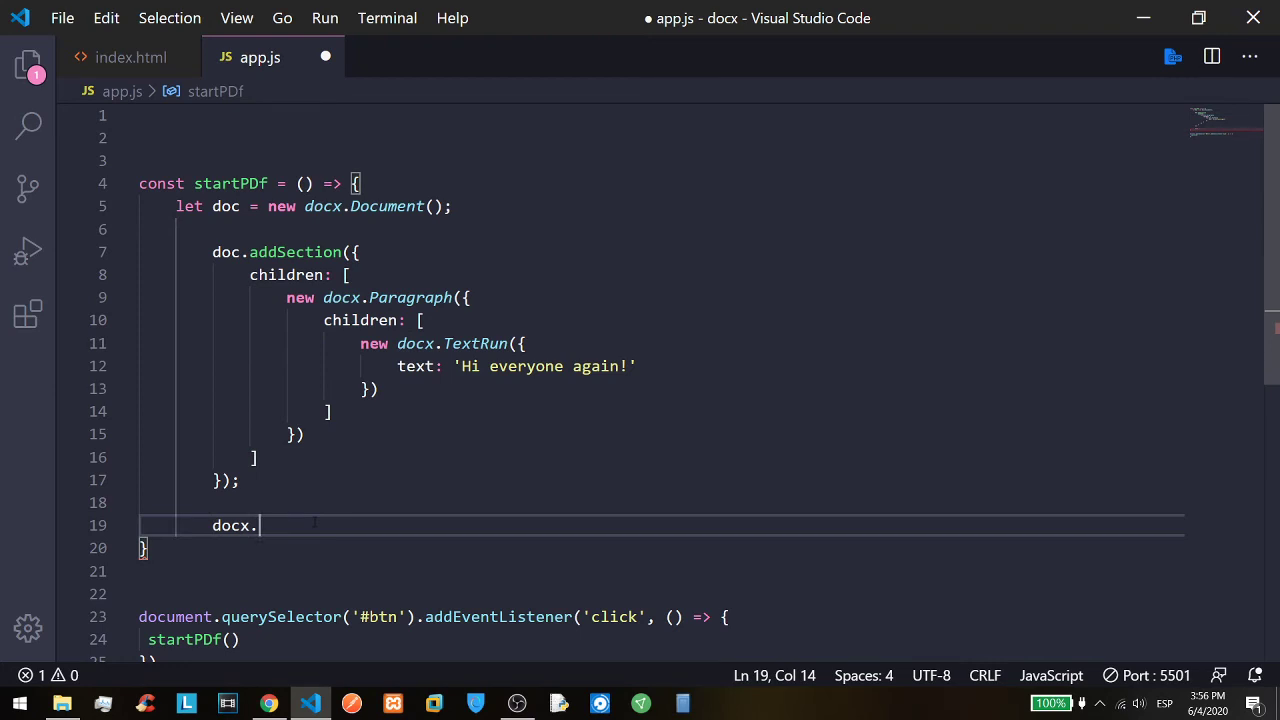
type("Pack")
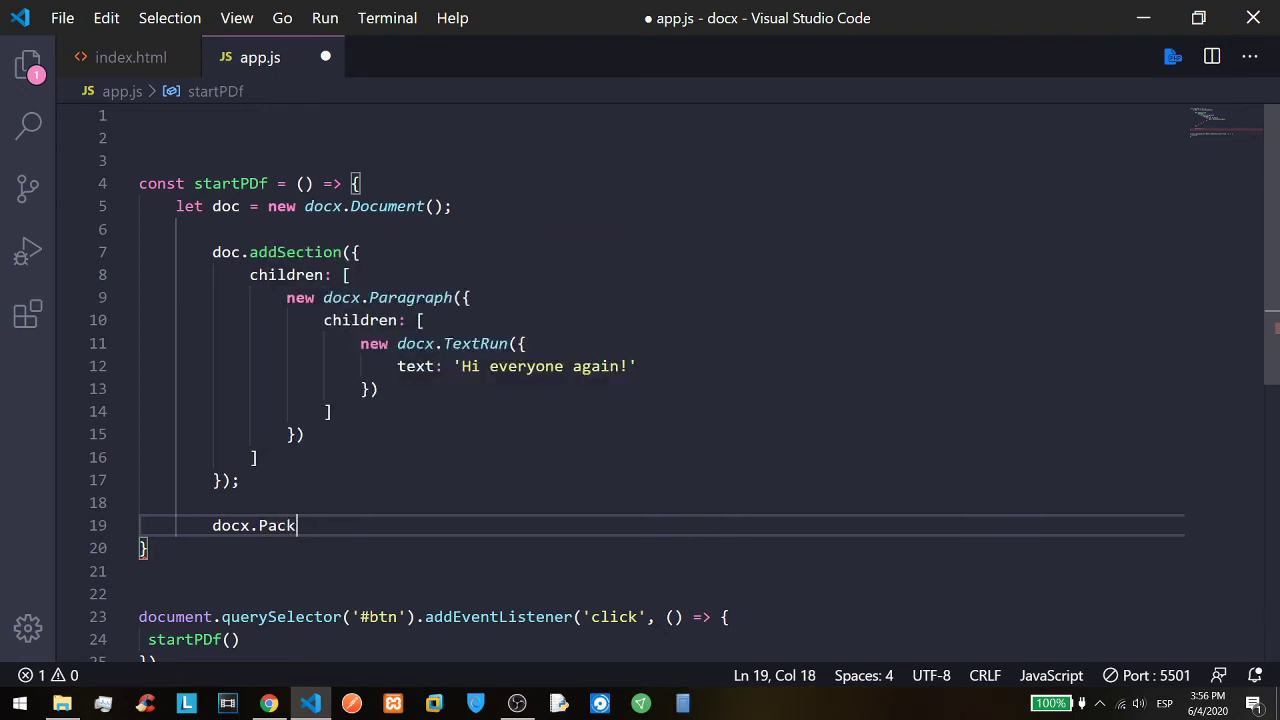
type("er.")
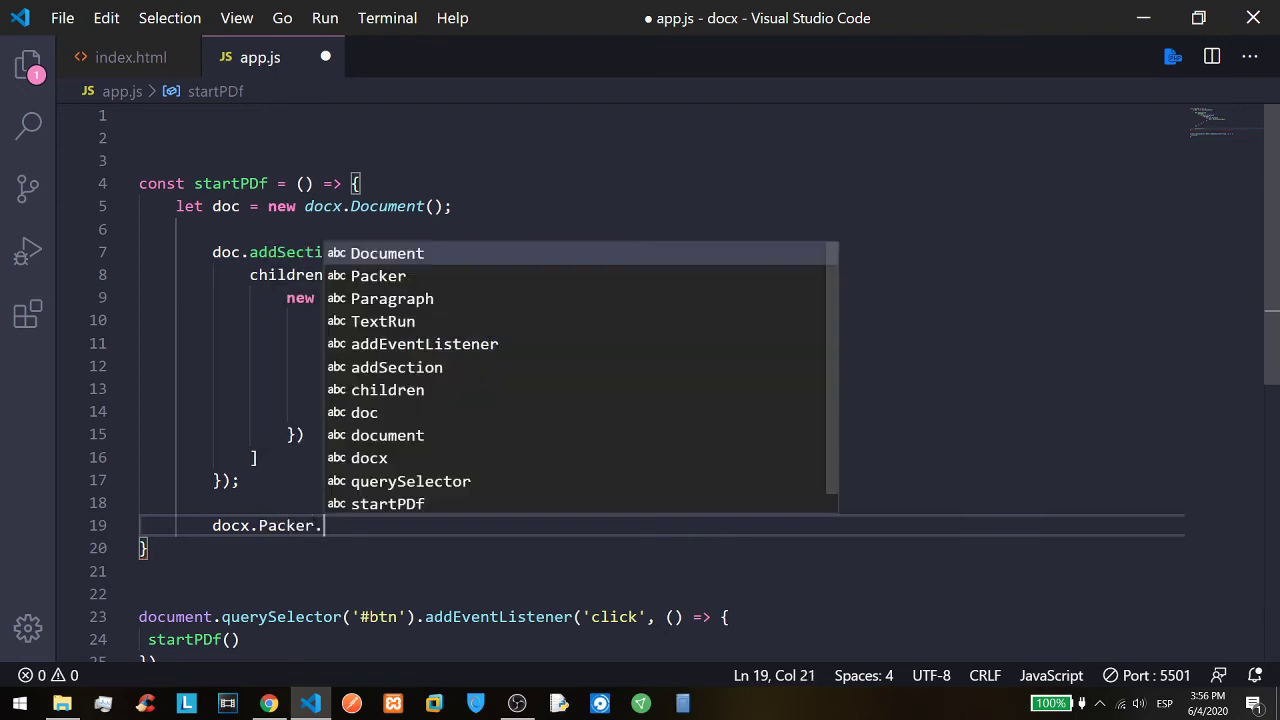
type("toBlob")
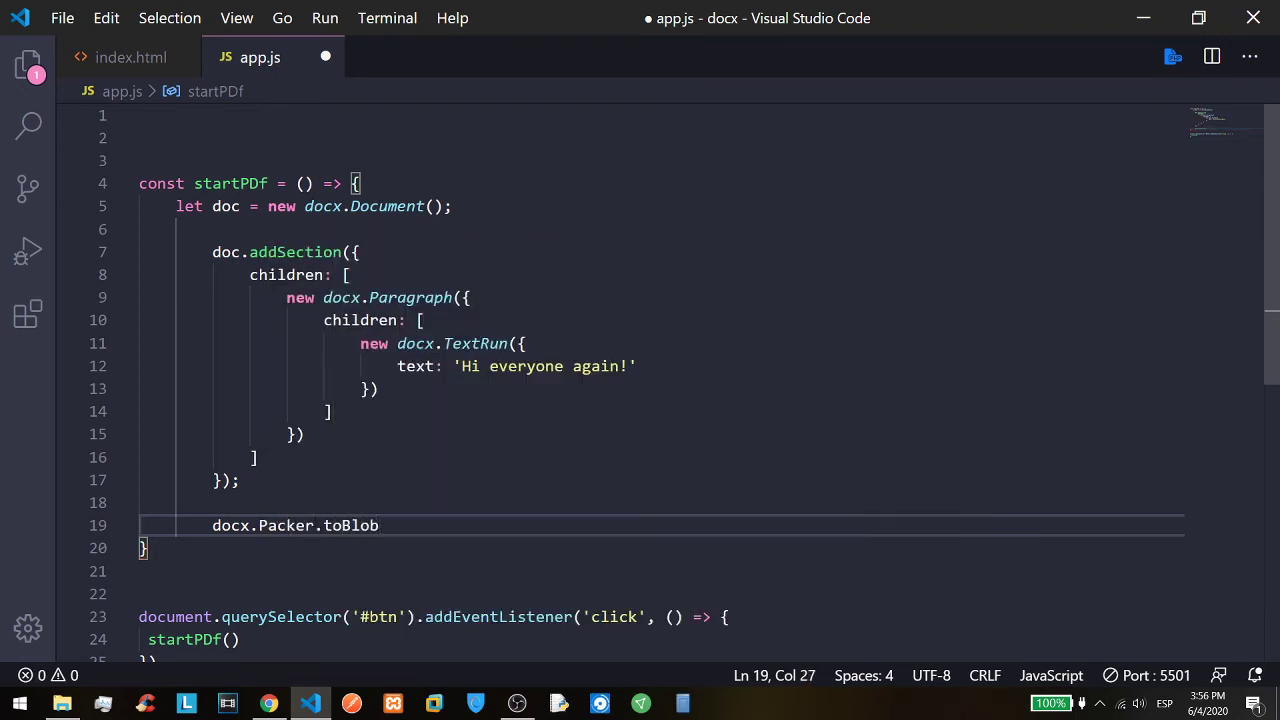
type("()")
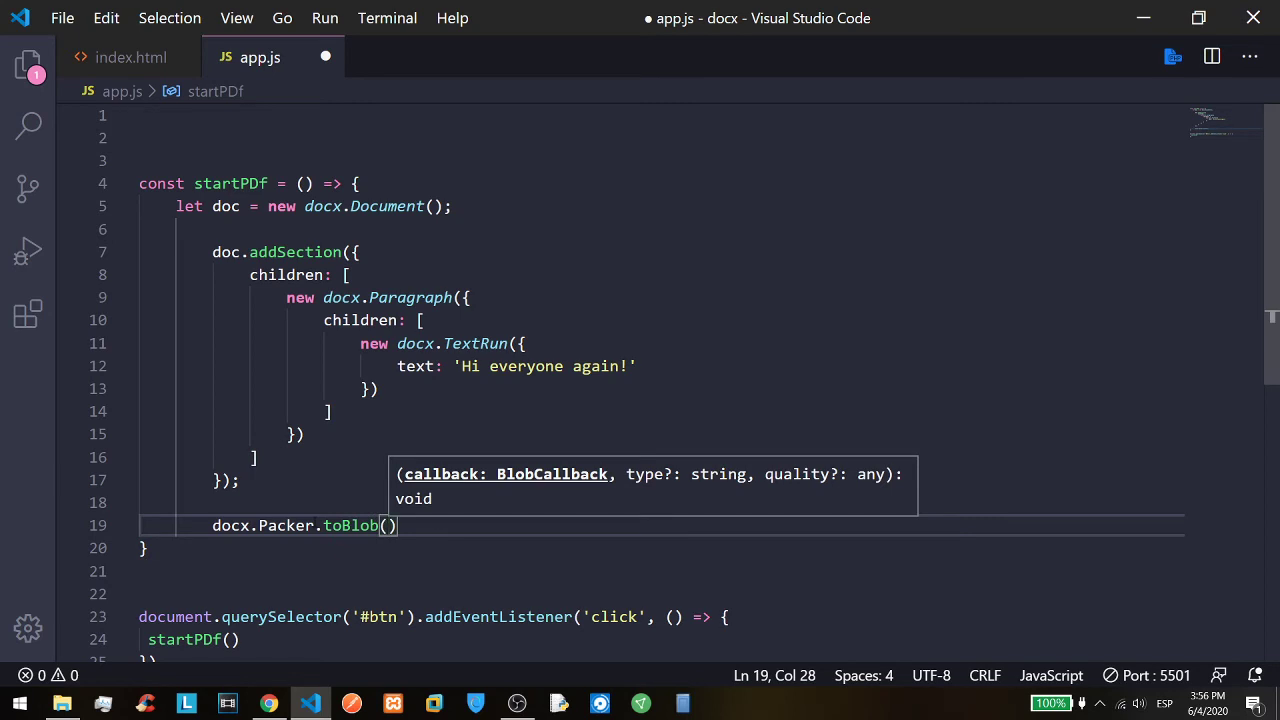
type("doc")
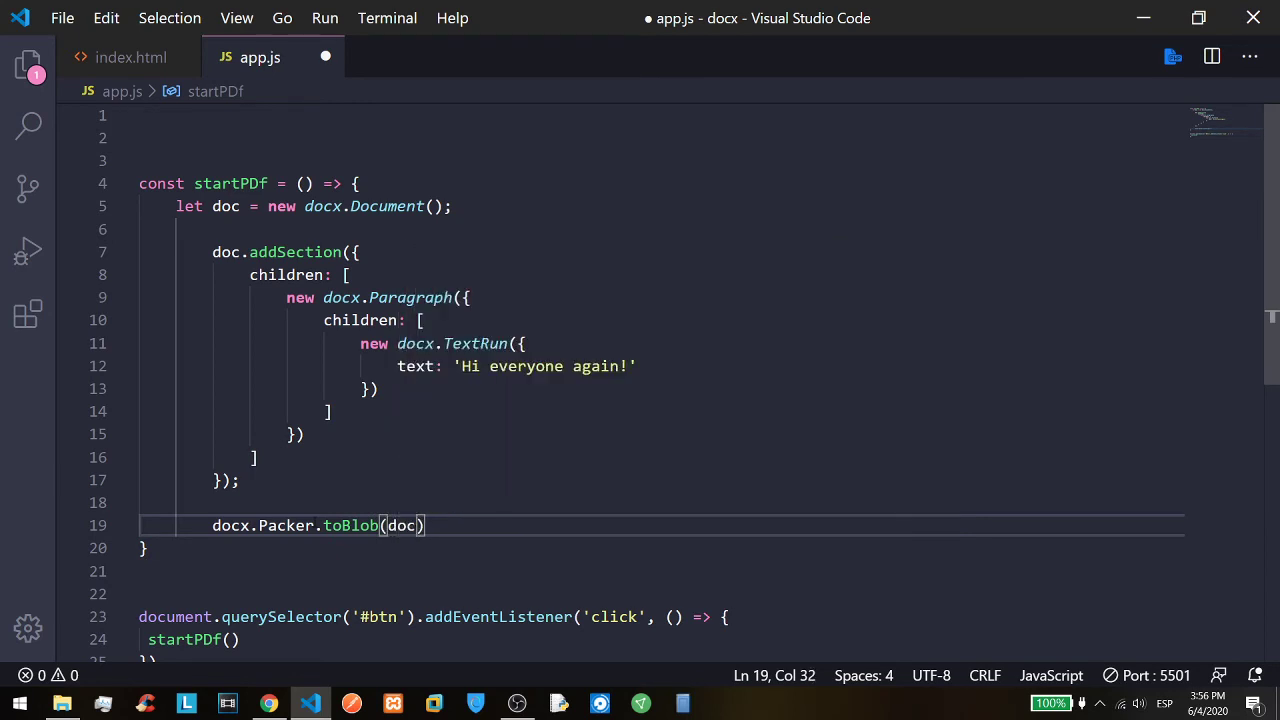
type(".then(")
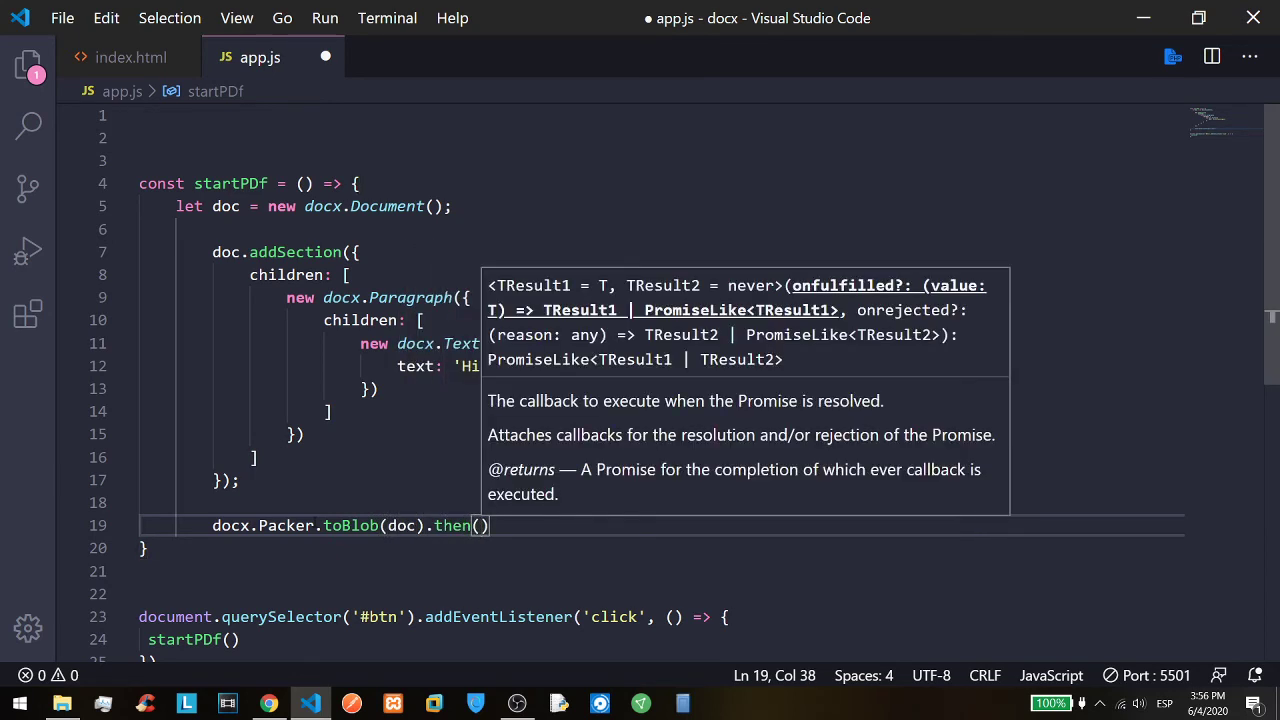
type("blob => ñ")
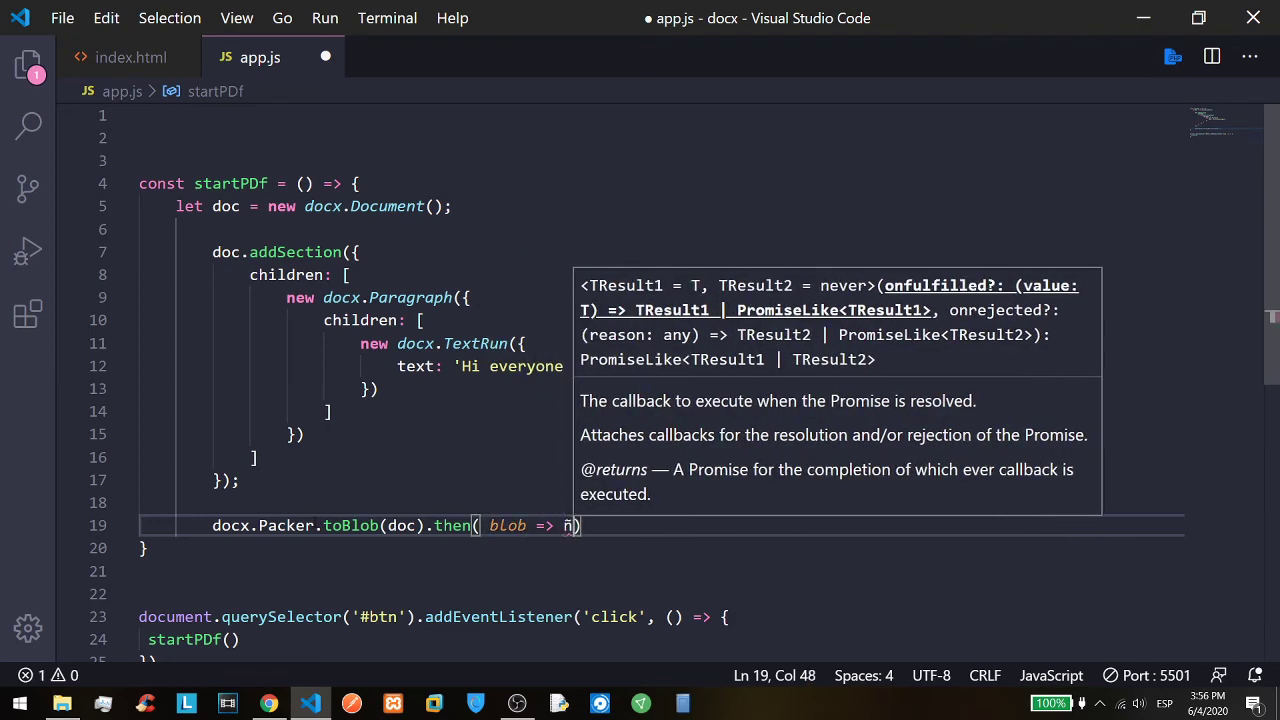
key("Backspace")
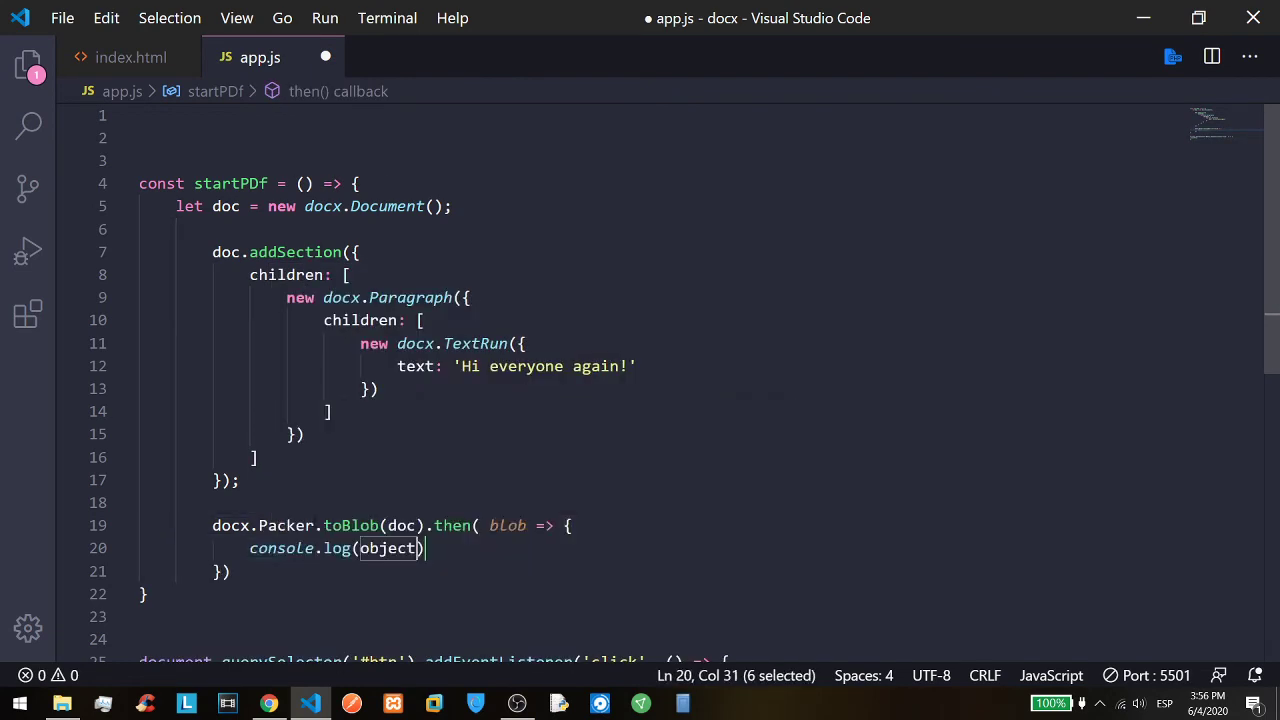
type("blob")
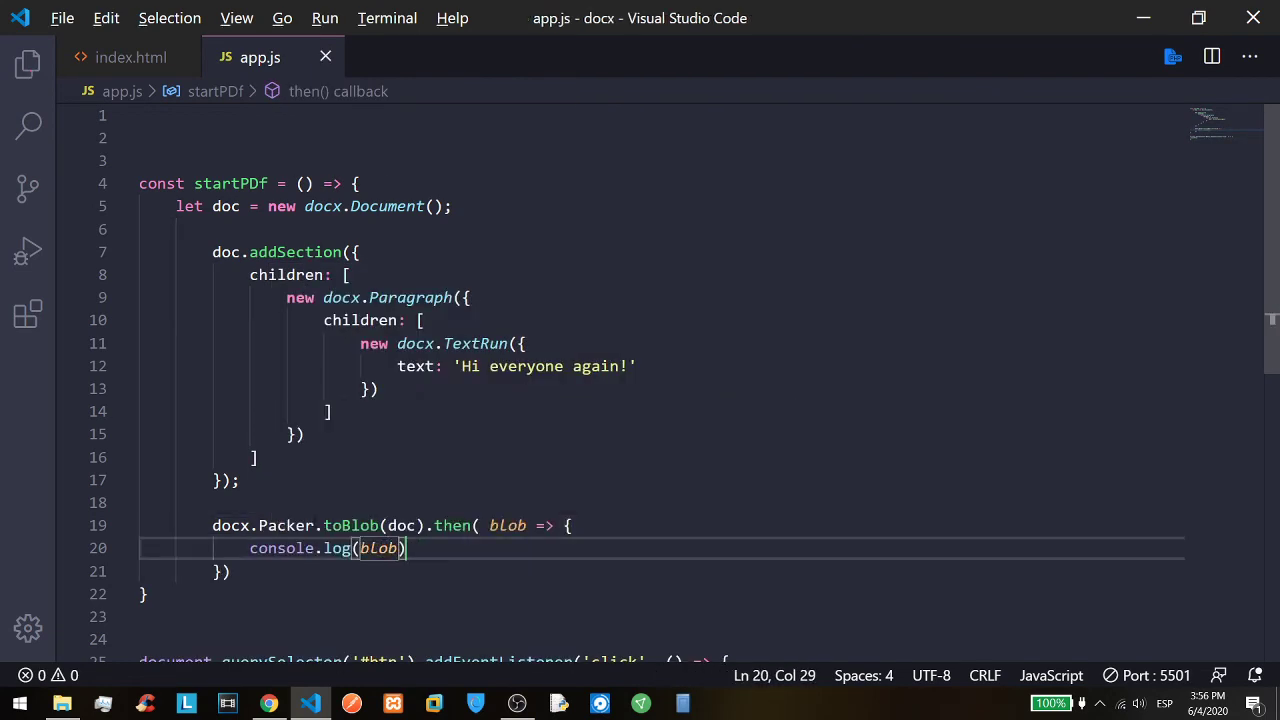
Check the logged Word Blob in the browser console, then return to the editor.
left_click(268, 704)
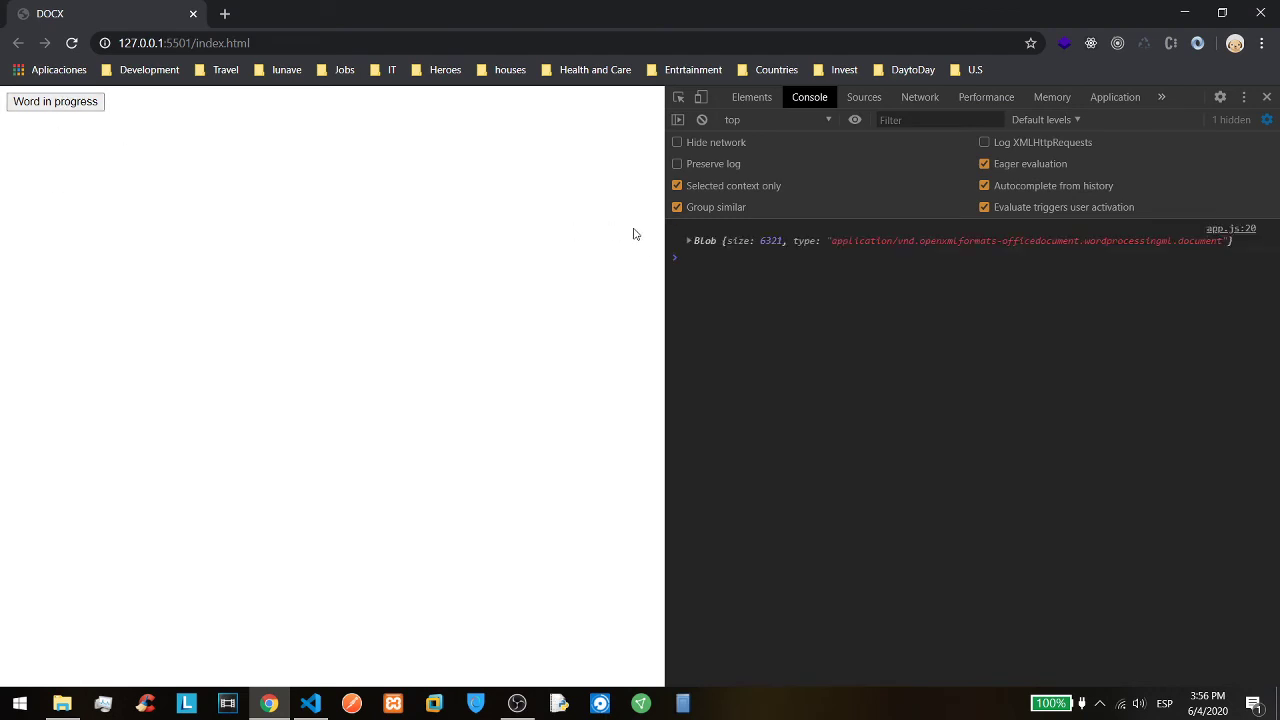
left_click(688, 240)
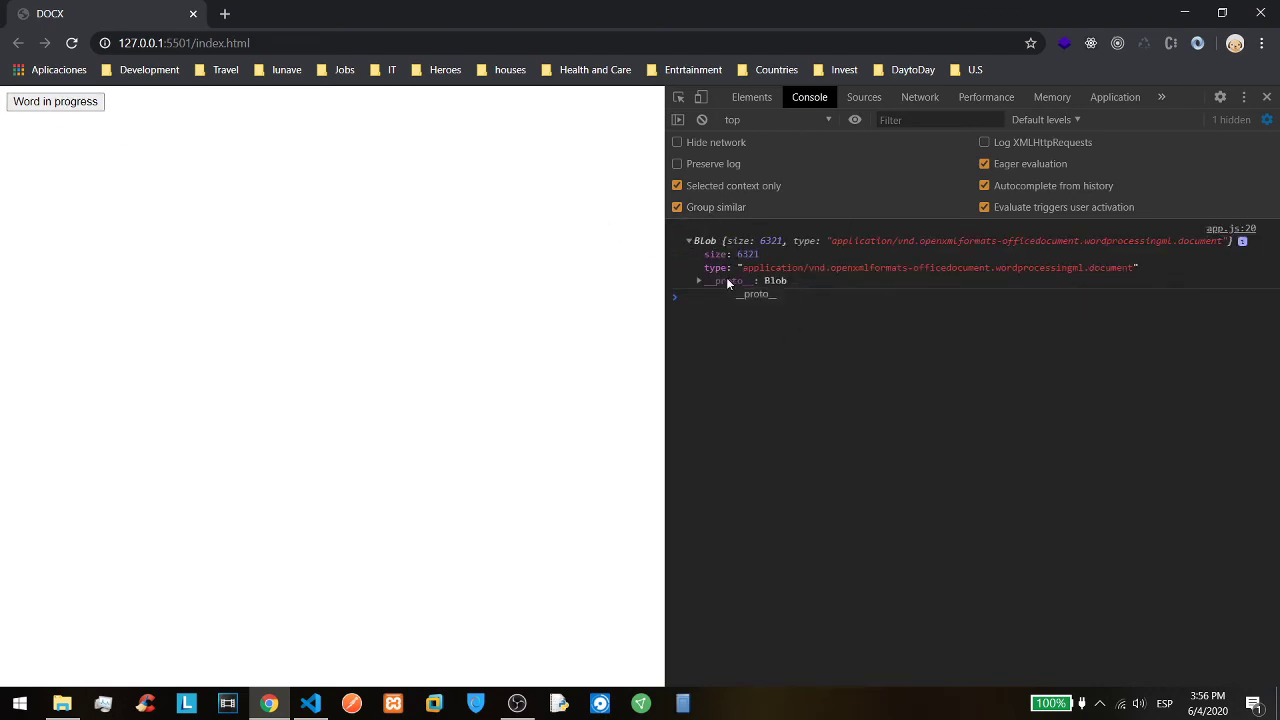
left_click(308, 704)
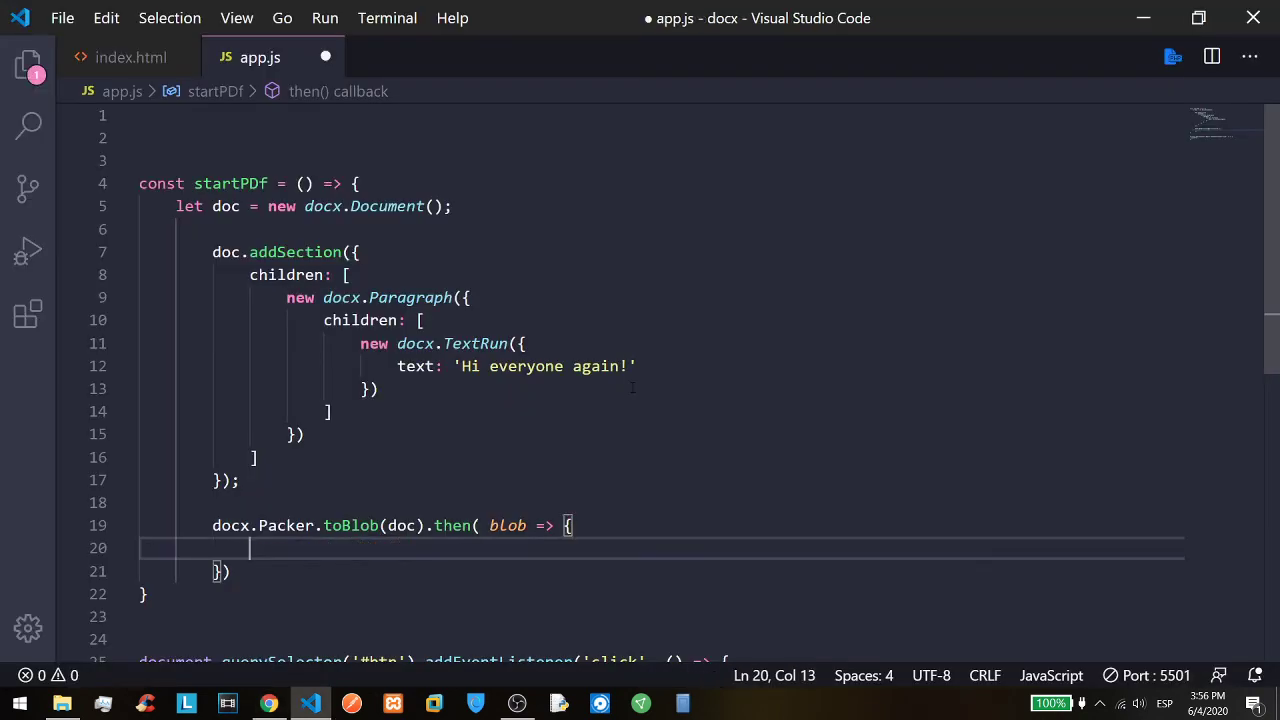
Call saveAs(blob, 'hi.docx') inside the then callback.
type("saveAs(")
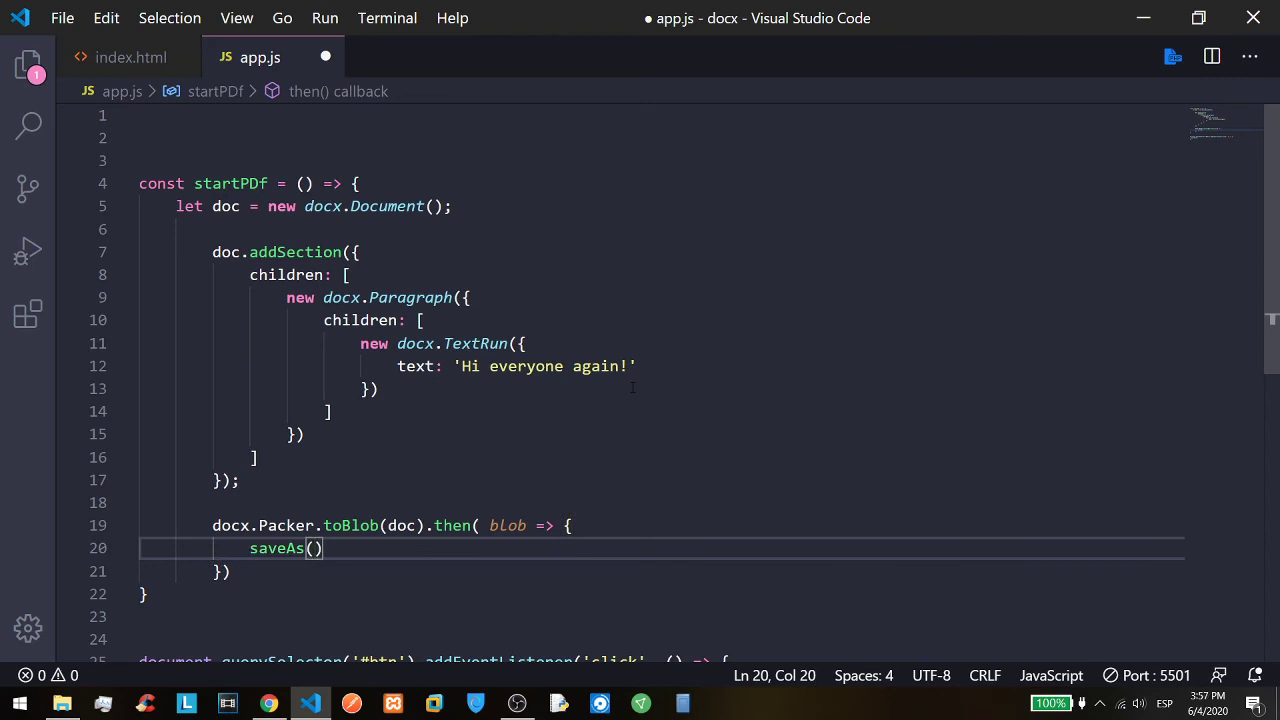
type("blob,")
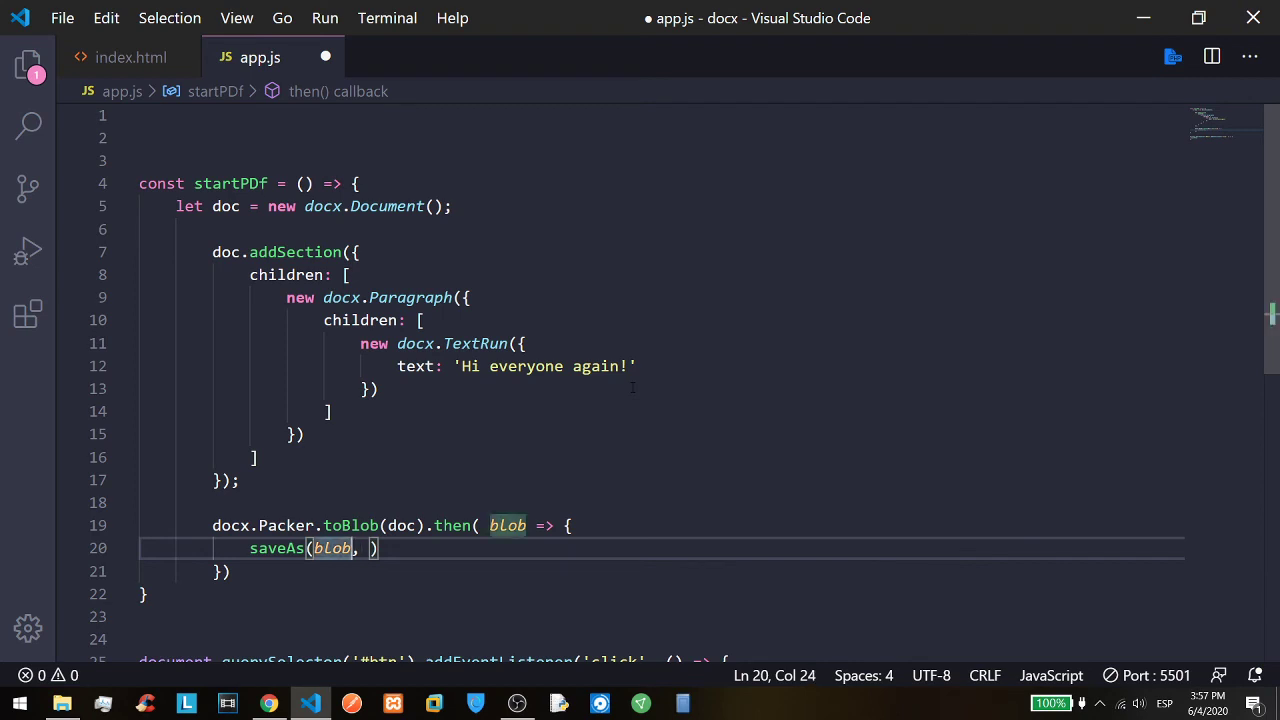
type("''")
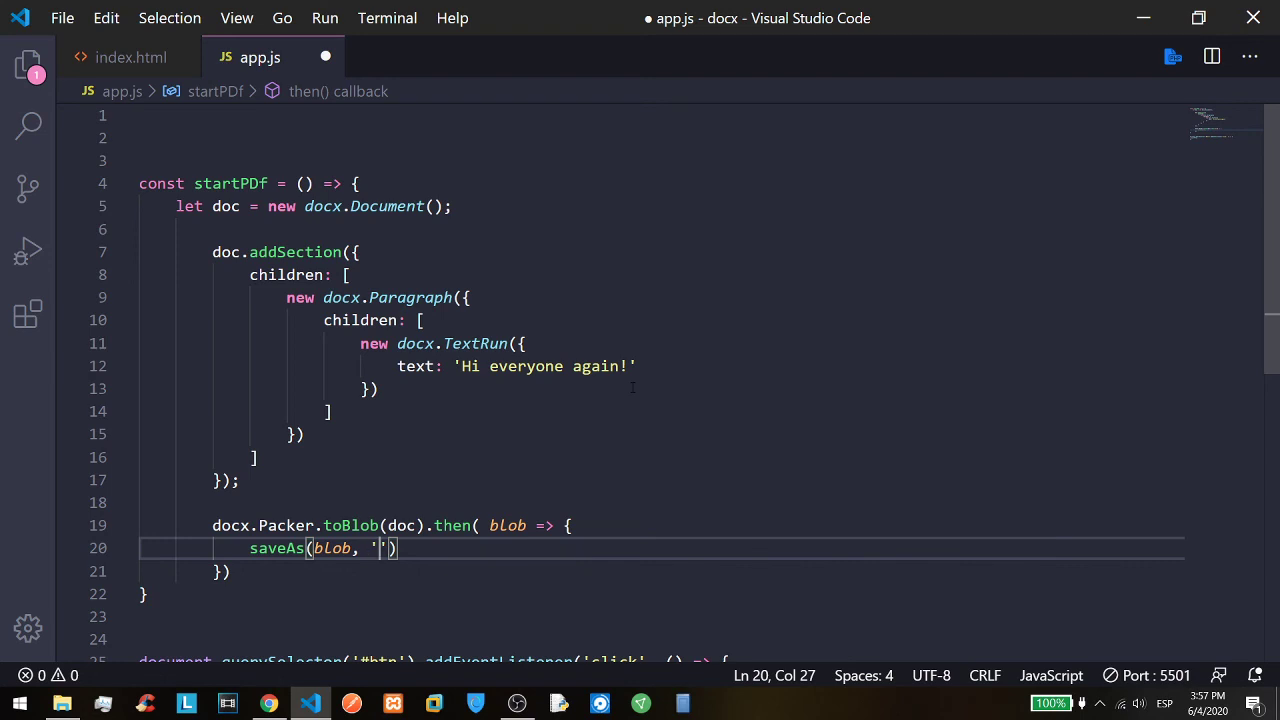
type("hi.do")
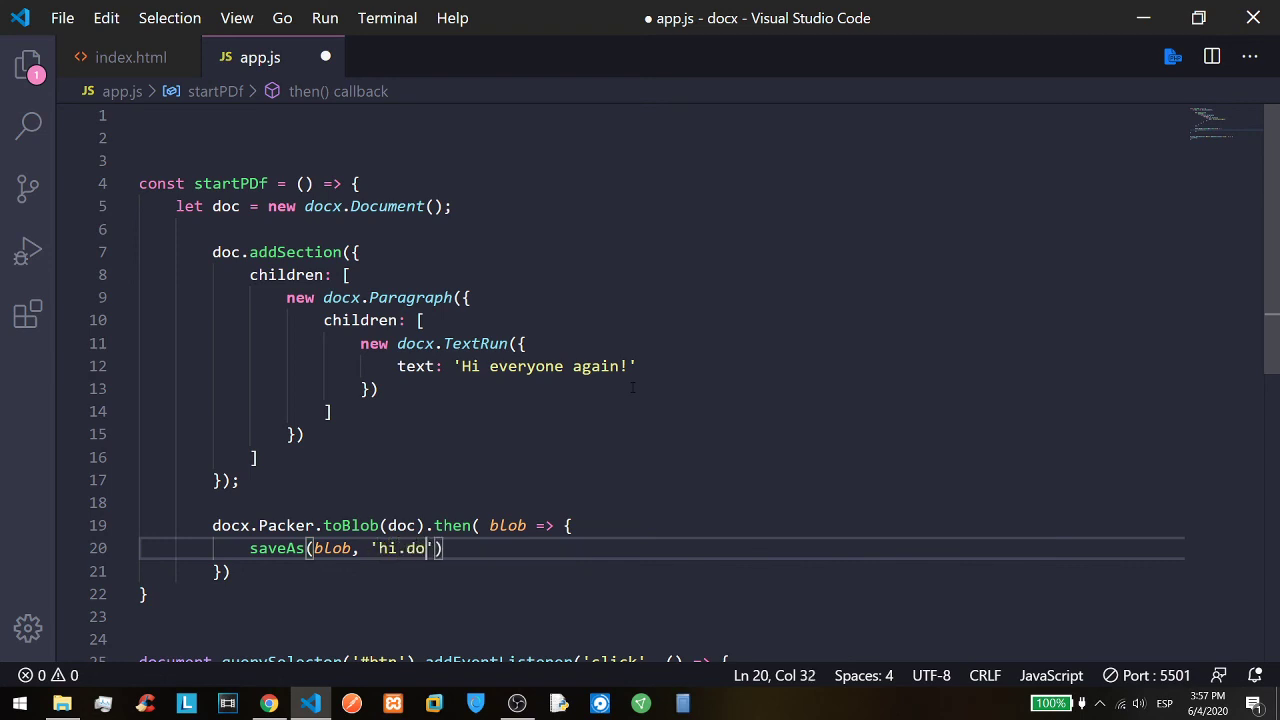
type("cx")
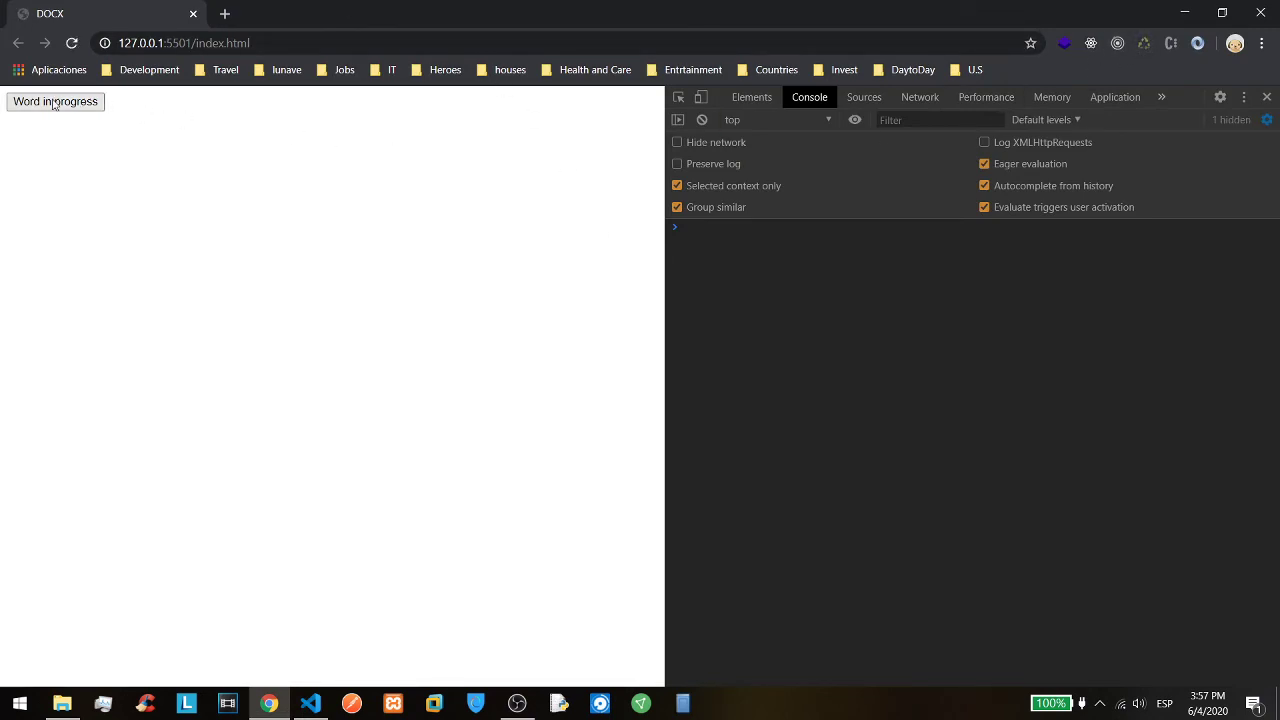
Use the 'Word in progress' button to generate and download hi.docx.
left_click(56, 100)
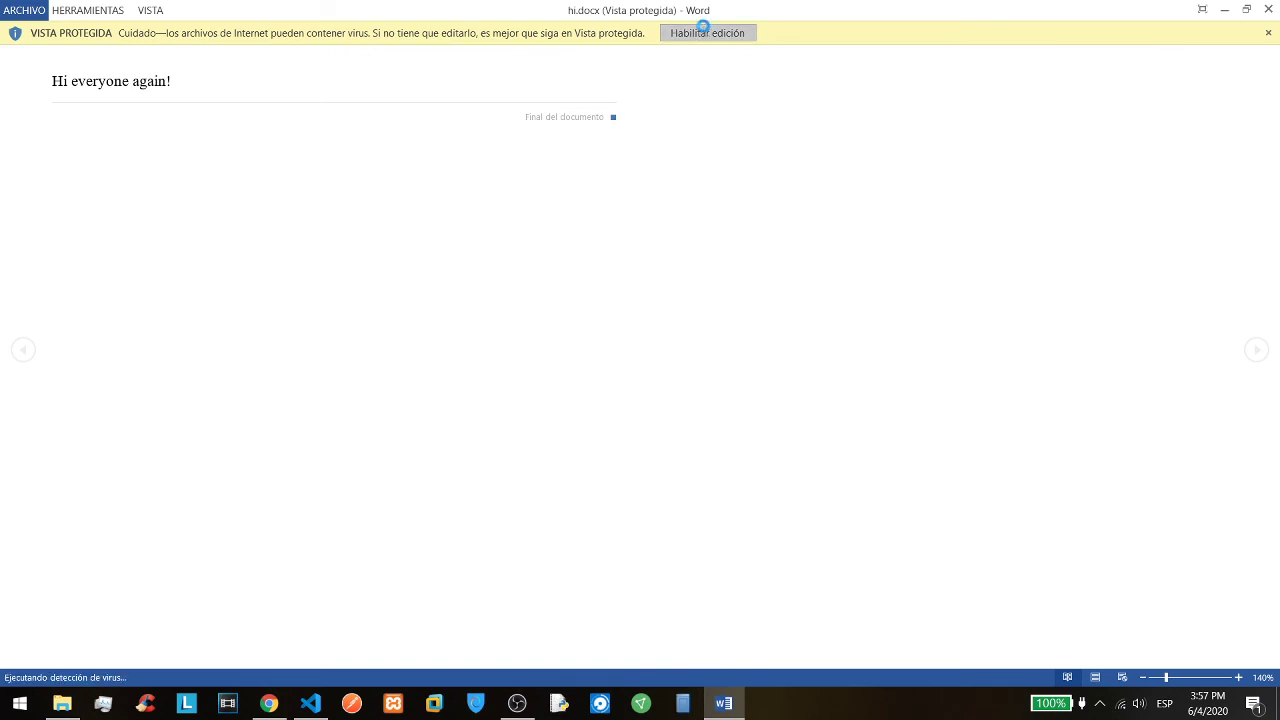
Enable editing via 'Habilitar edición' on hi.docx showing 'Hi everyone again!'.
left_click(708, 32)
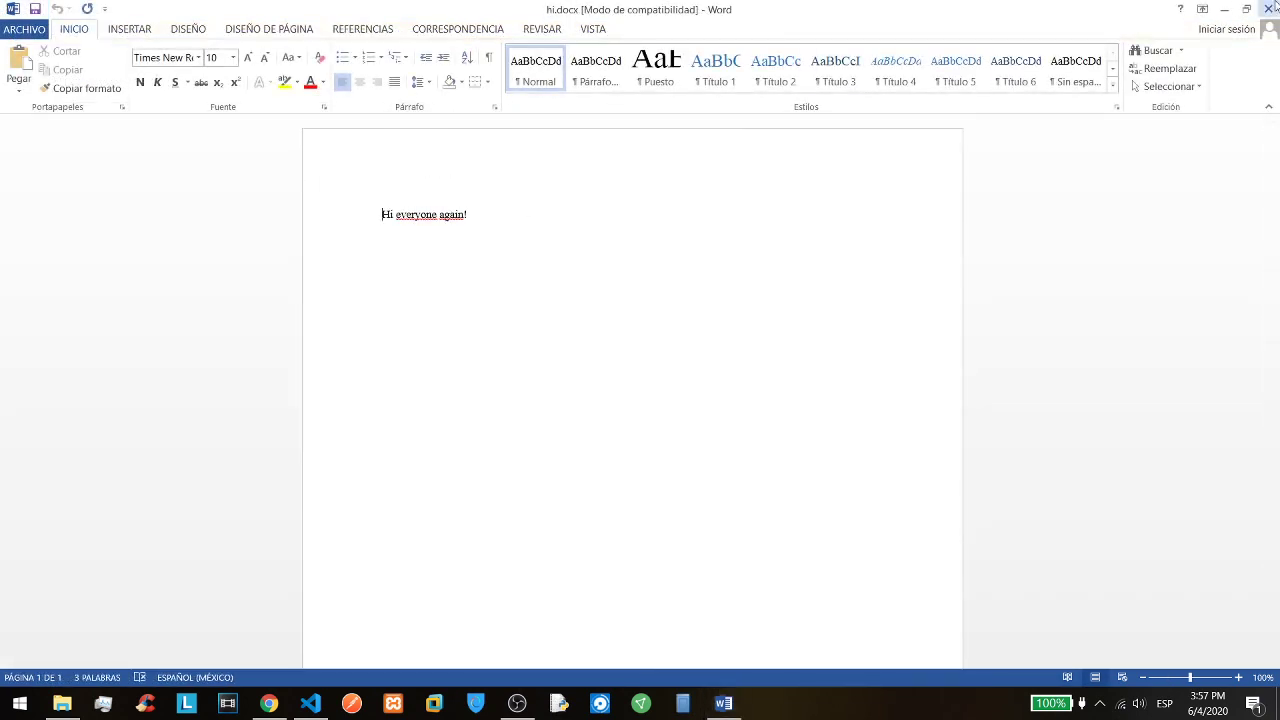
mouse_move(1268, 8)
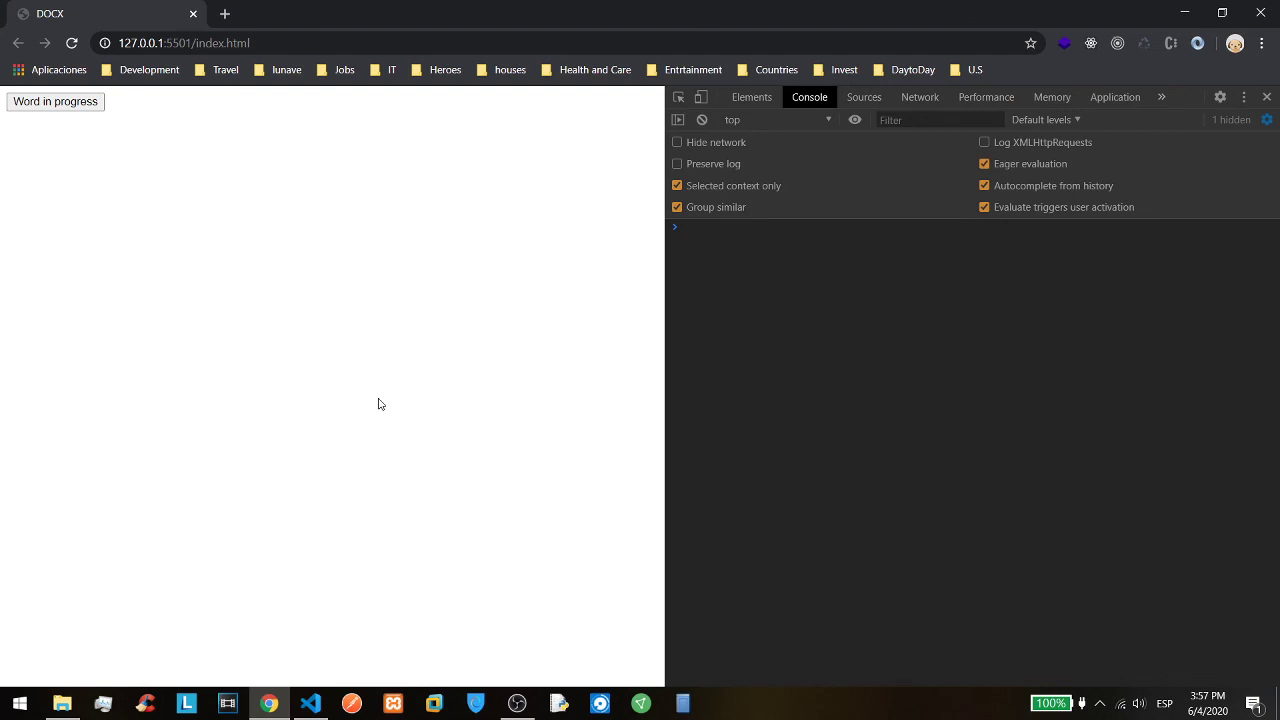
mouse_move(534, 664)
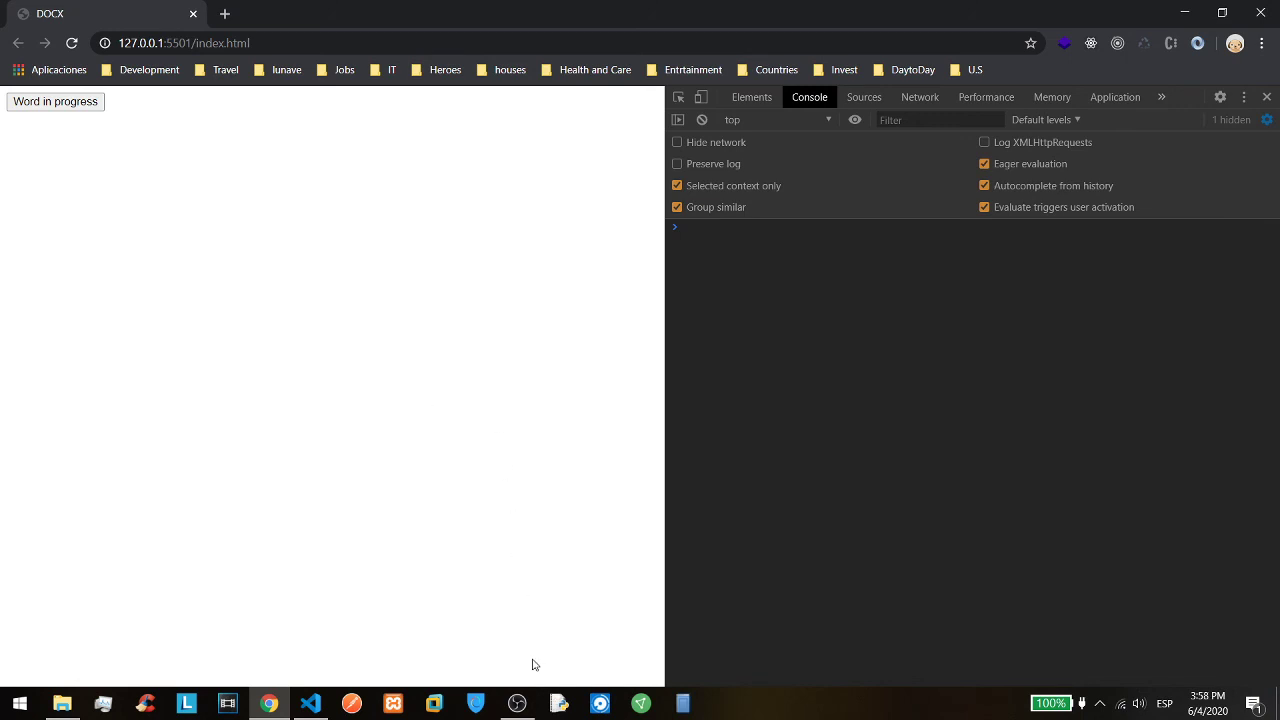
Restore the OBS Studio window from the taskbar and move it near the Stop Recording button.
left_click(516, 704)
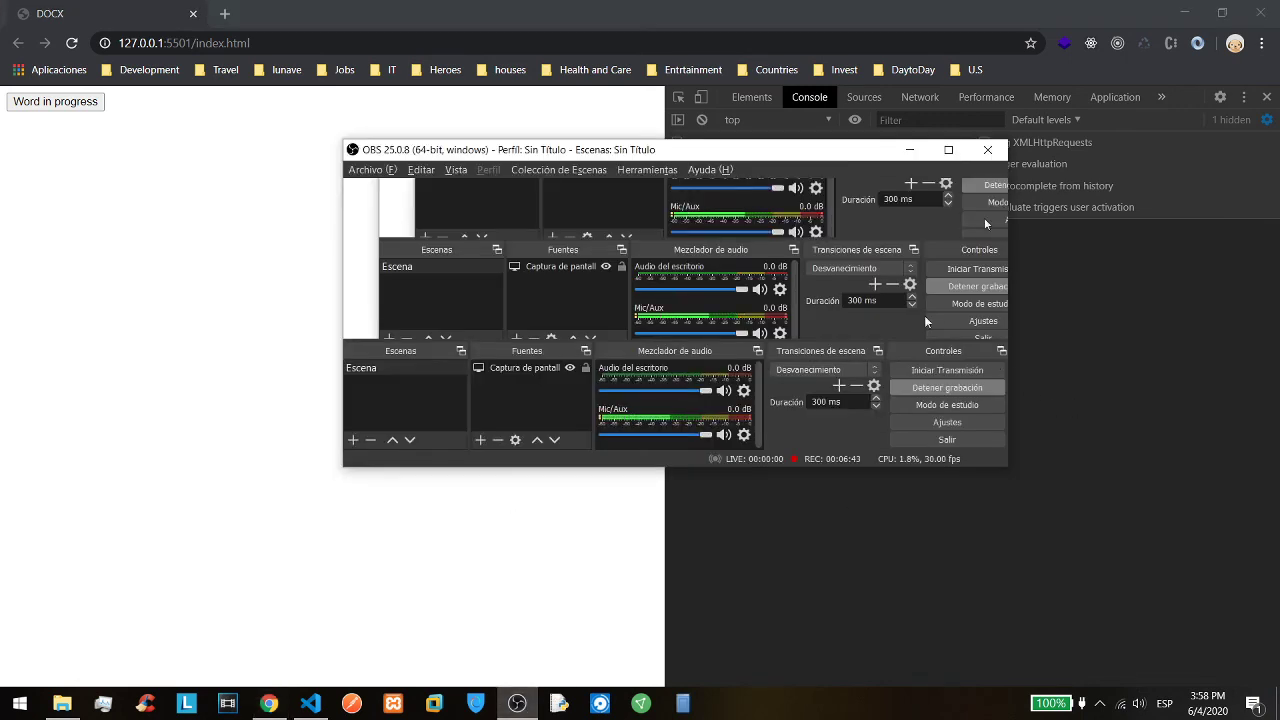
left_click_drag(650, 148, 716, 248)
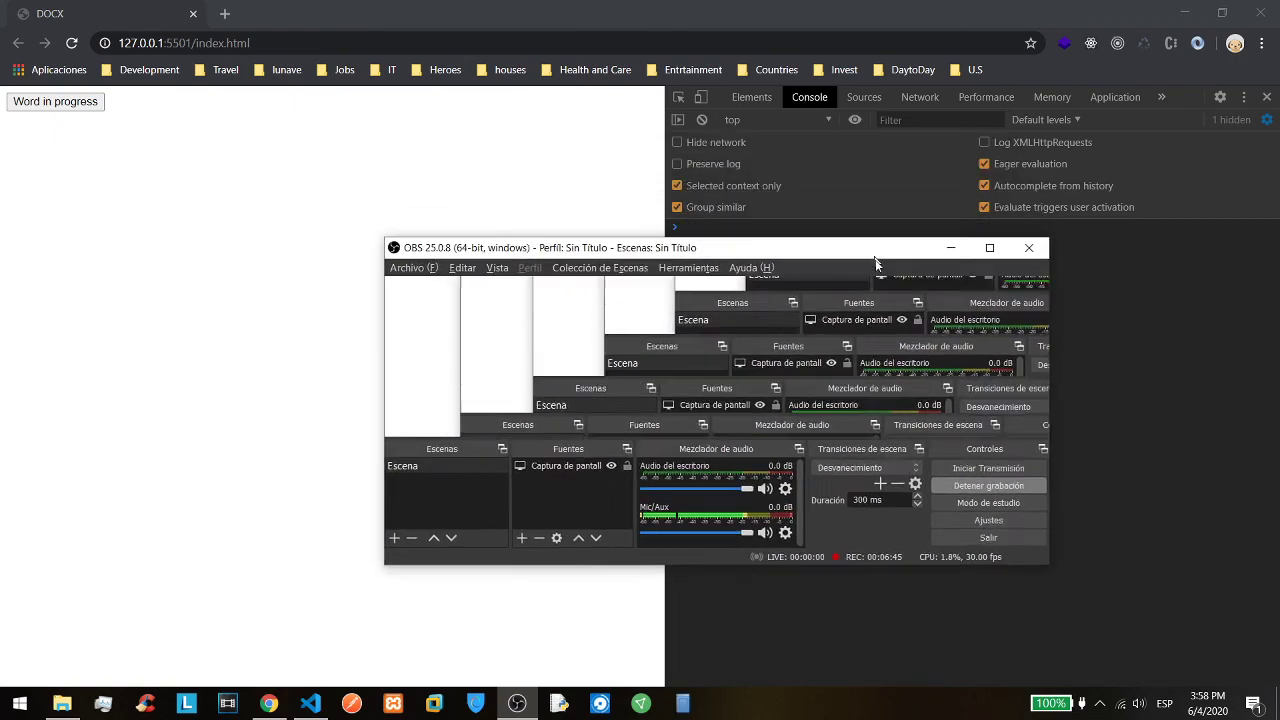